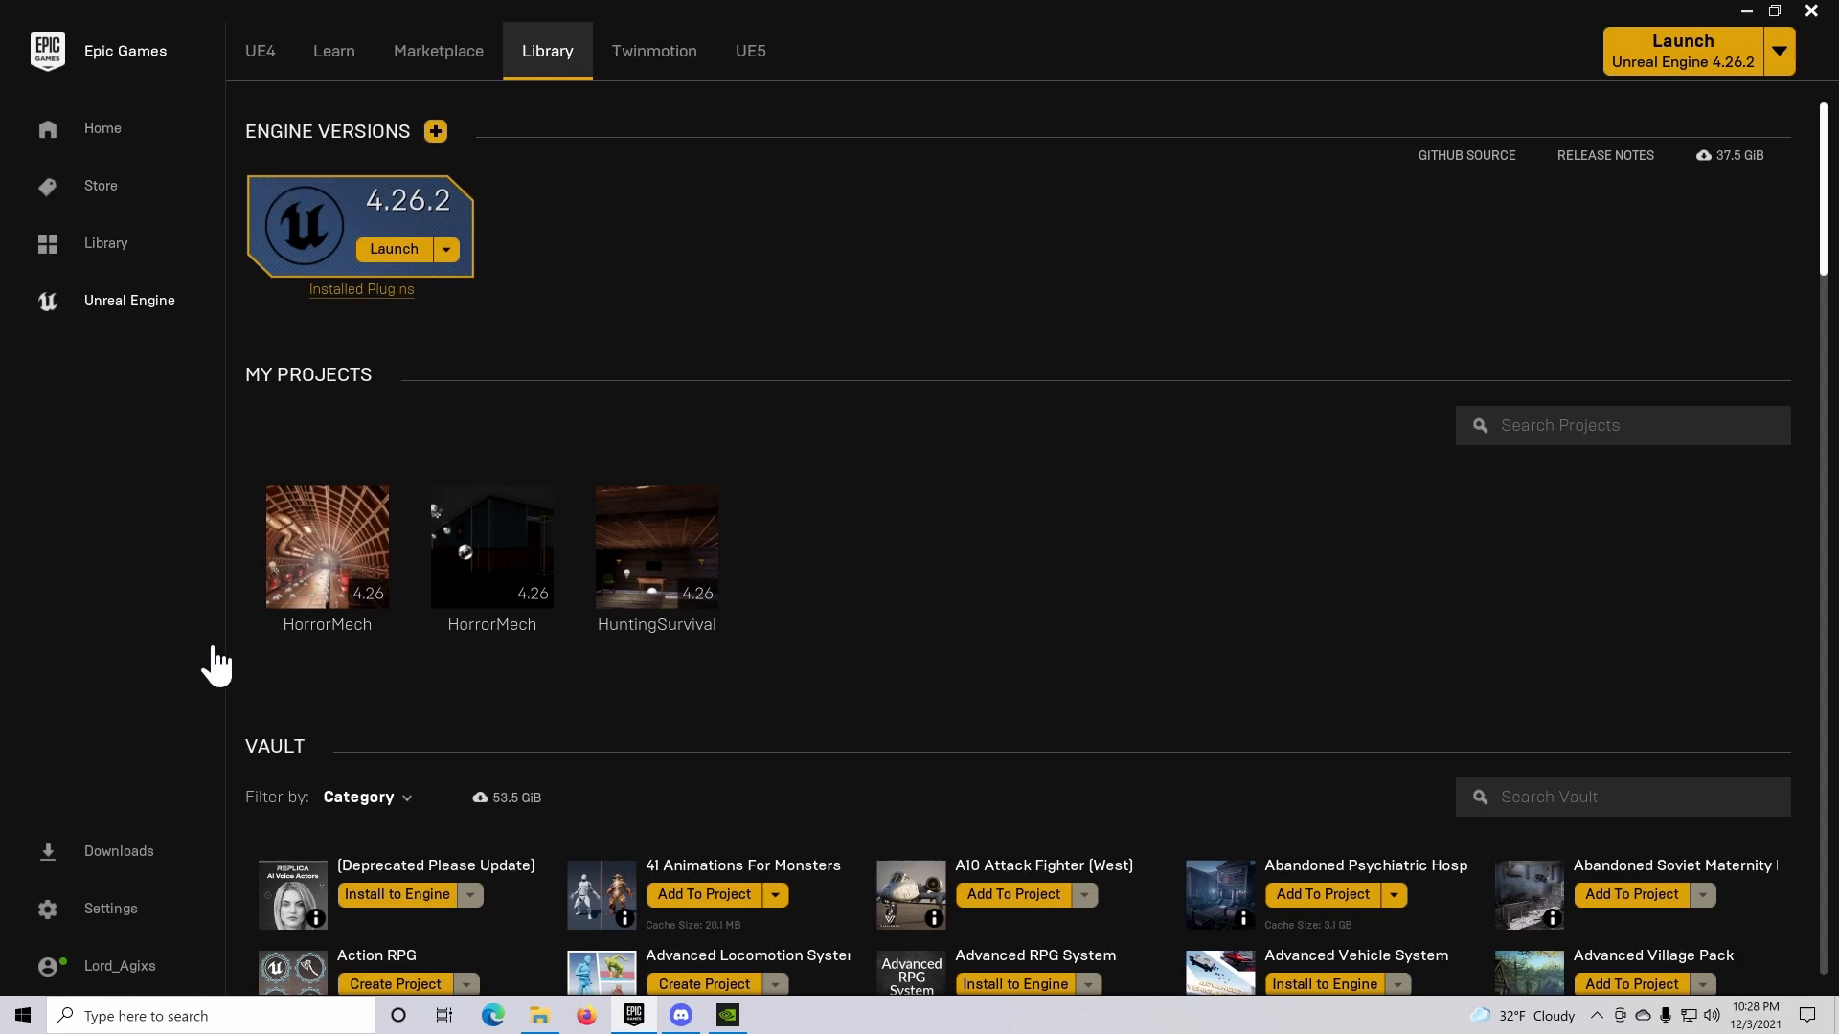
mouse_move(293, 666)
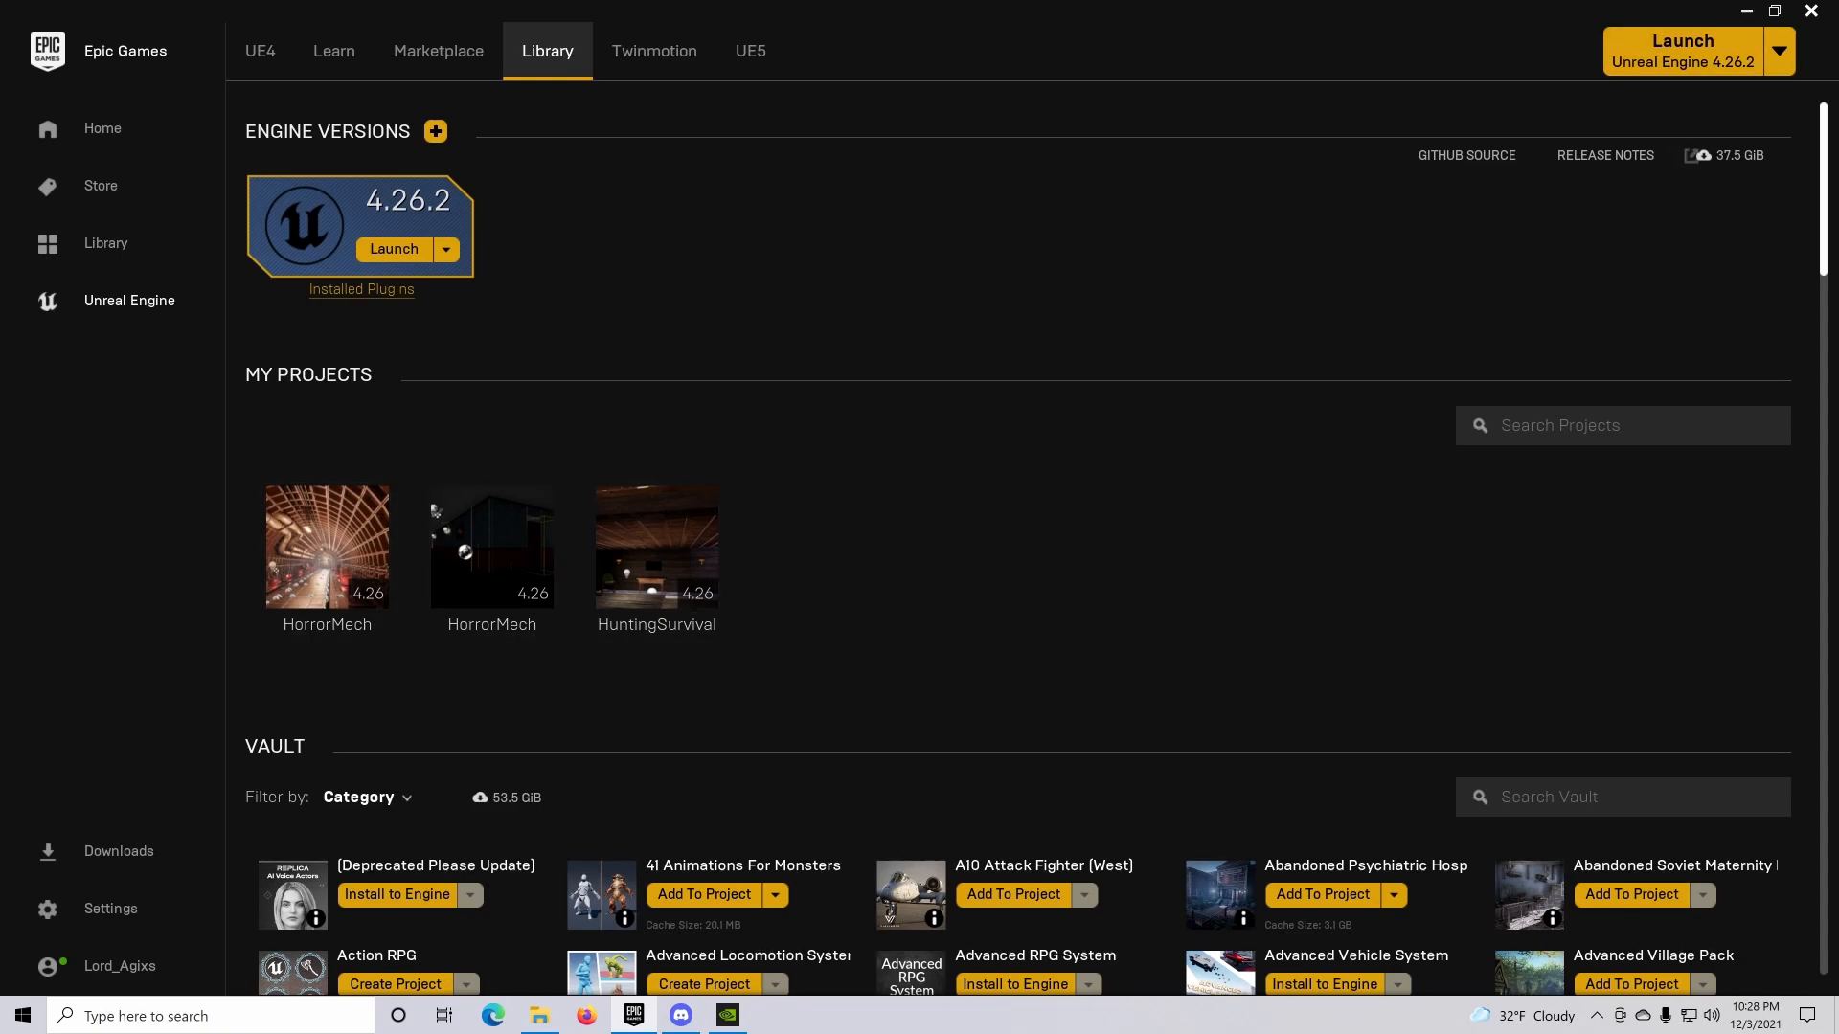
Launch Unreal Engine 4.26.2 from the Epic Games Launcher Library
left_click(394, 249)
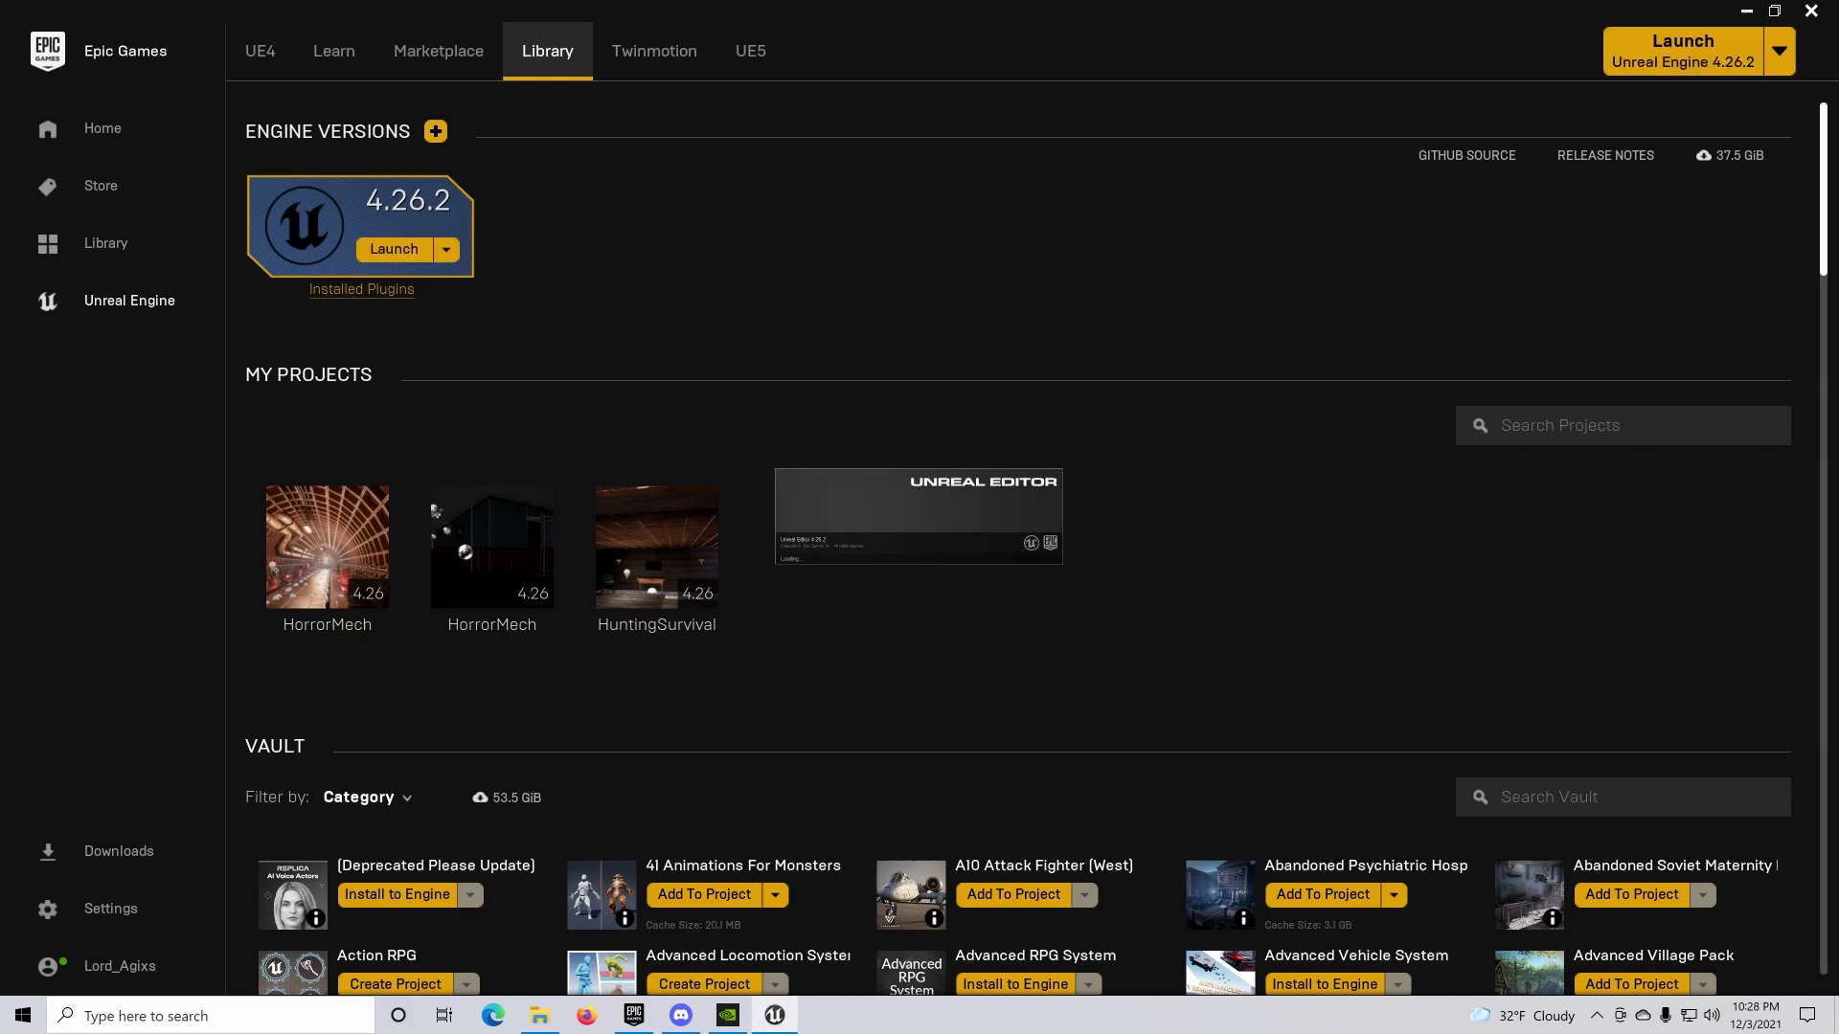
left_click(393, 249)
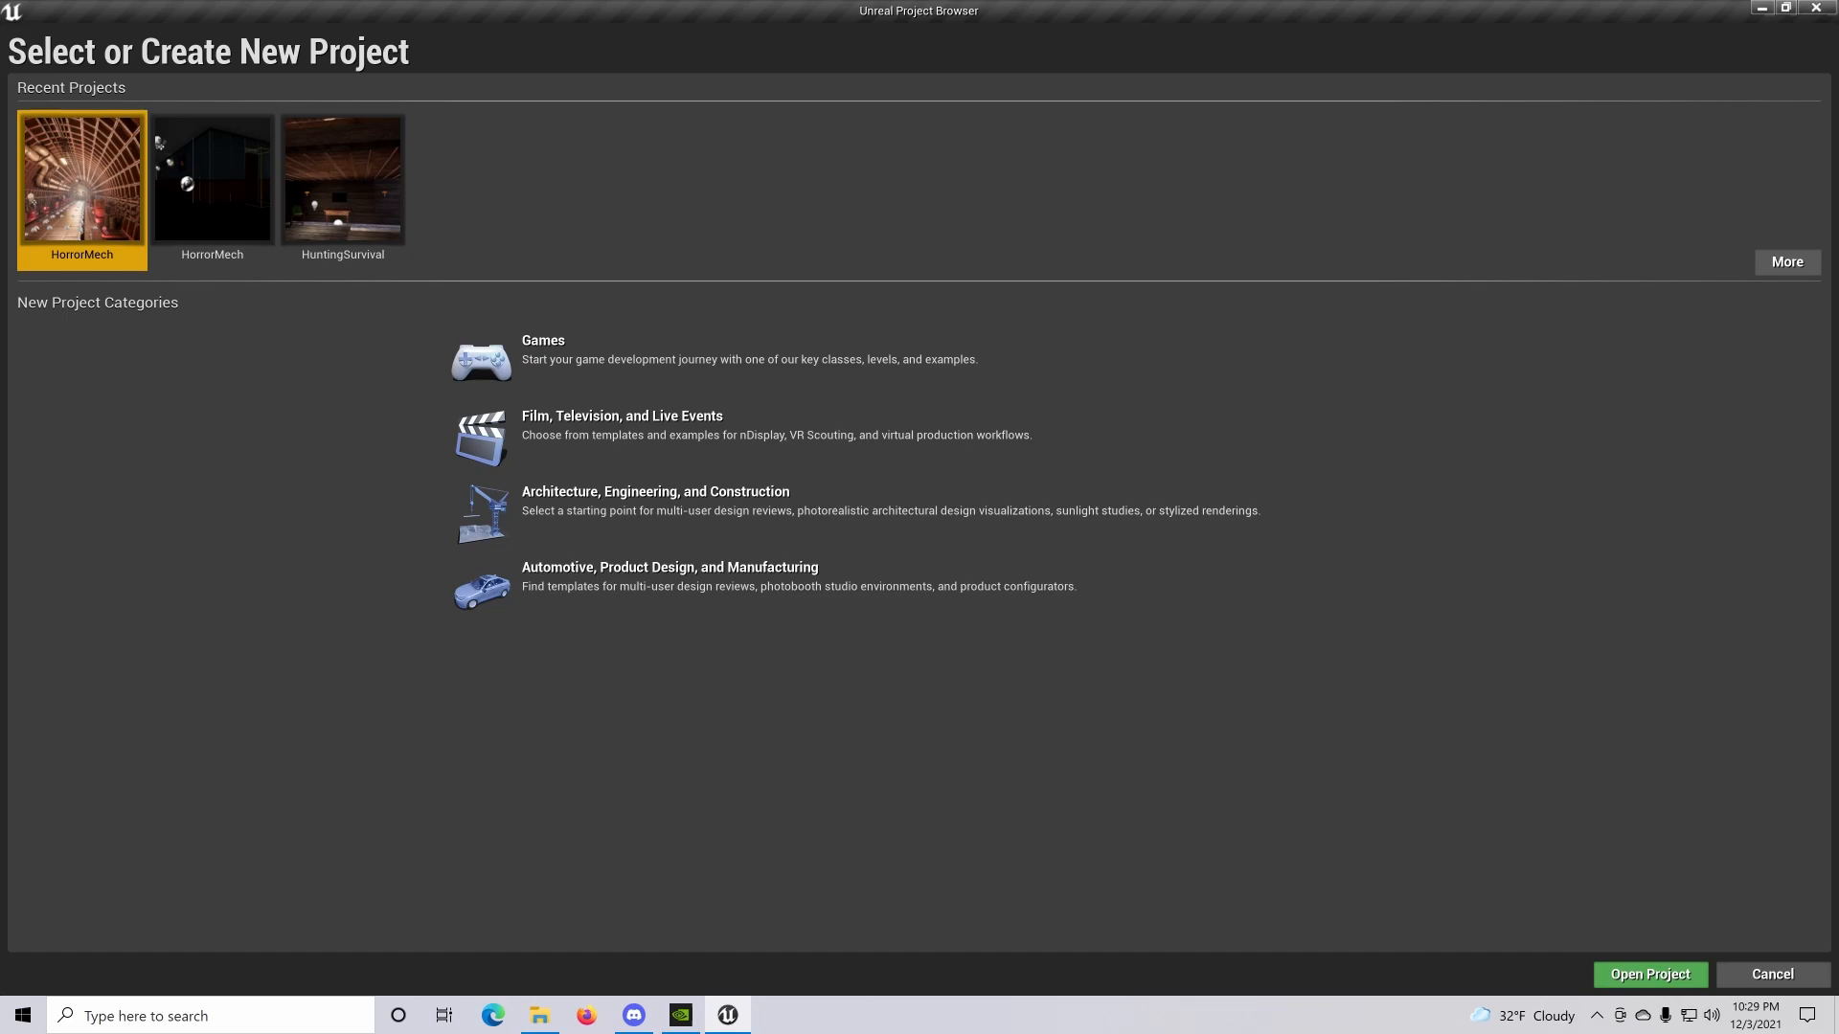
mouse_move(659, 435)
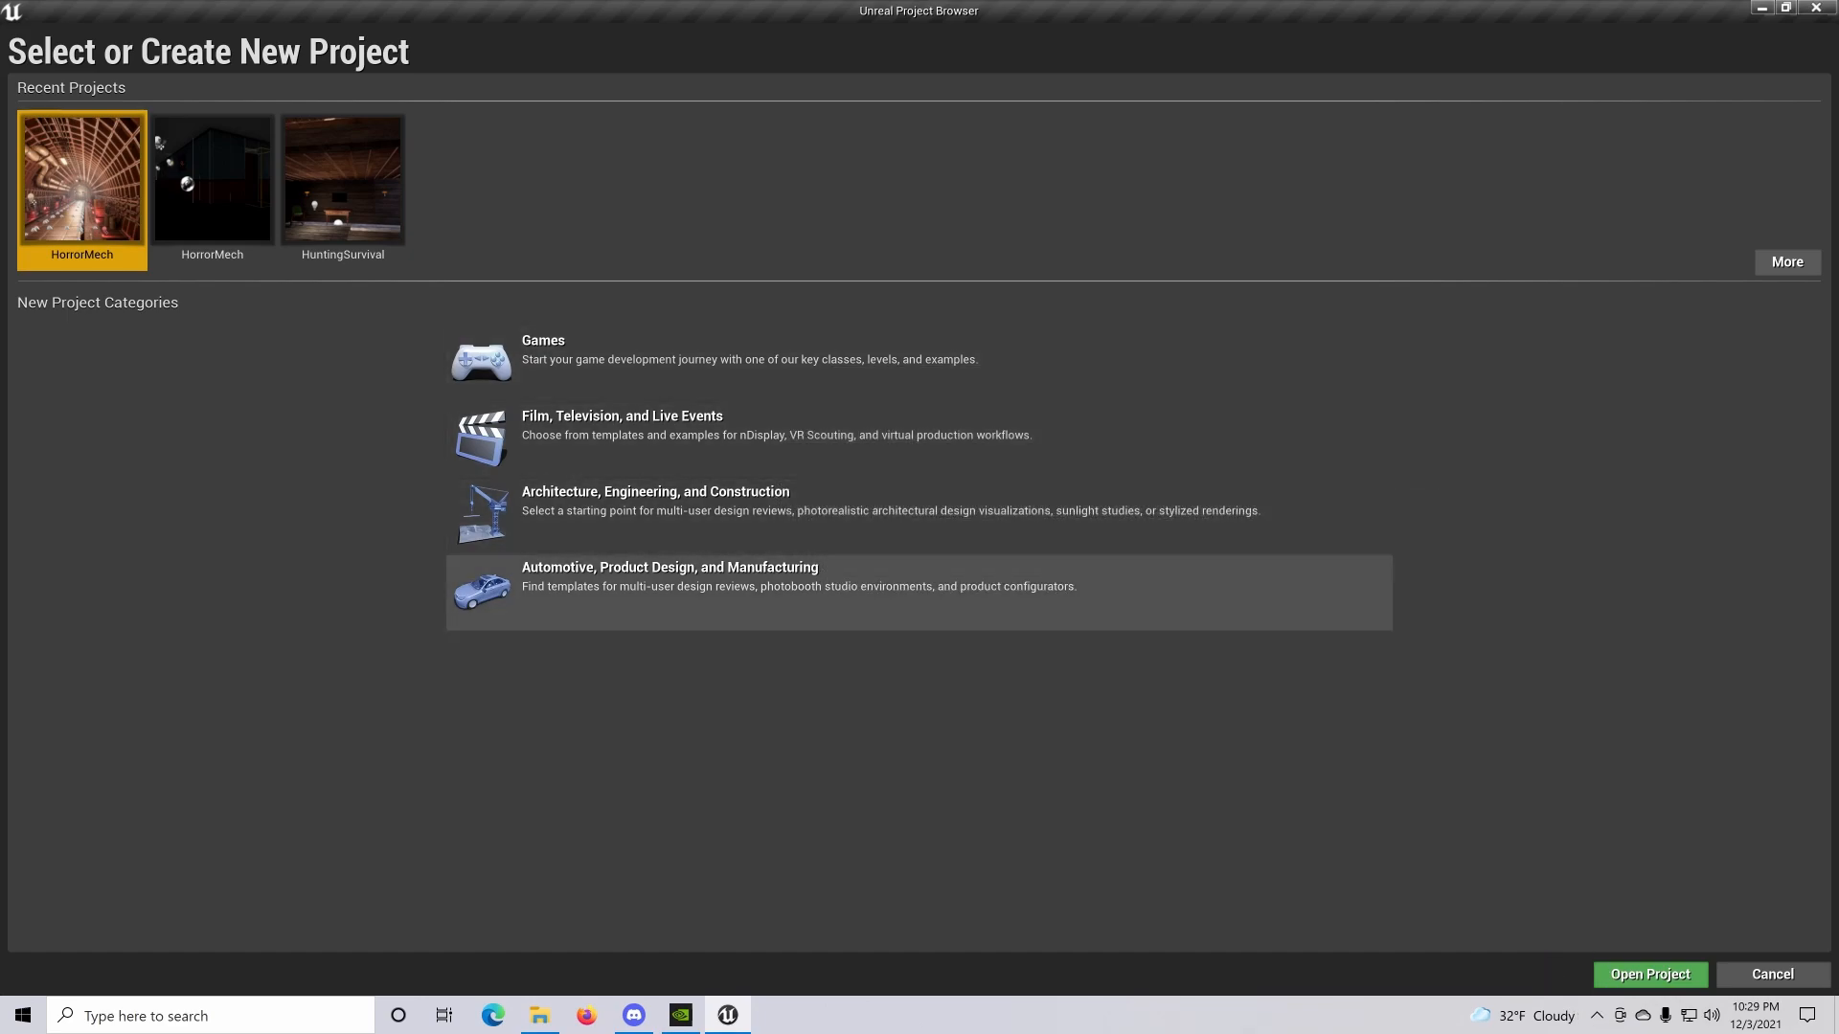
mouse_move(723, 243)
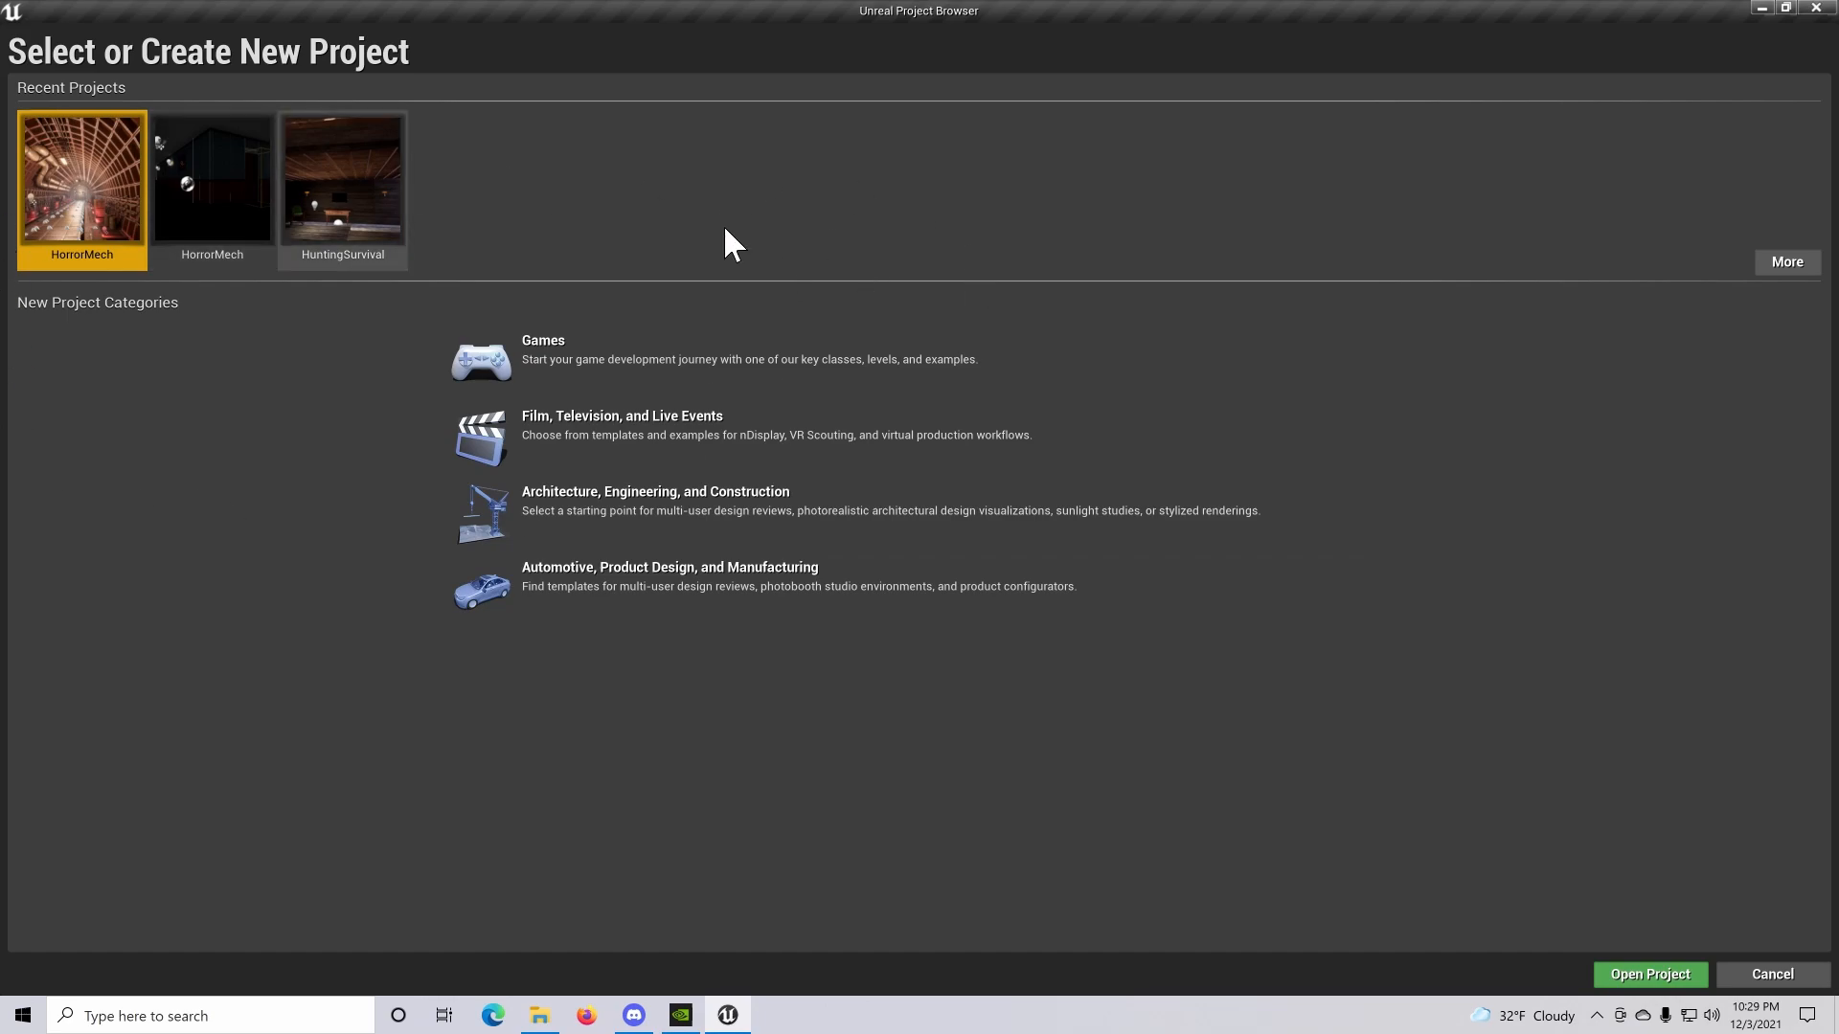
mouse_move(1278, 501)
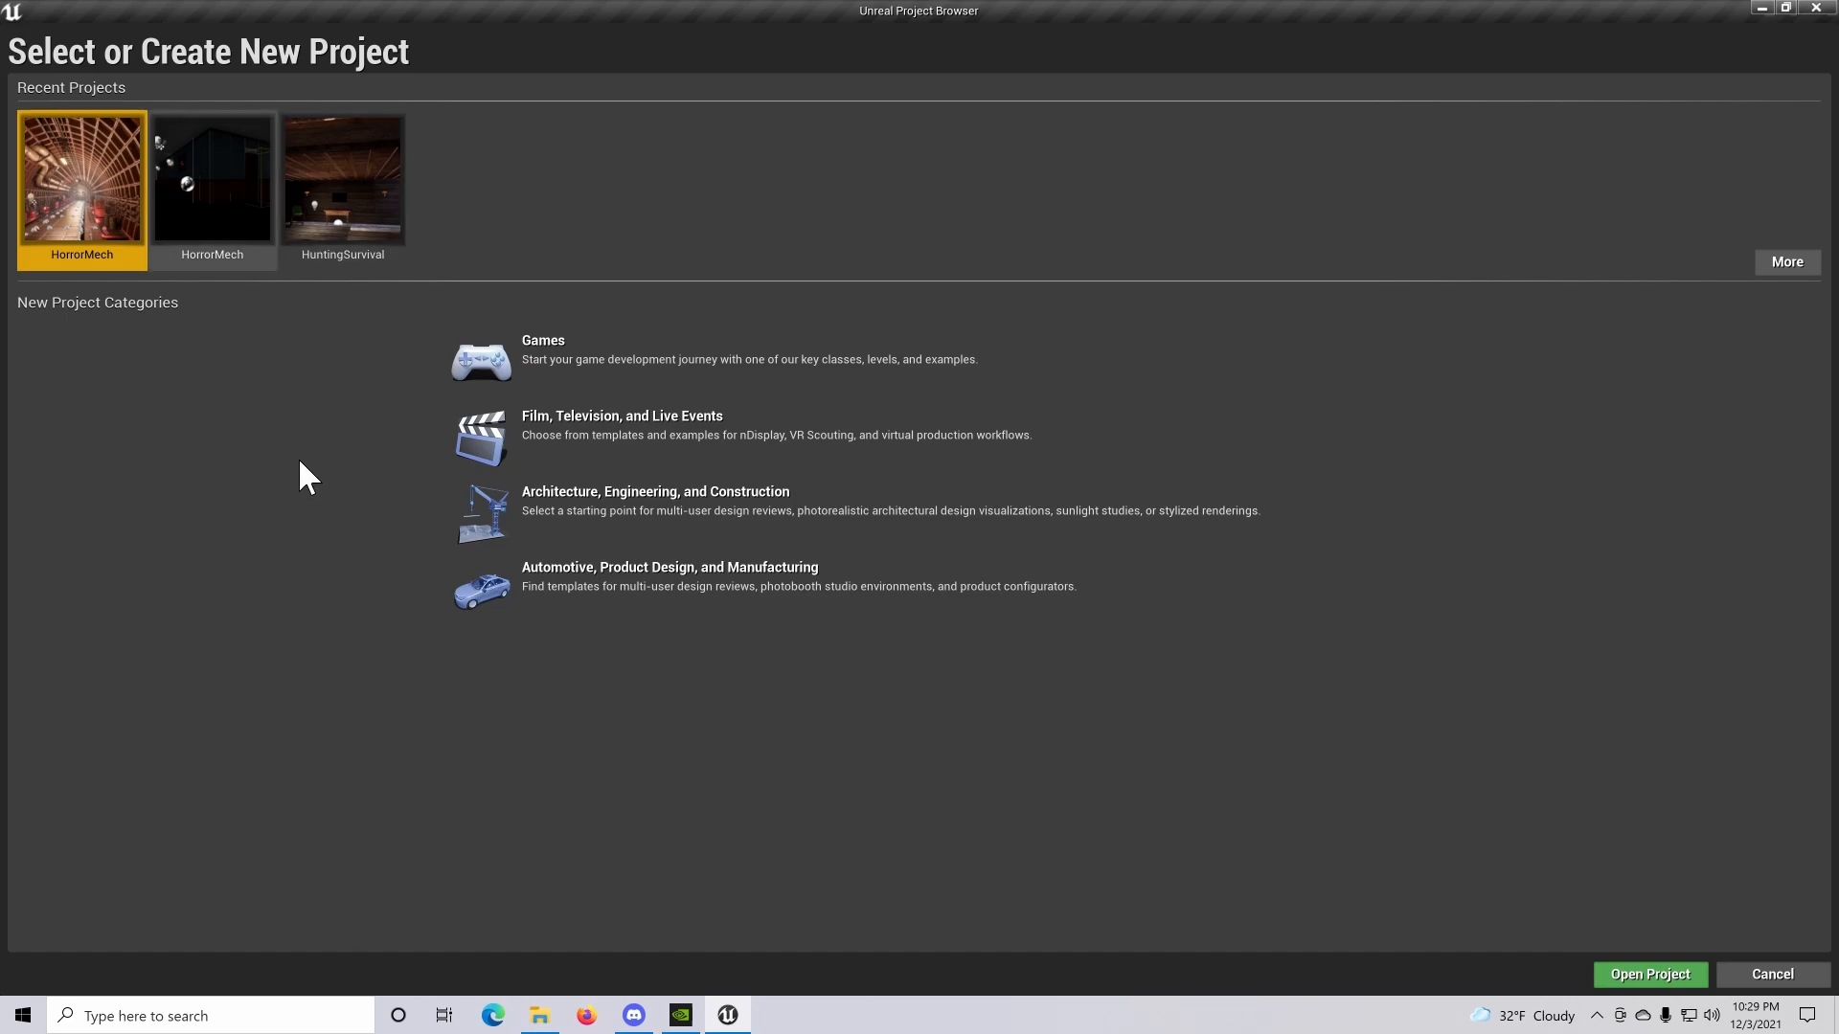
mouse_move(1107, 487)
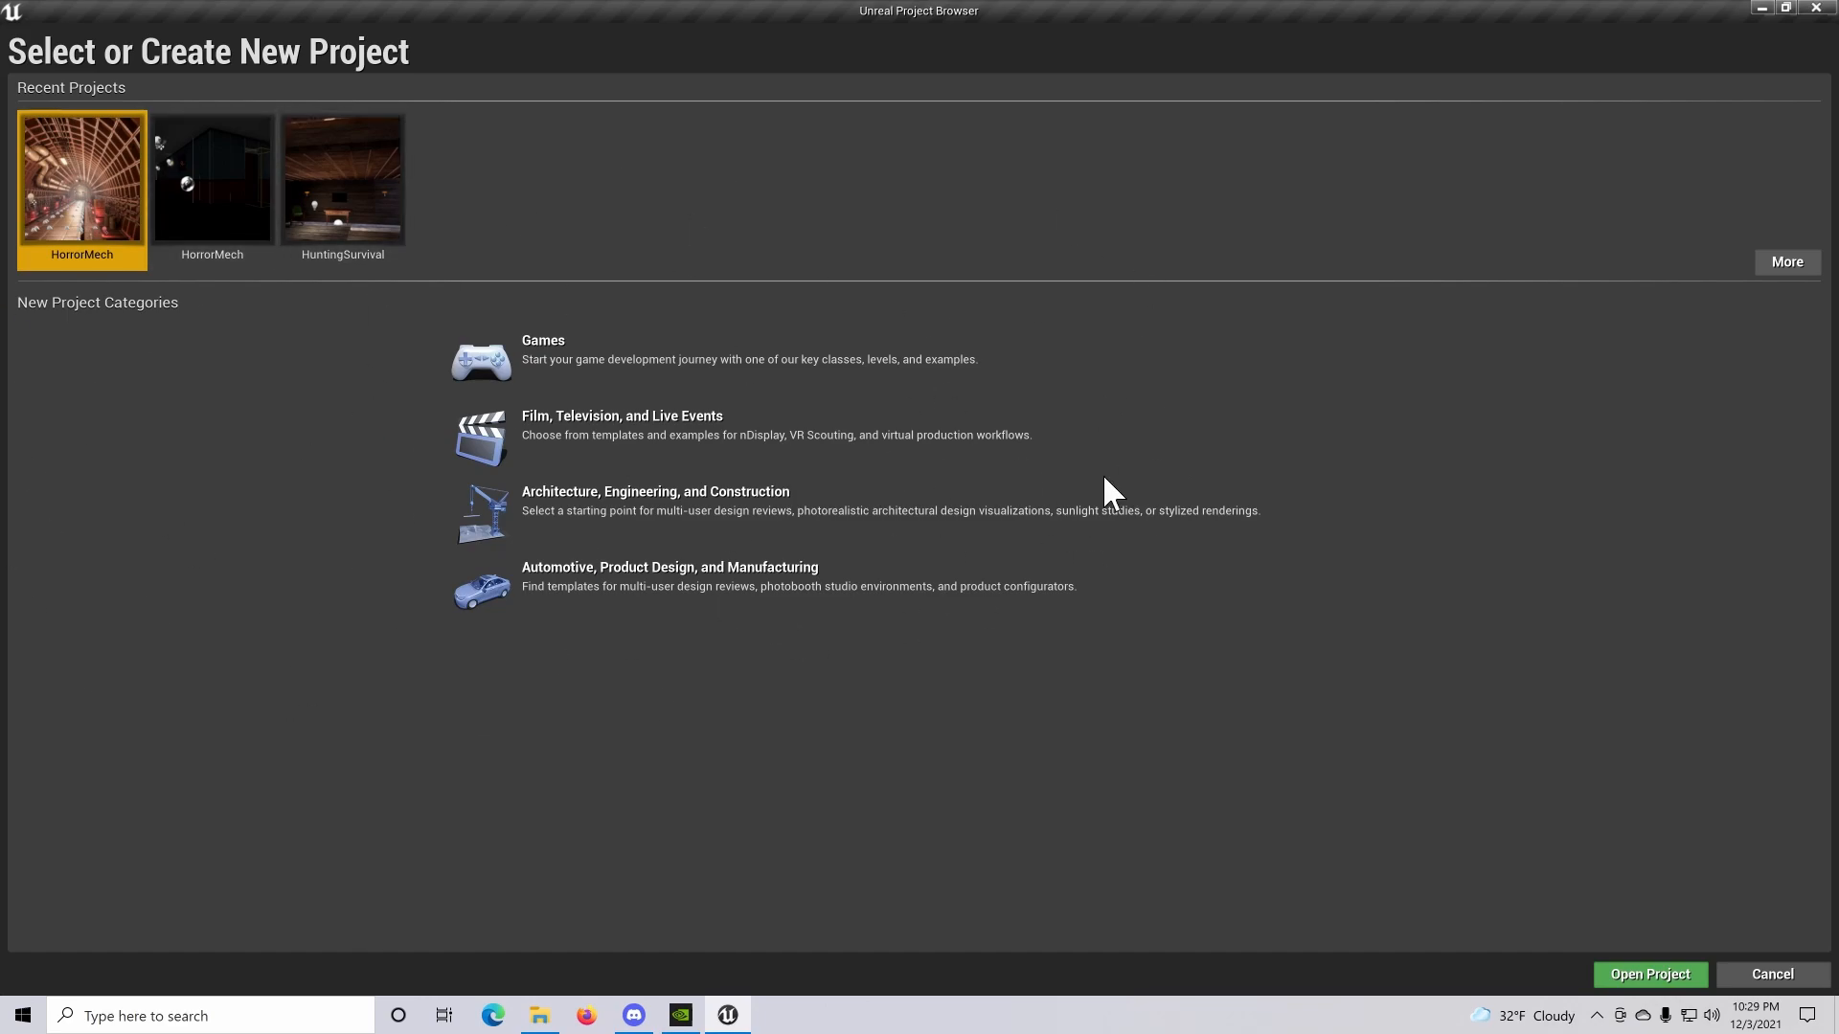
mouse_move(1227, 601)
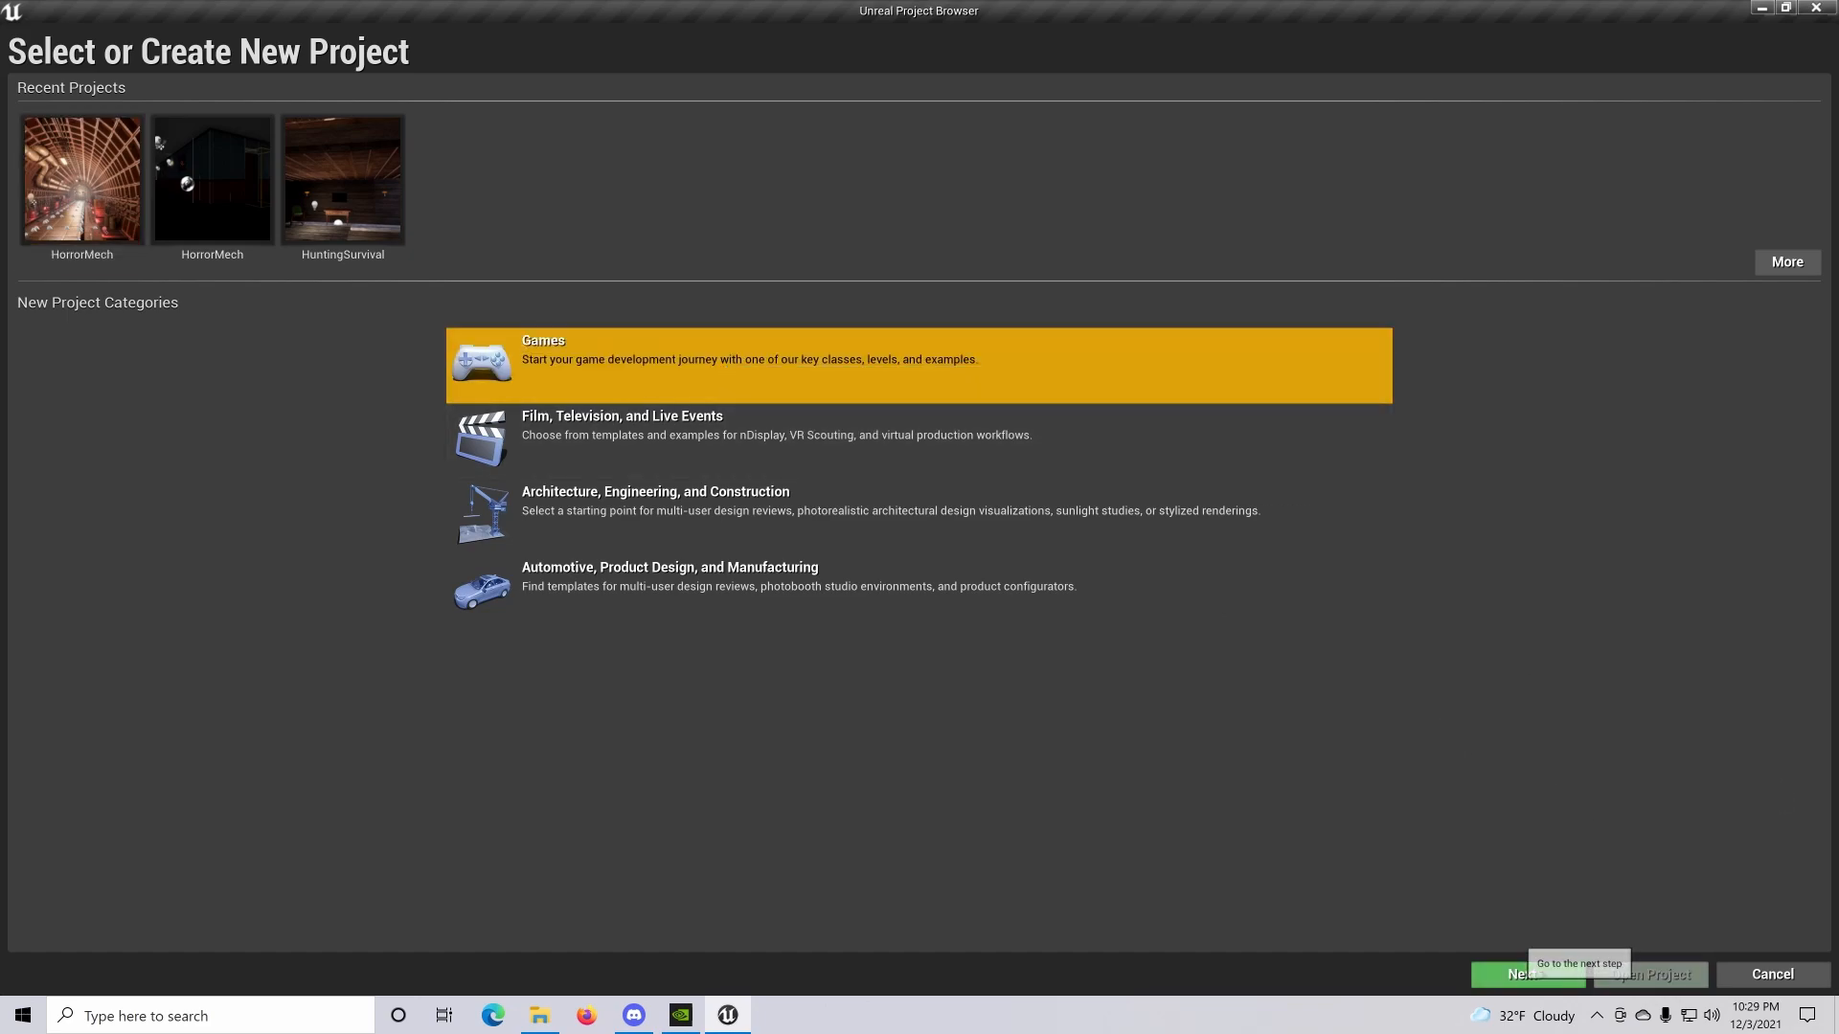
Move on from the Games category to the template selection page
left_click(1527, 974)
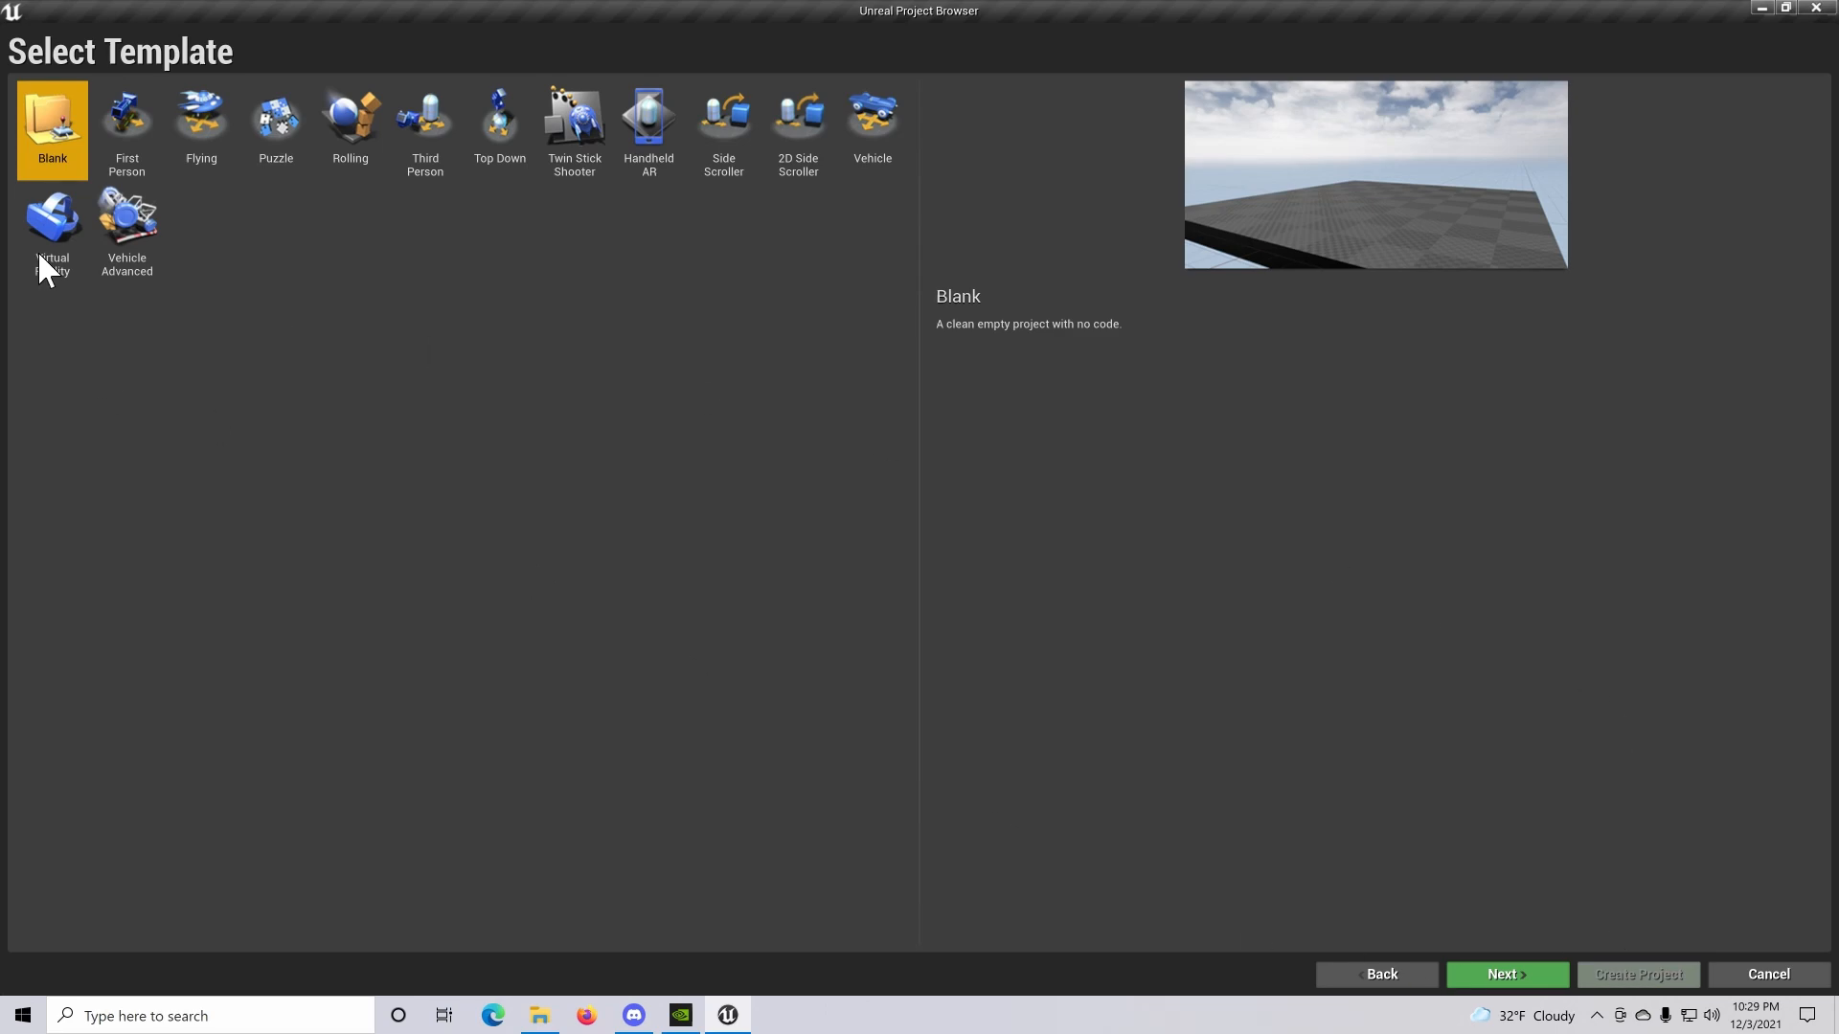
mouse_move(112, 294)
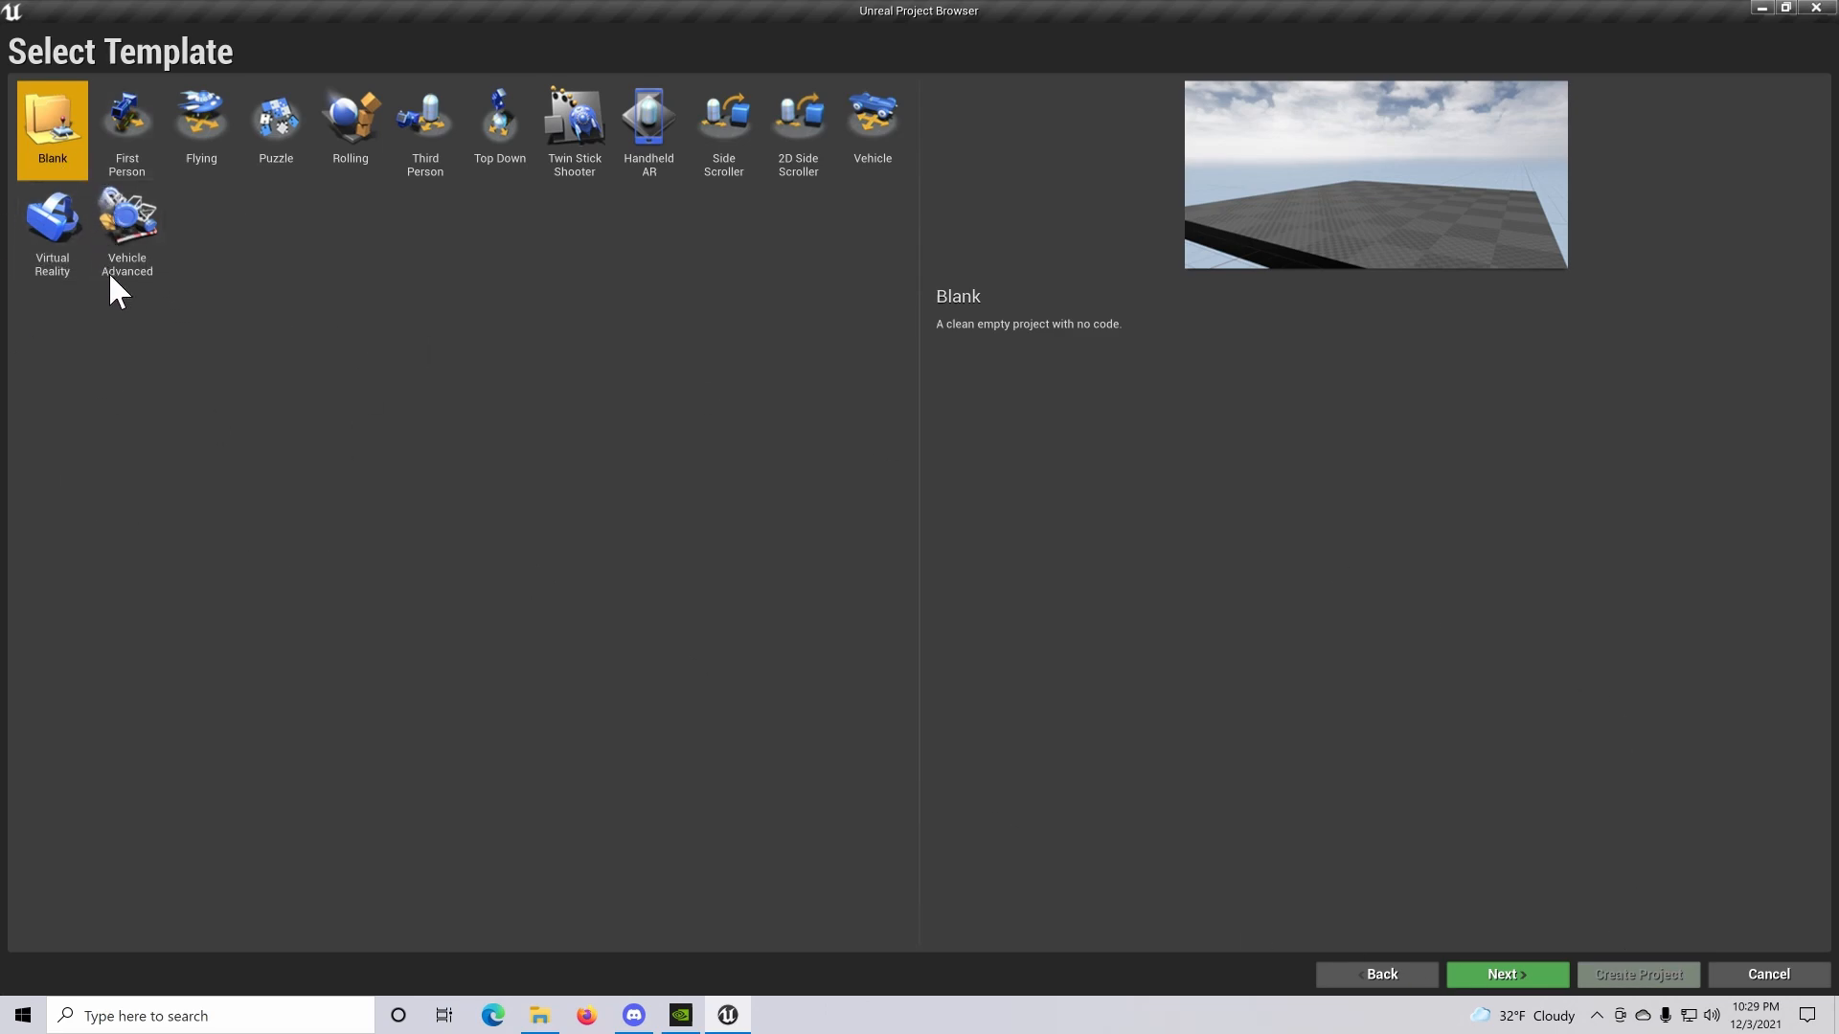
mouse_move(102, 277)
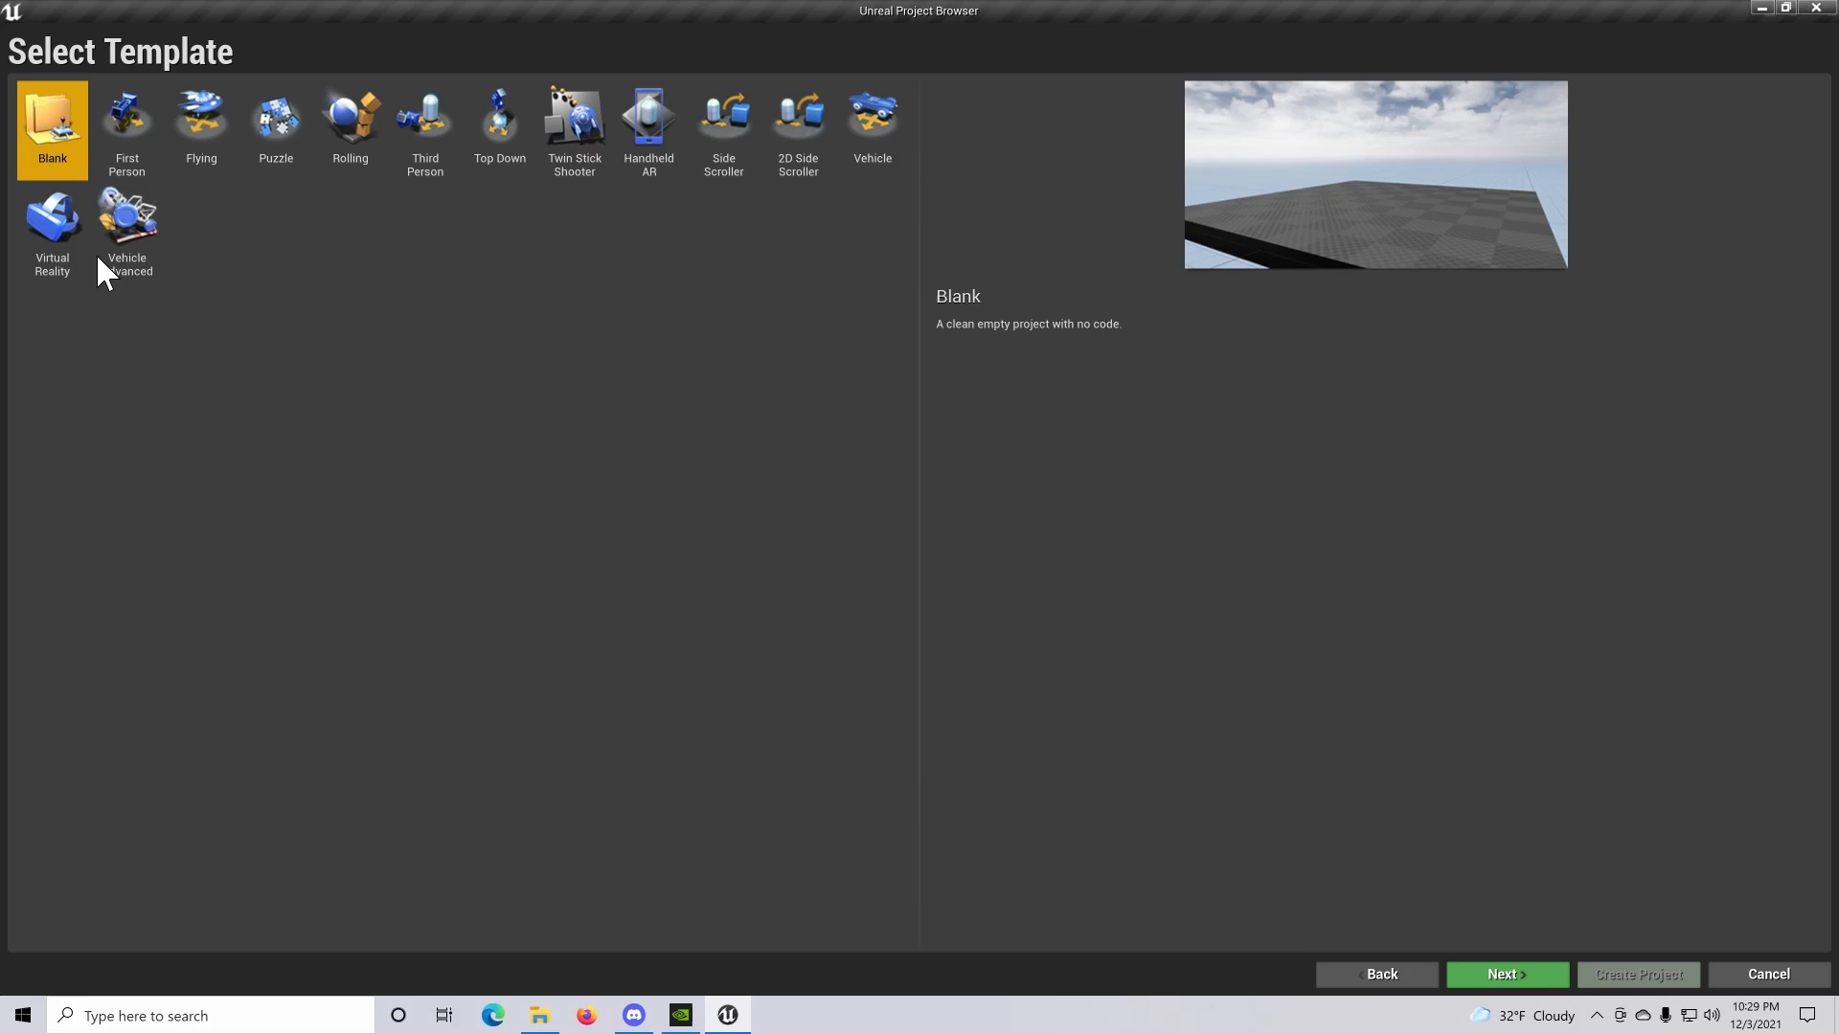
mouse_move(139, 273)
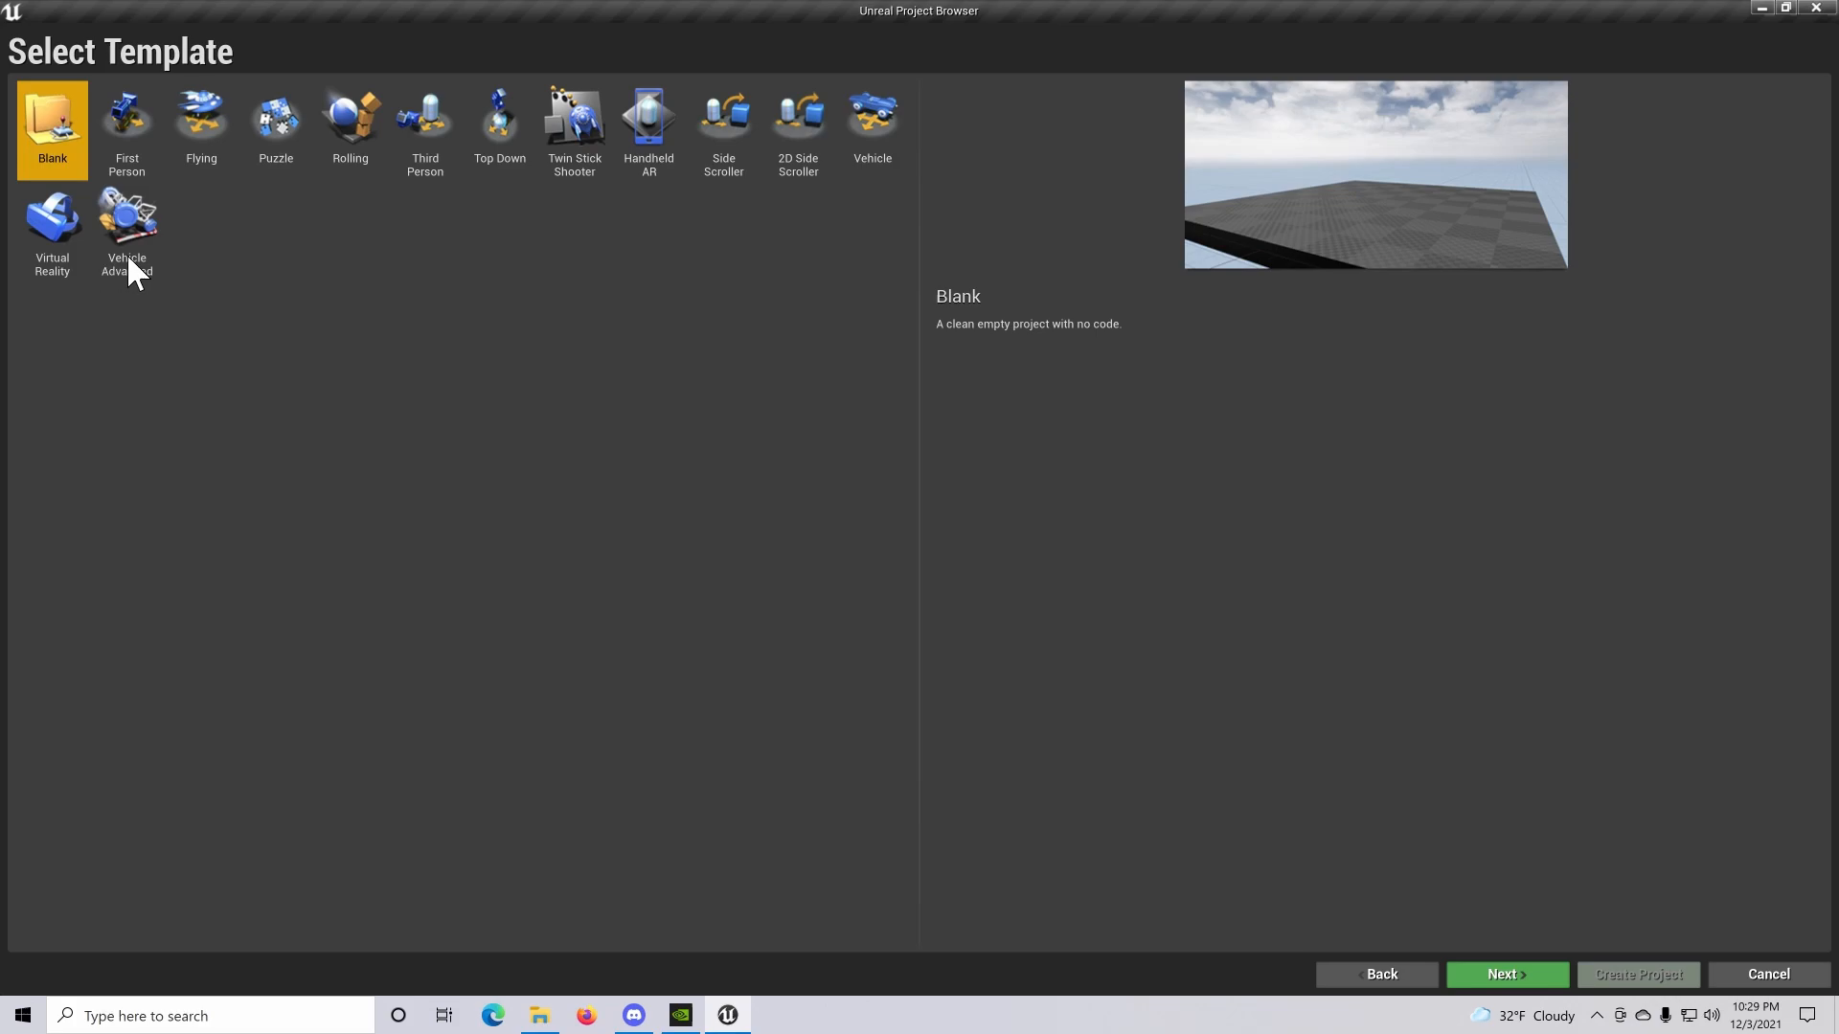
Preview the First Person, Flying and Rolling templates, then go ahead with First Person
left_click(126, 120)
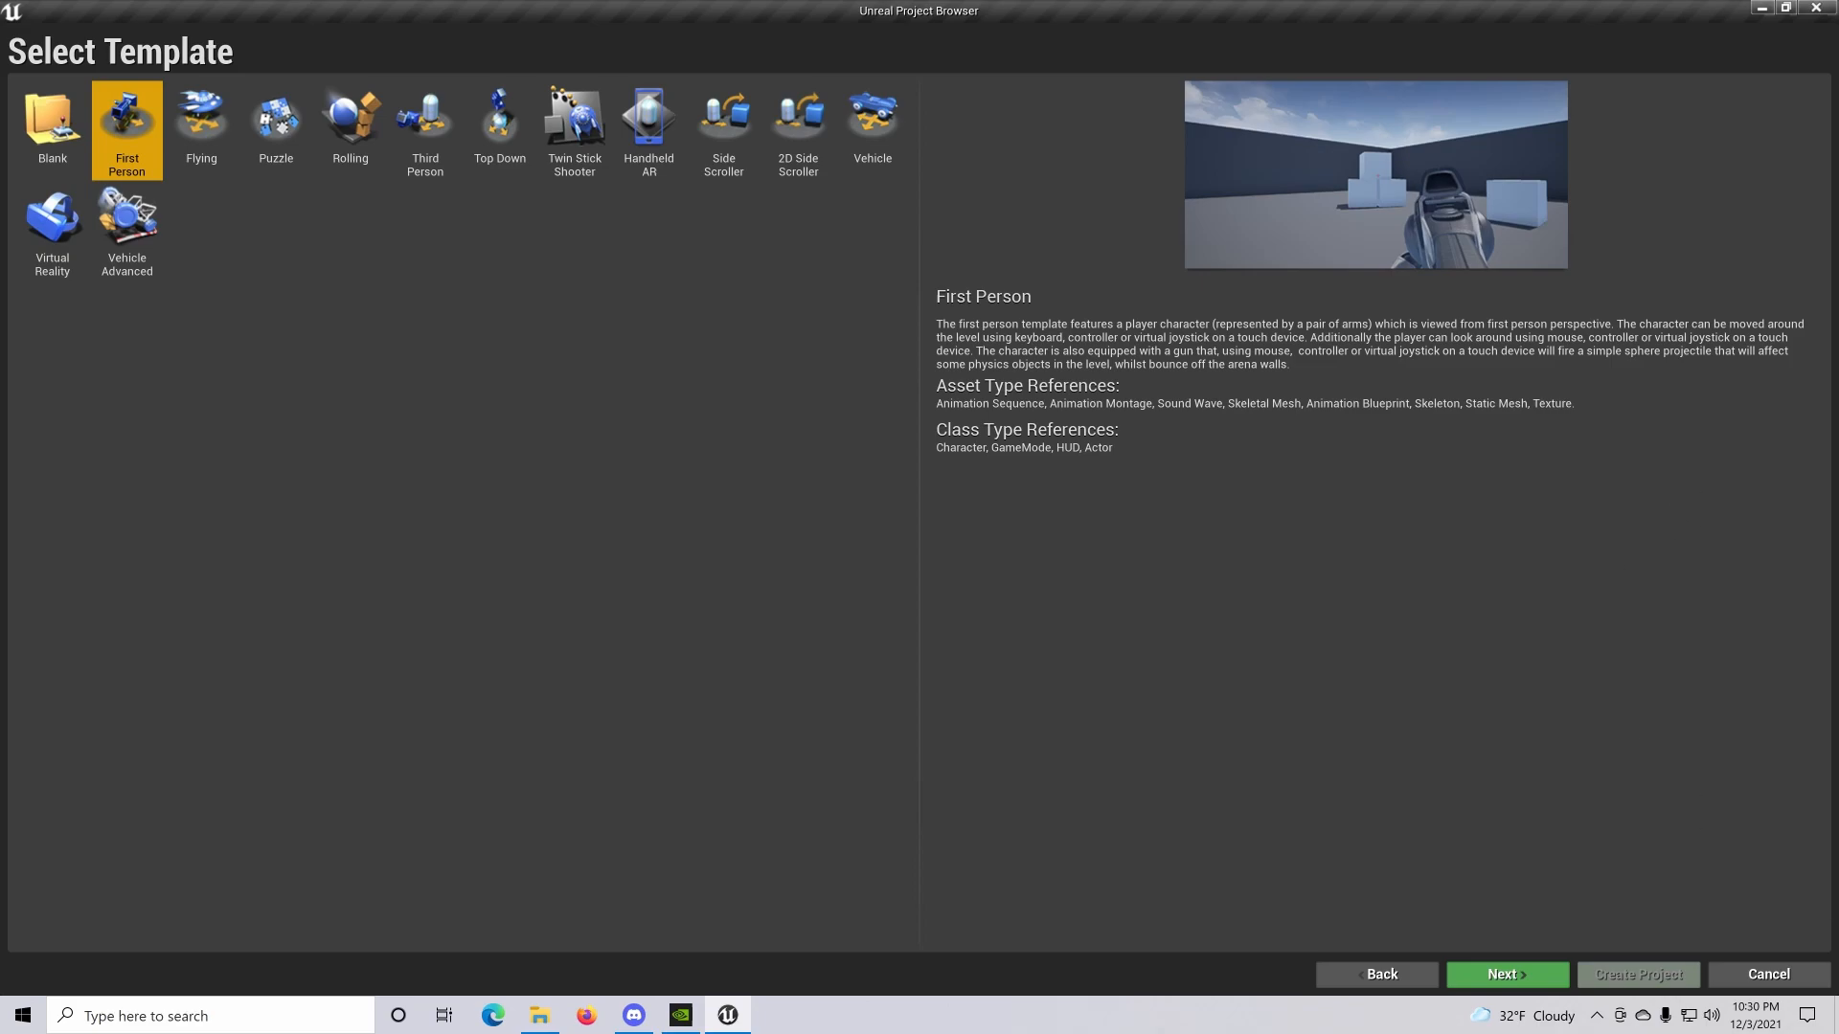
left_click(201, 119)
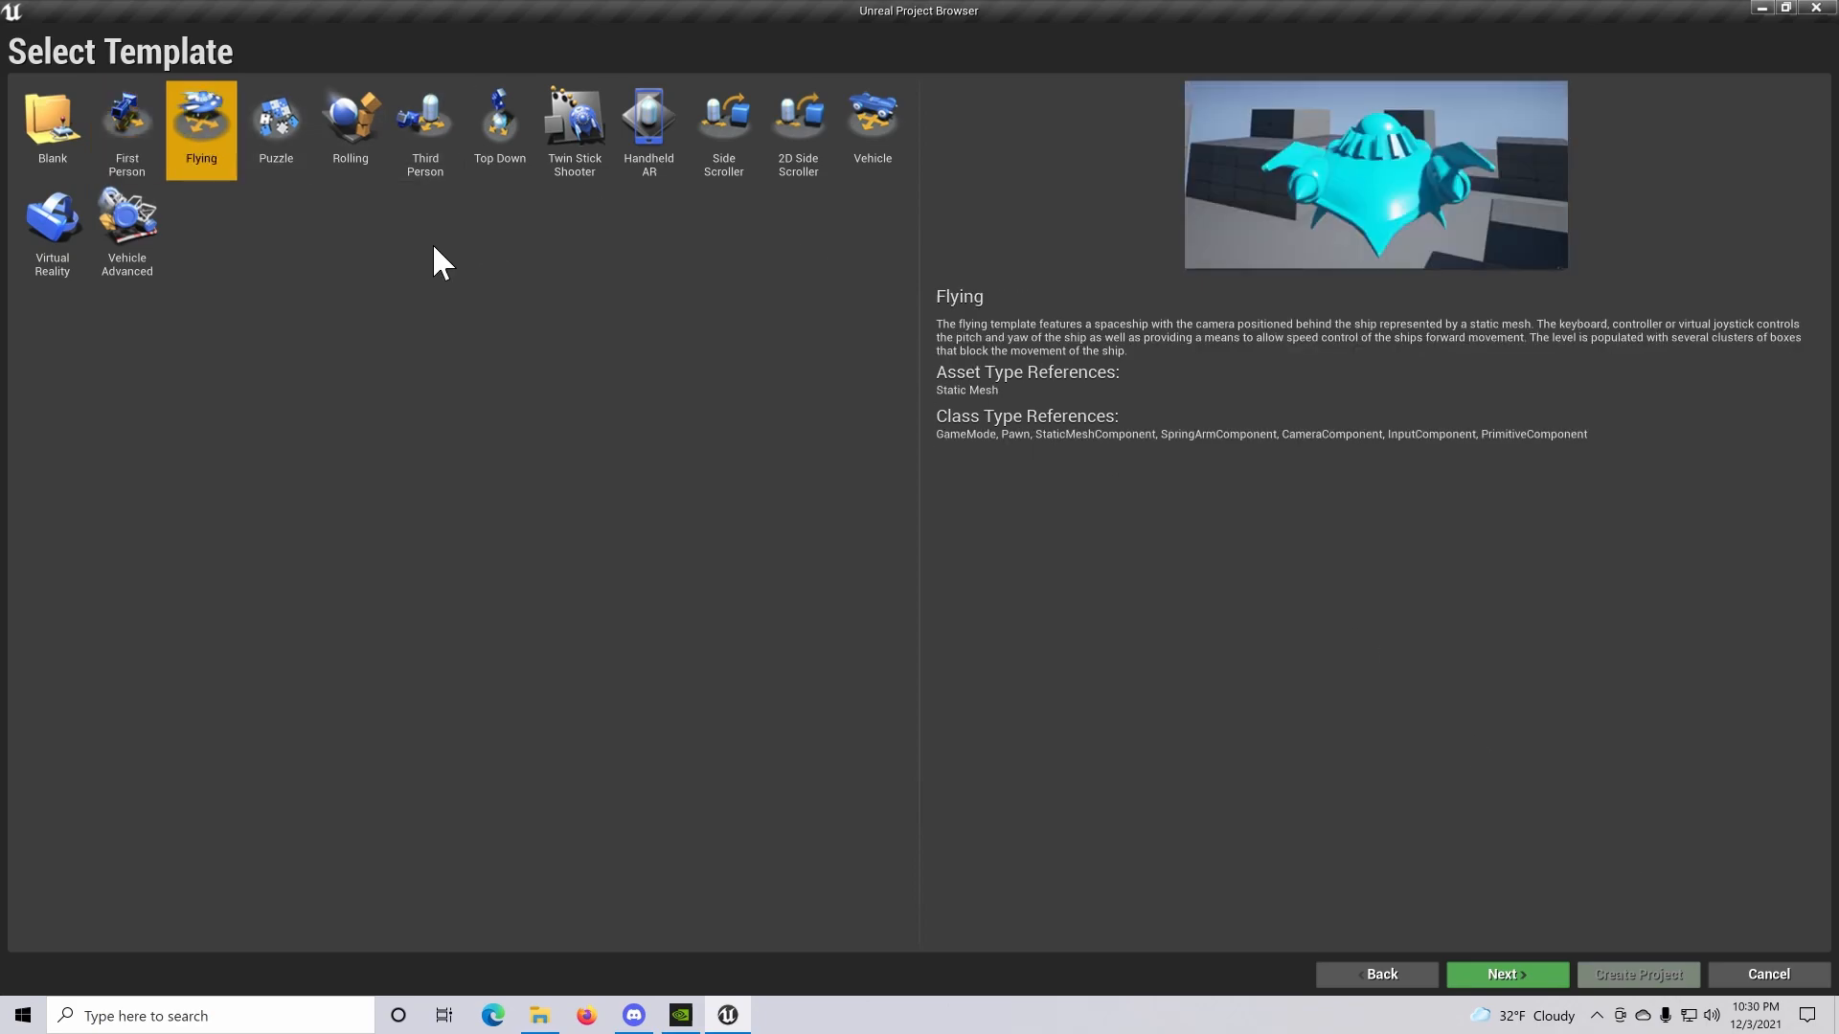
left_click(350, 122)
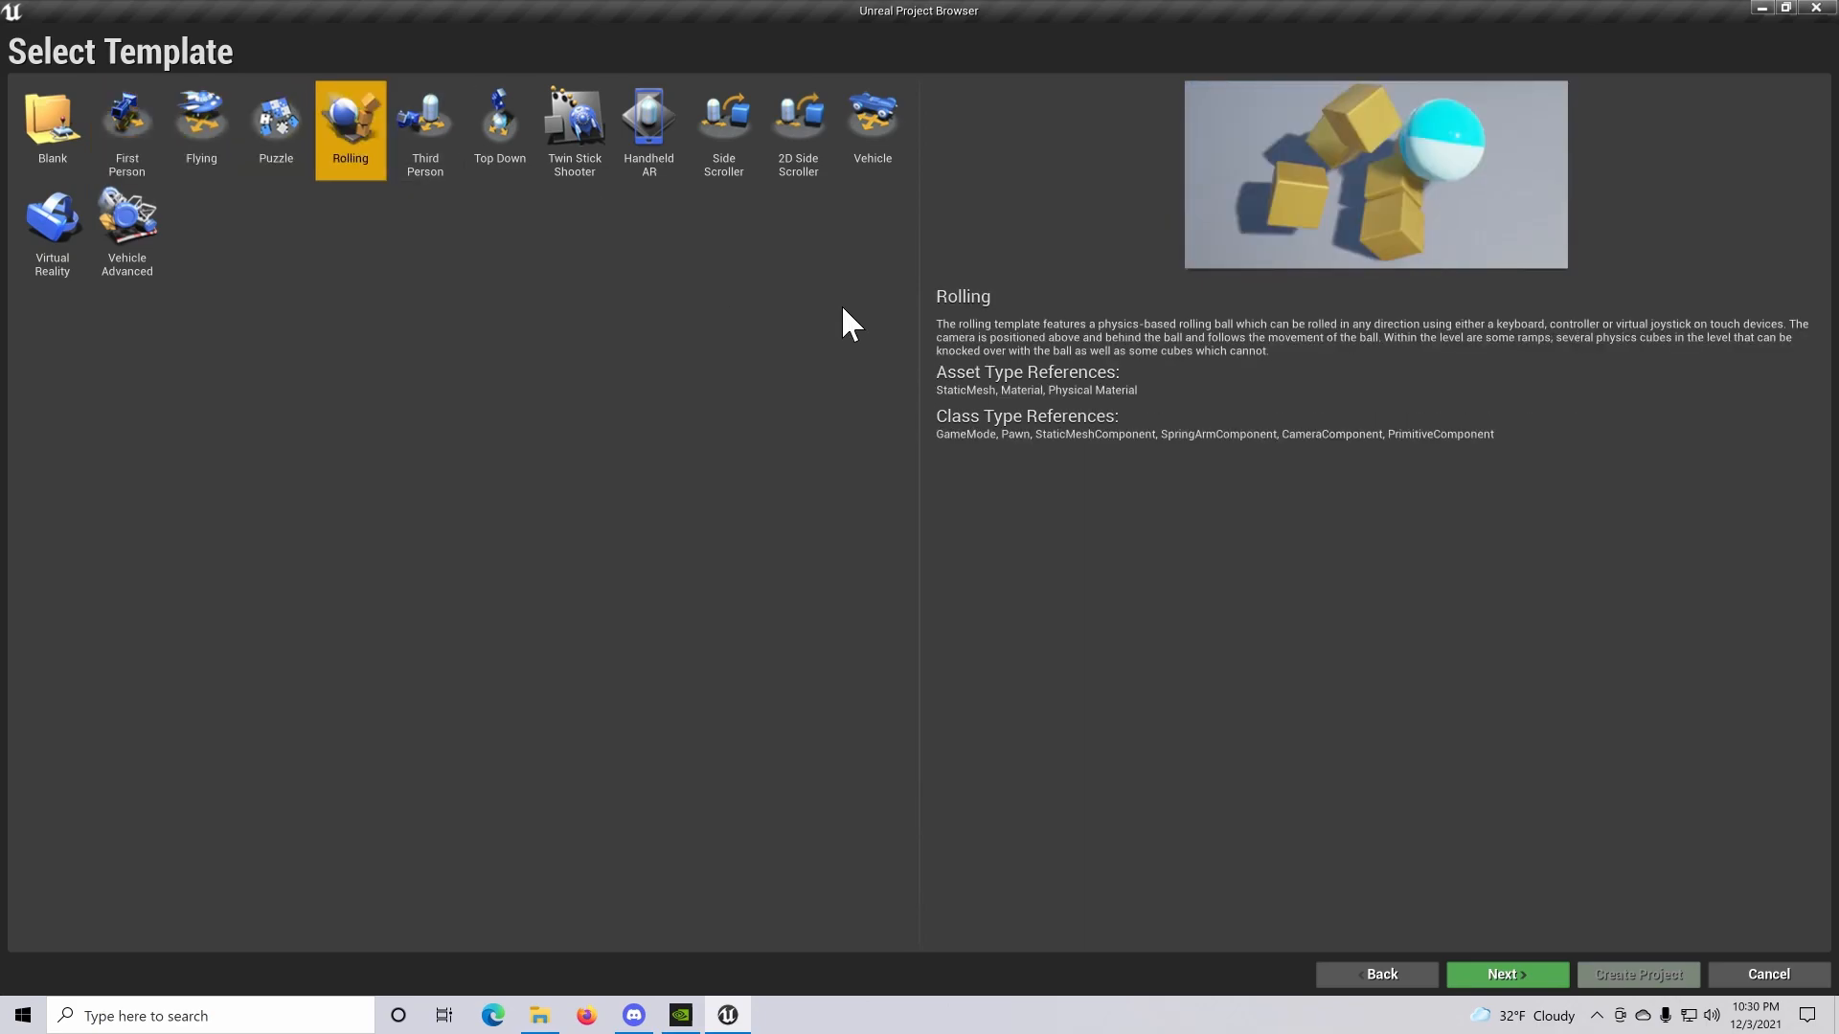
mouse_move(1633, 494)
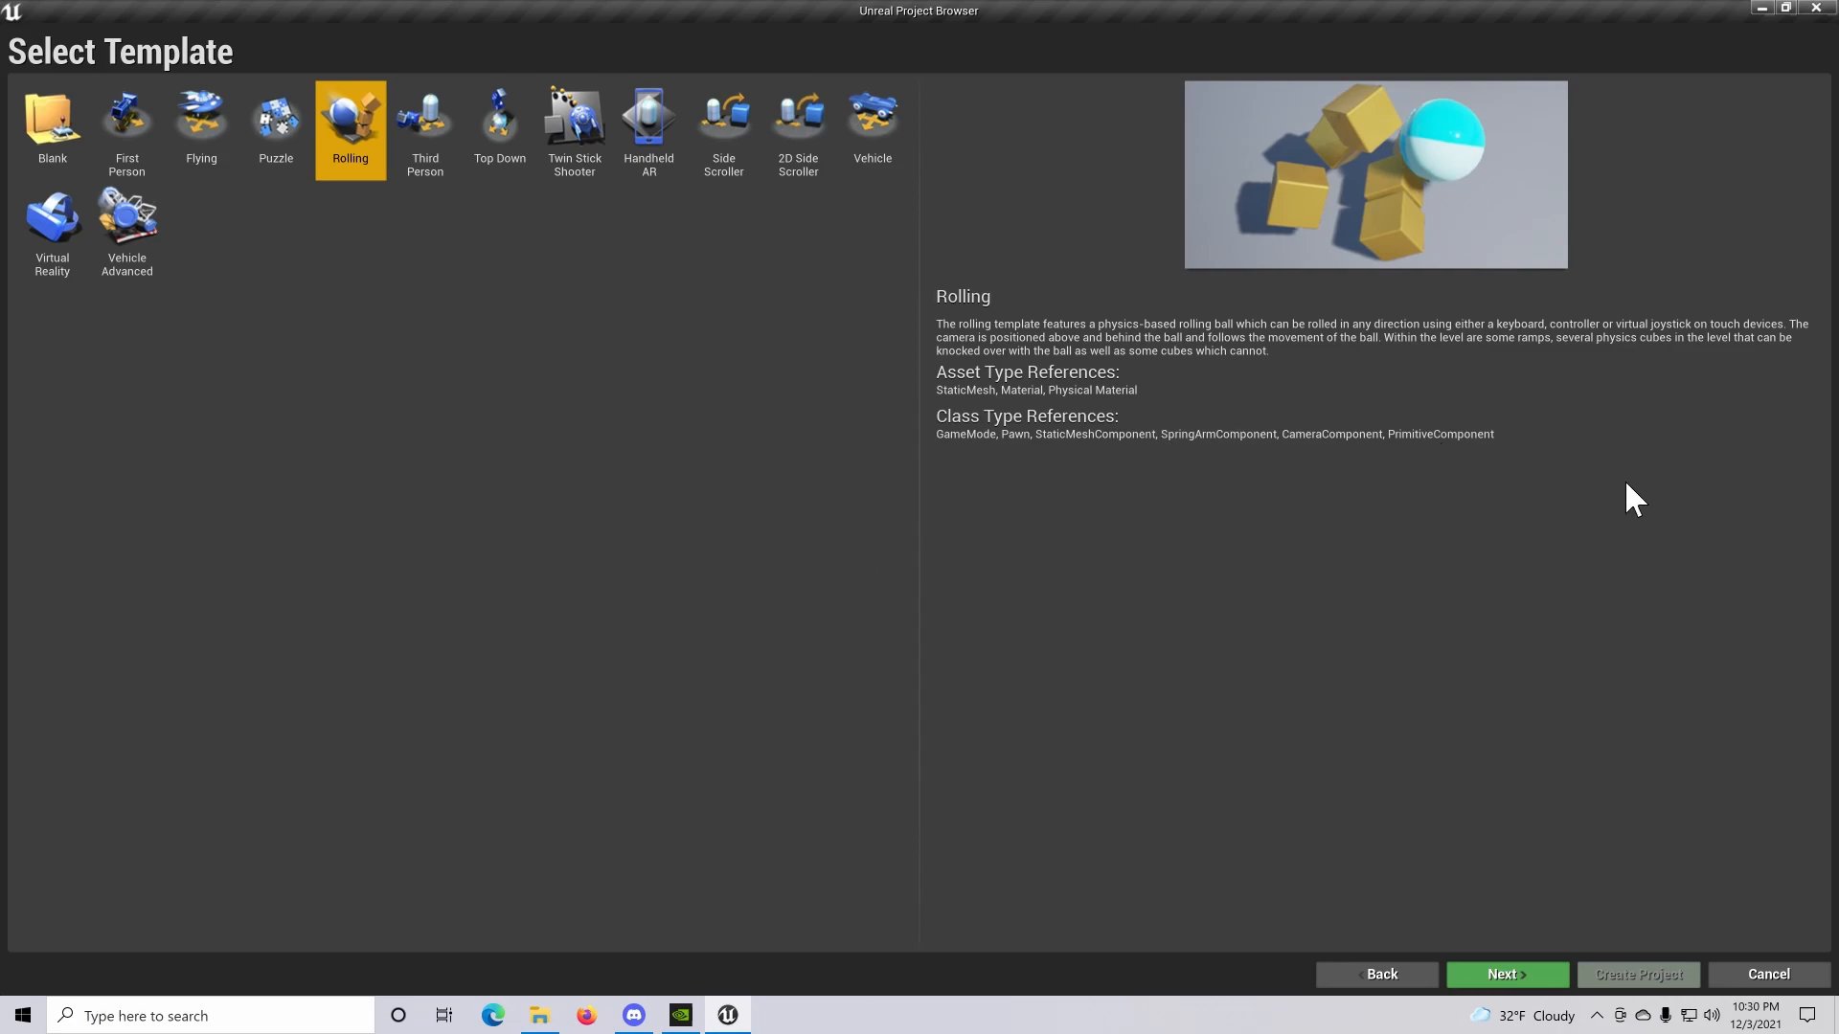
left_click(126, 121)
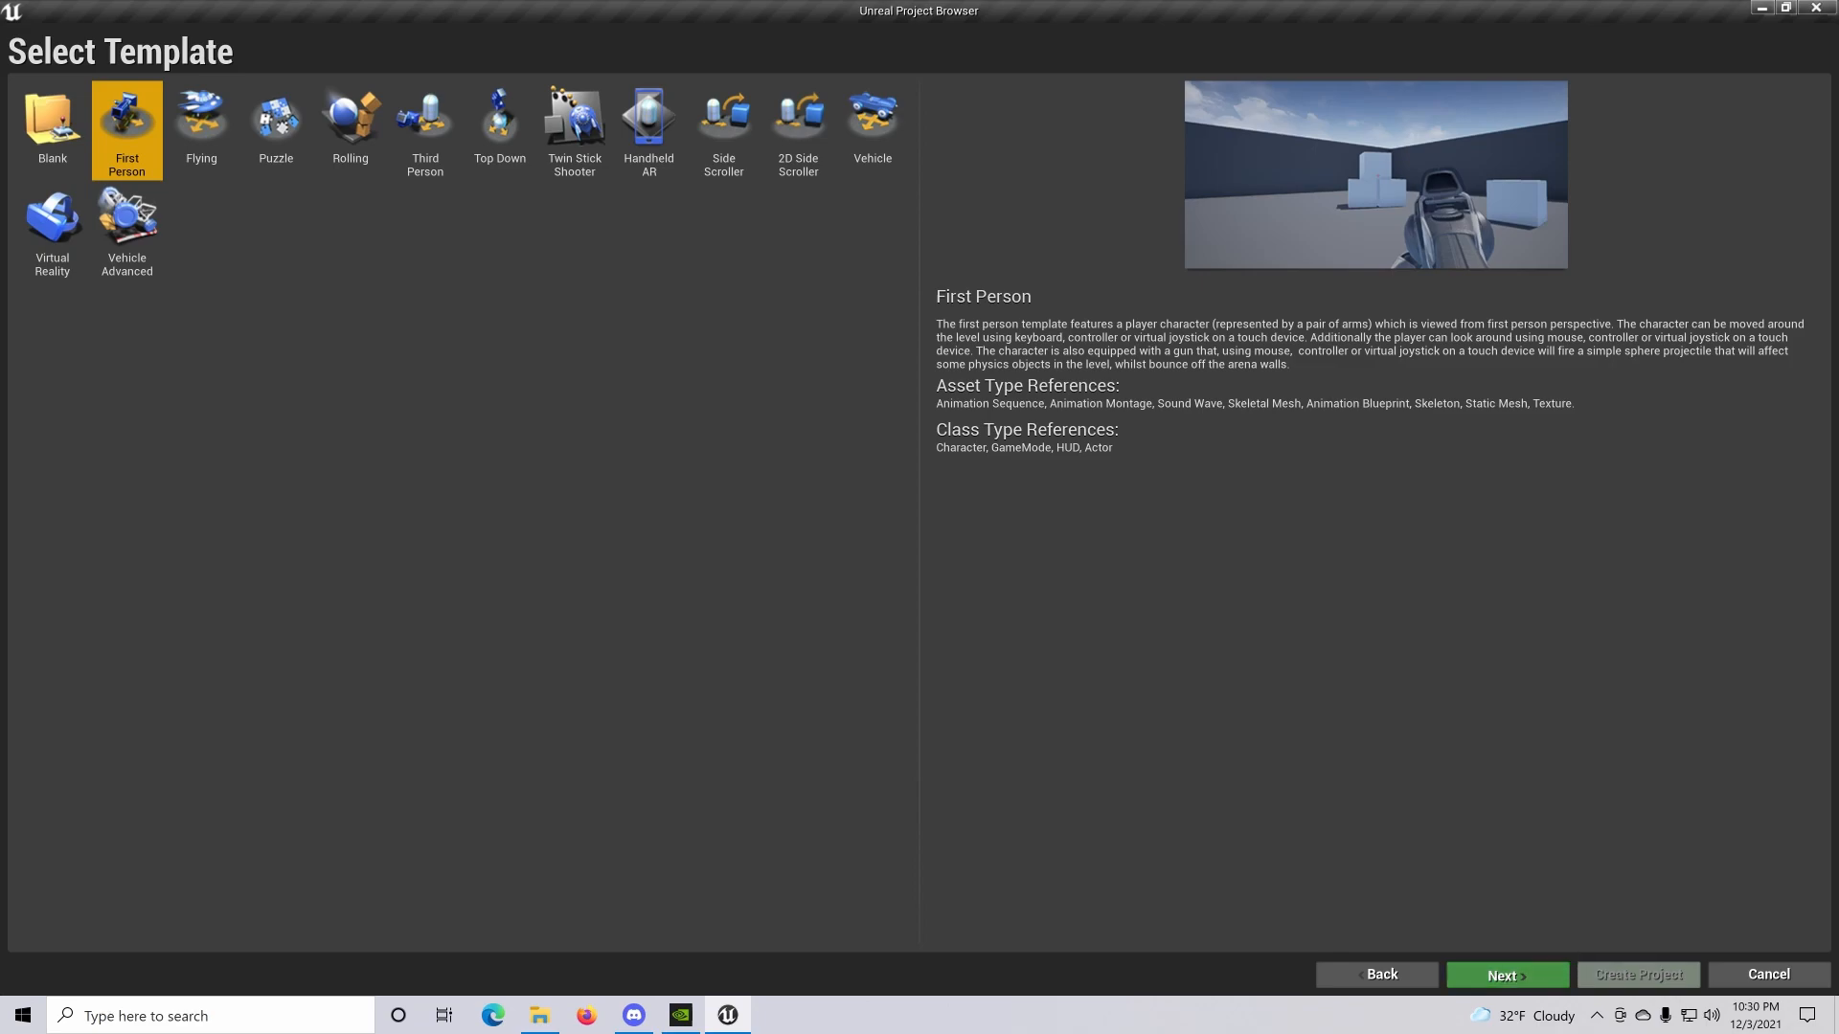
left_click(1508, 975)
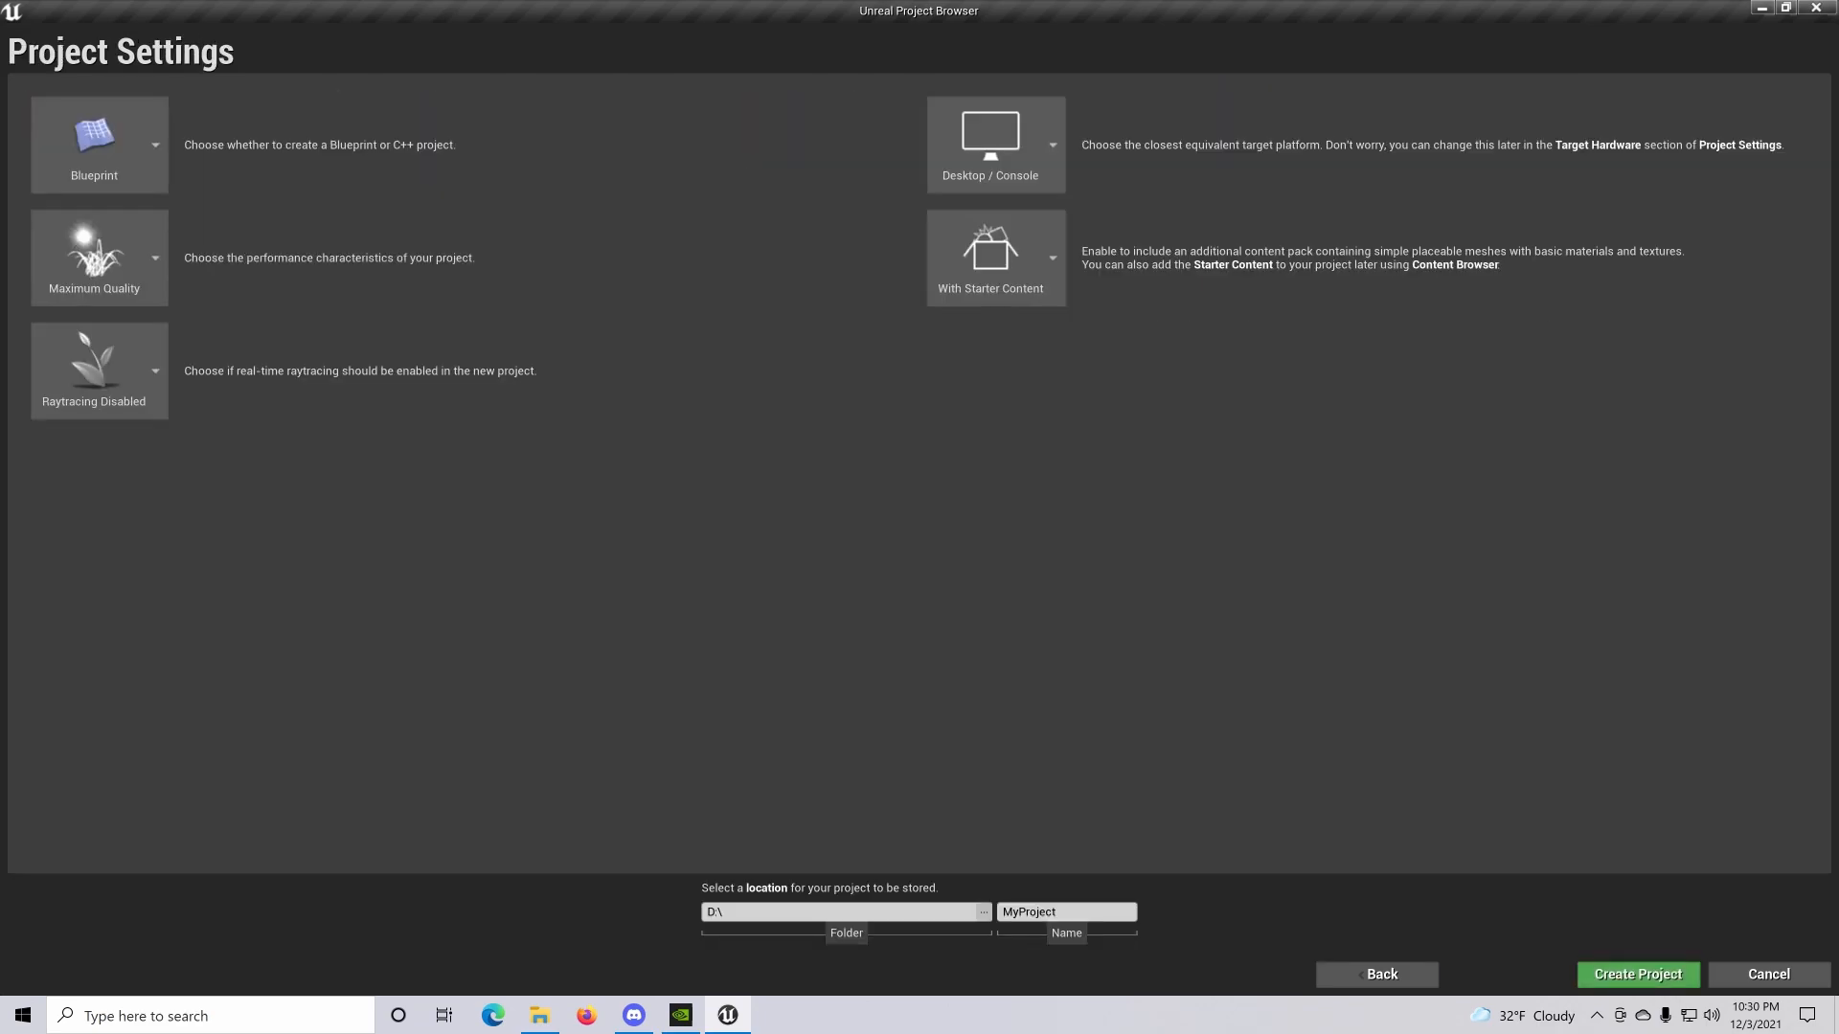
mouse_move(521, 499)
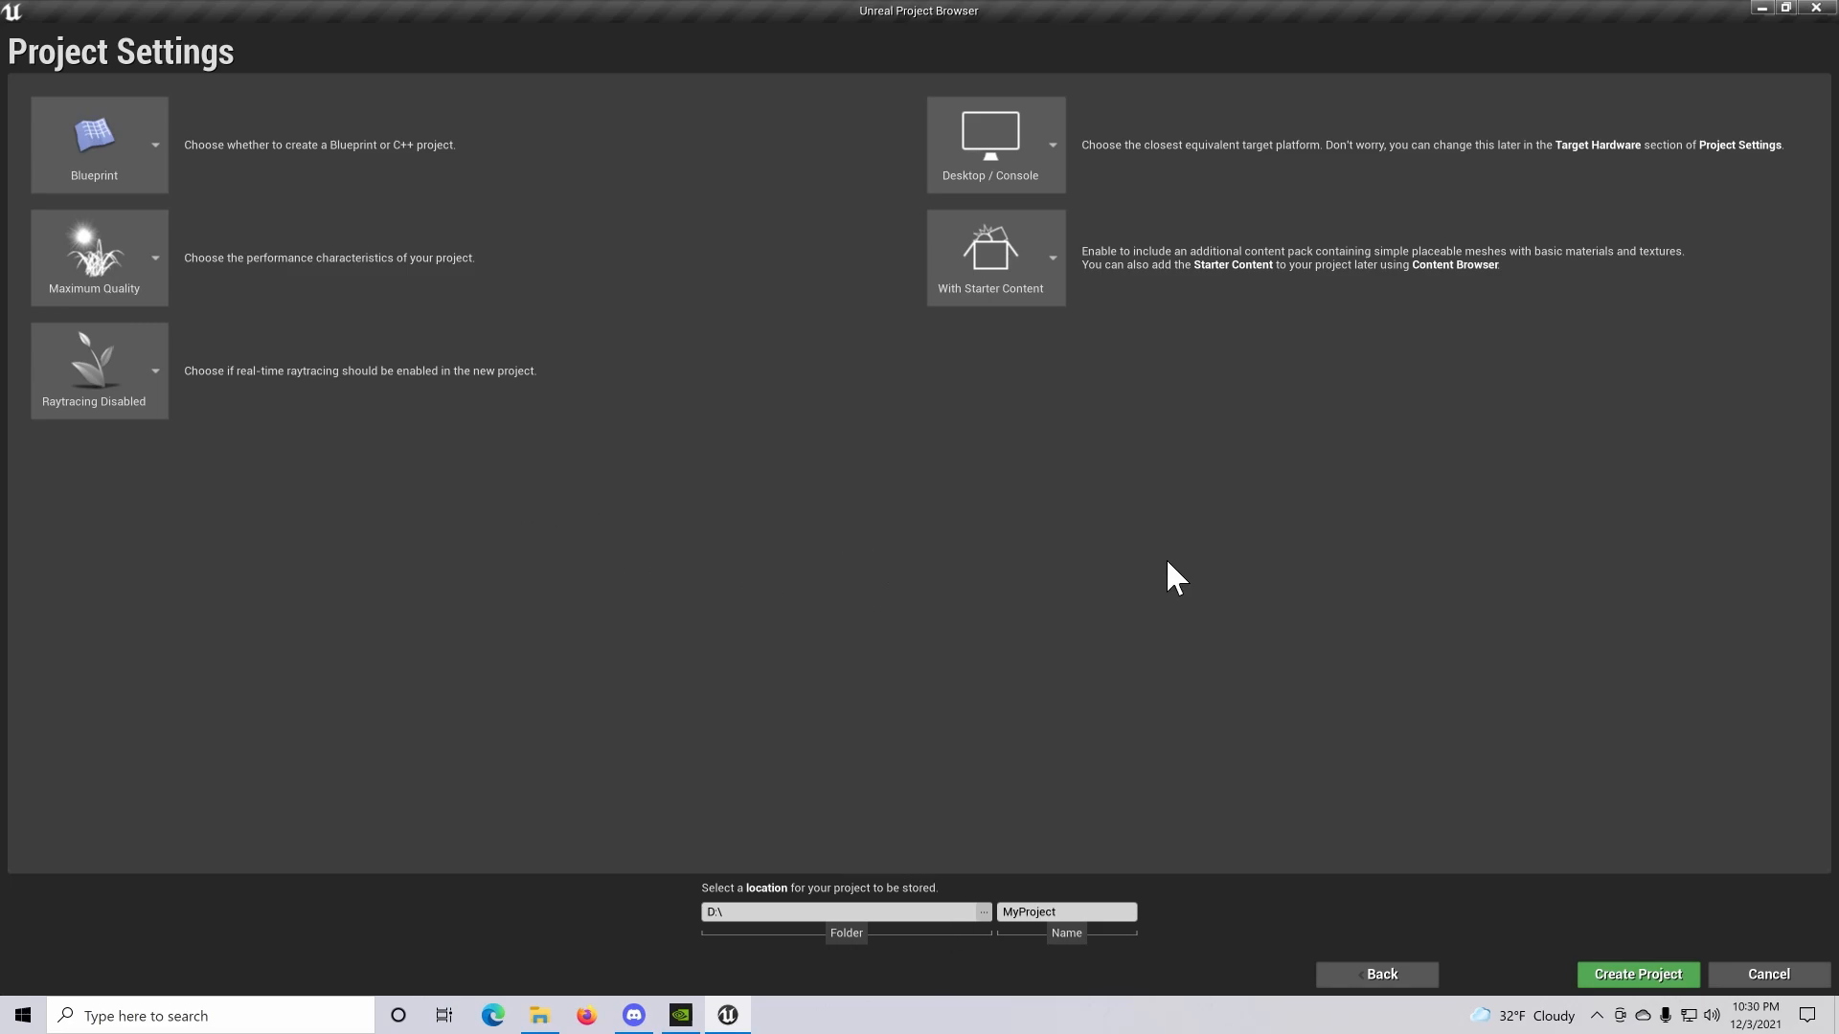
Create MyProject as a Blueprint project with Maximum Quality and starter content
left_click(93, 144)
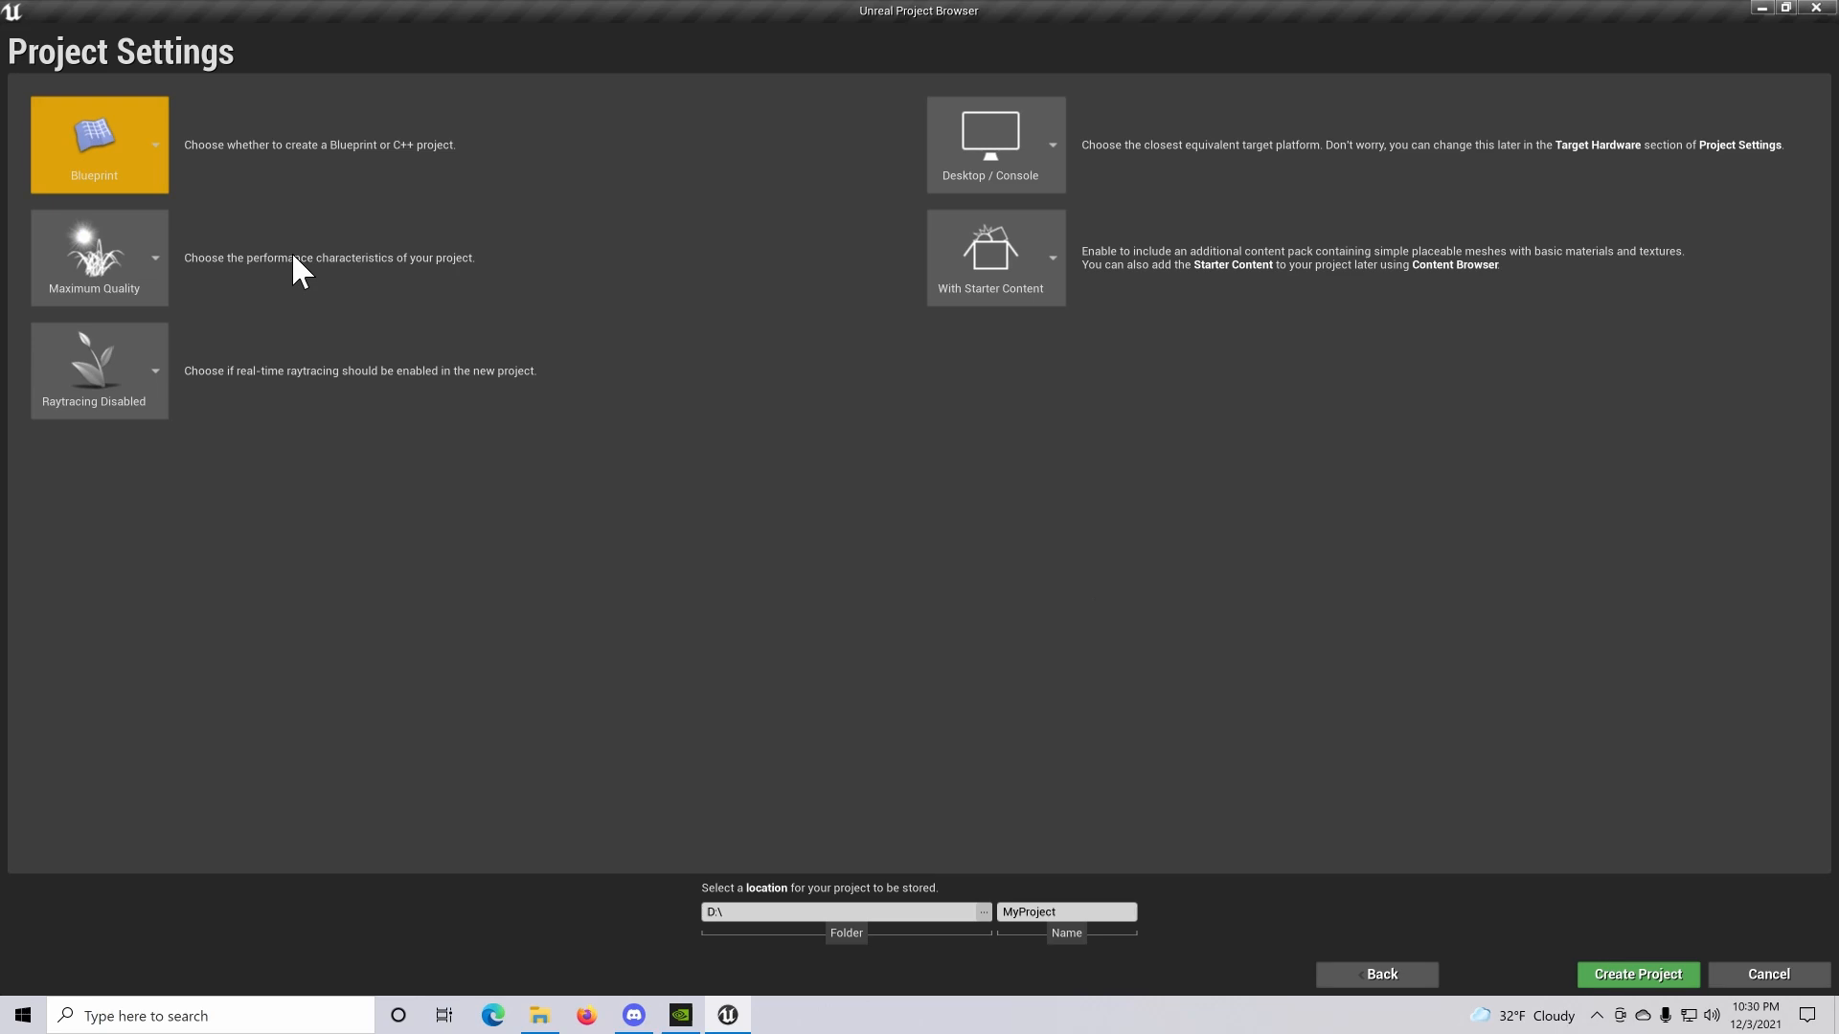
left_click(155, 144)
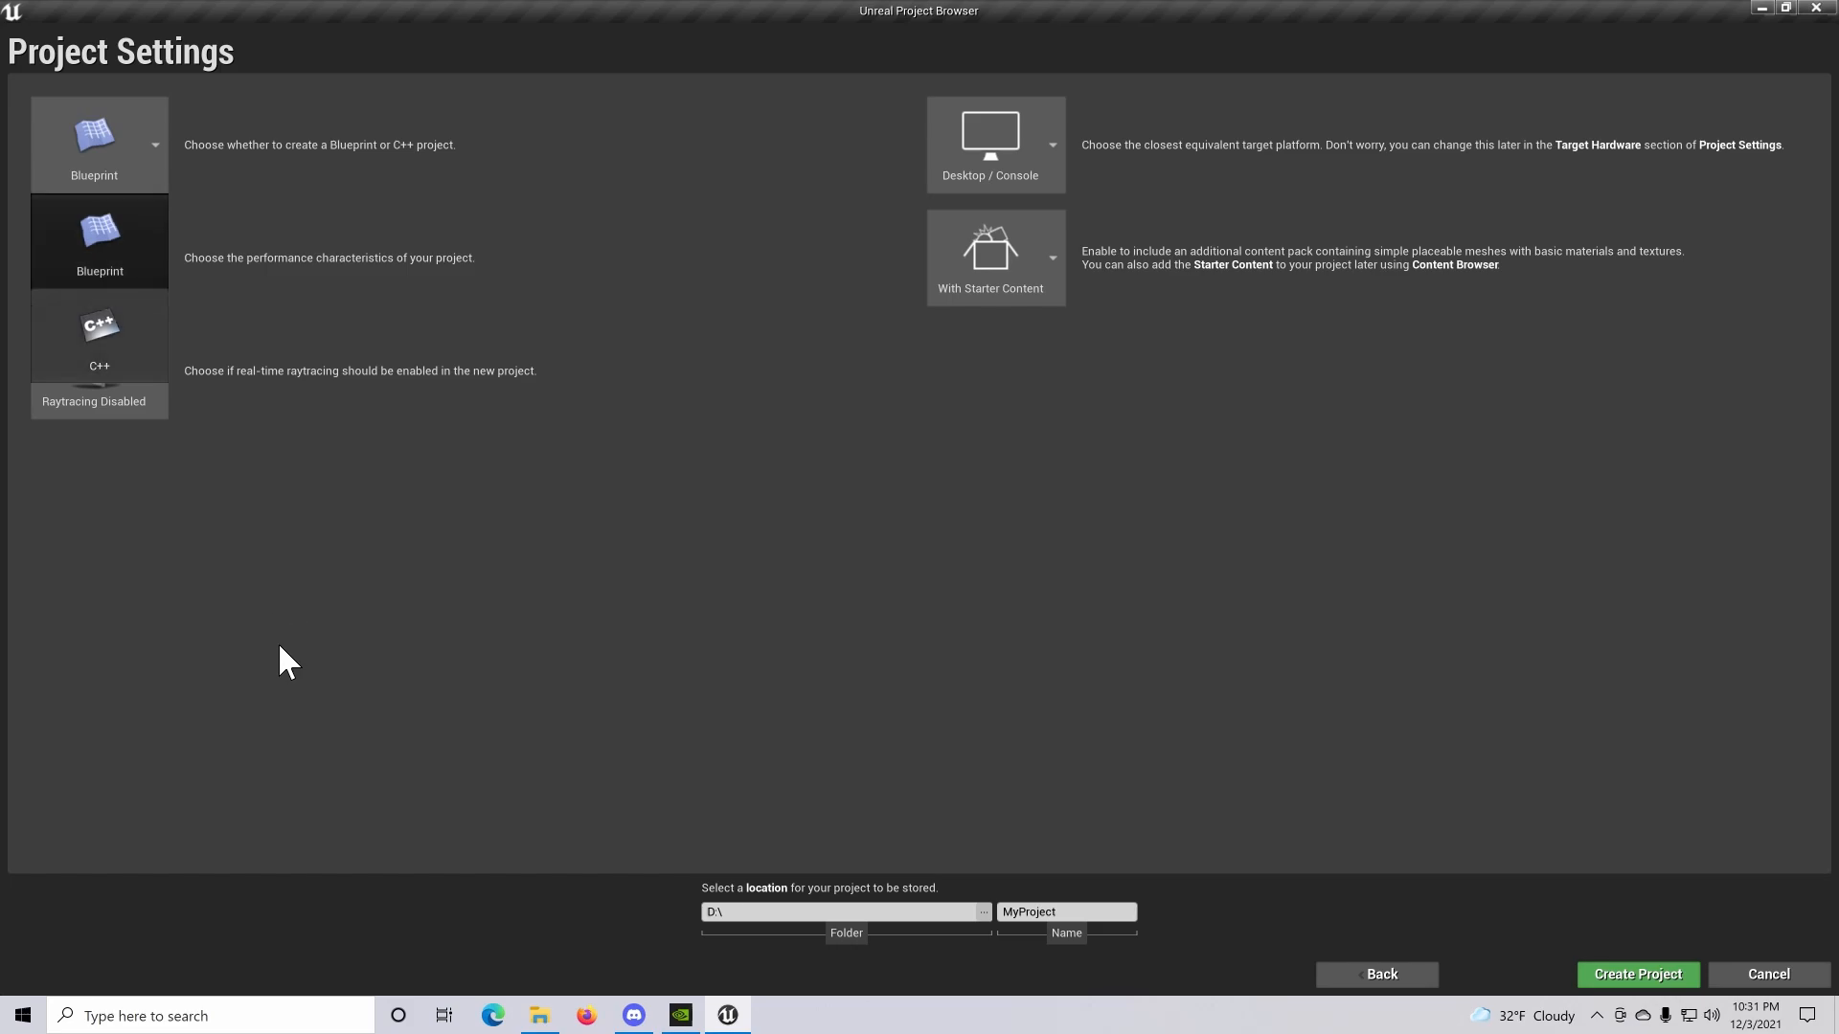
mouse_move(1011, 443)
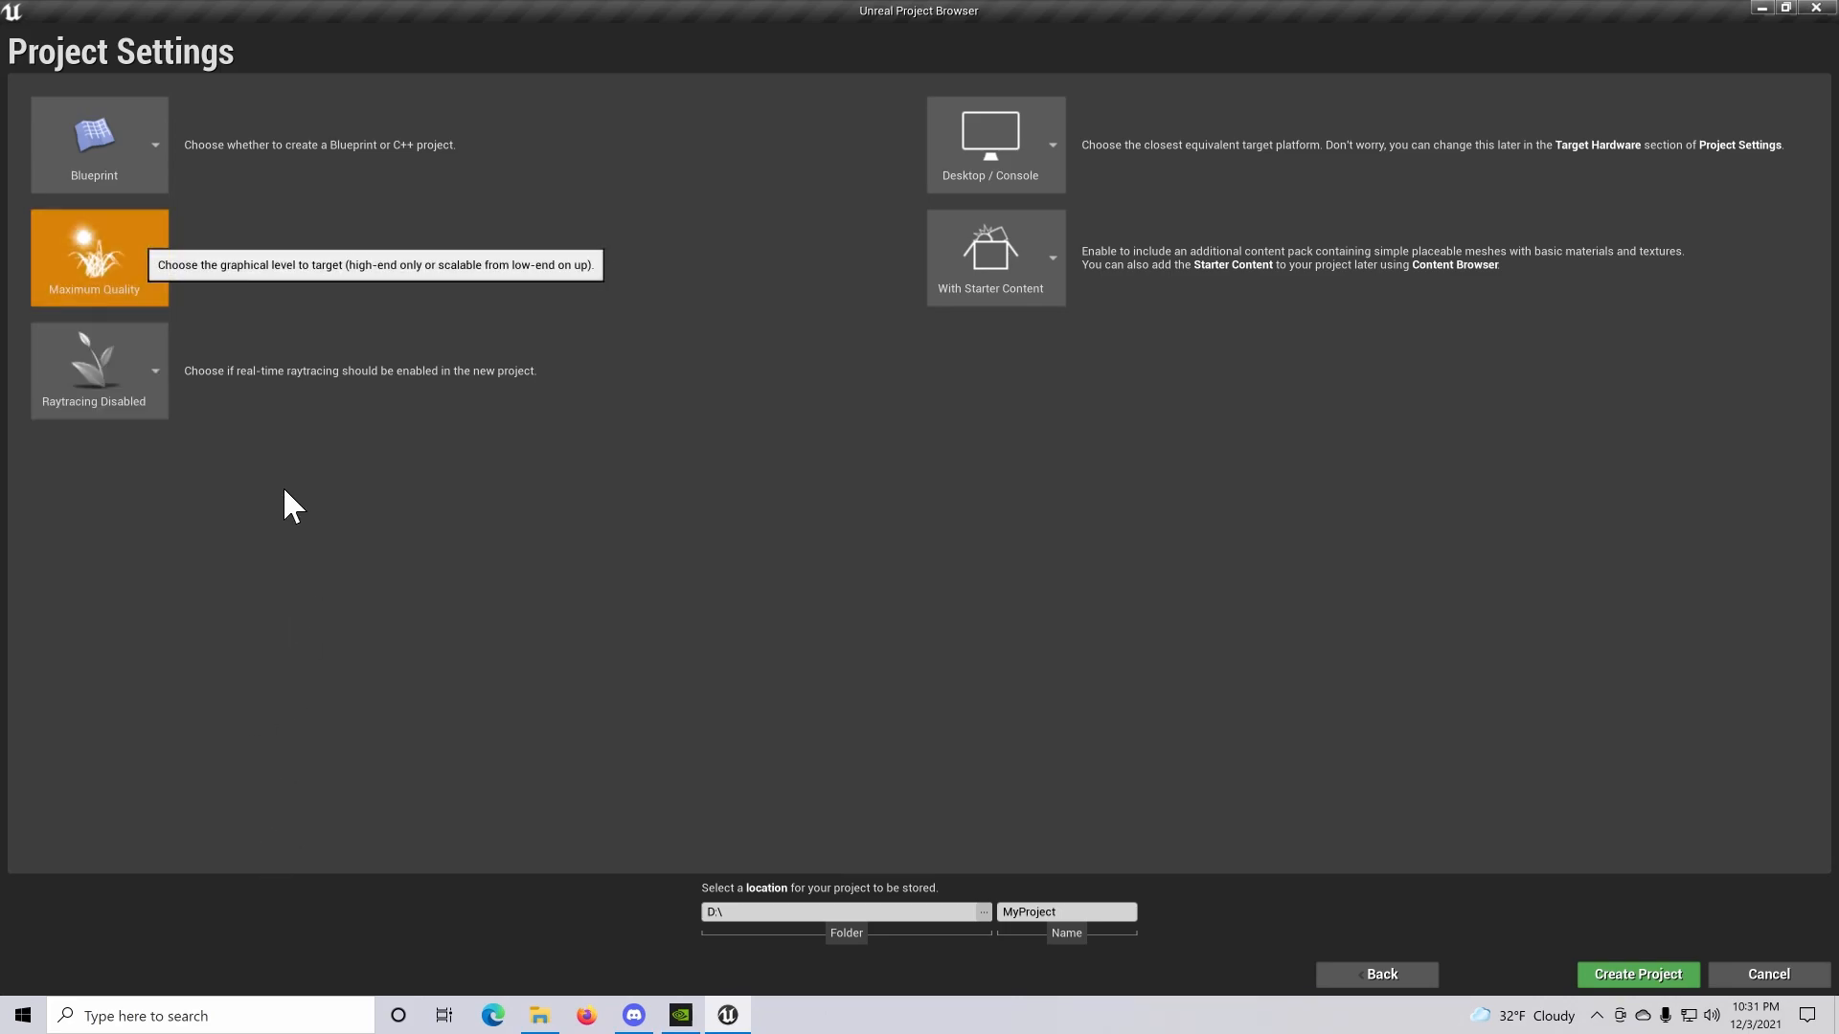
mouse_move(433, 761)
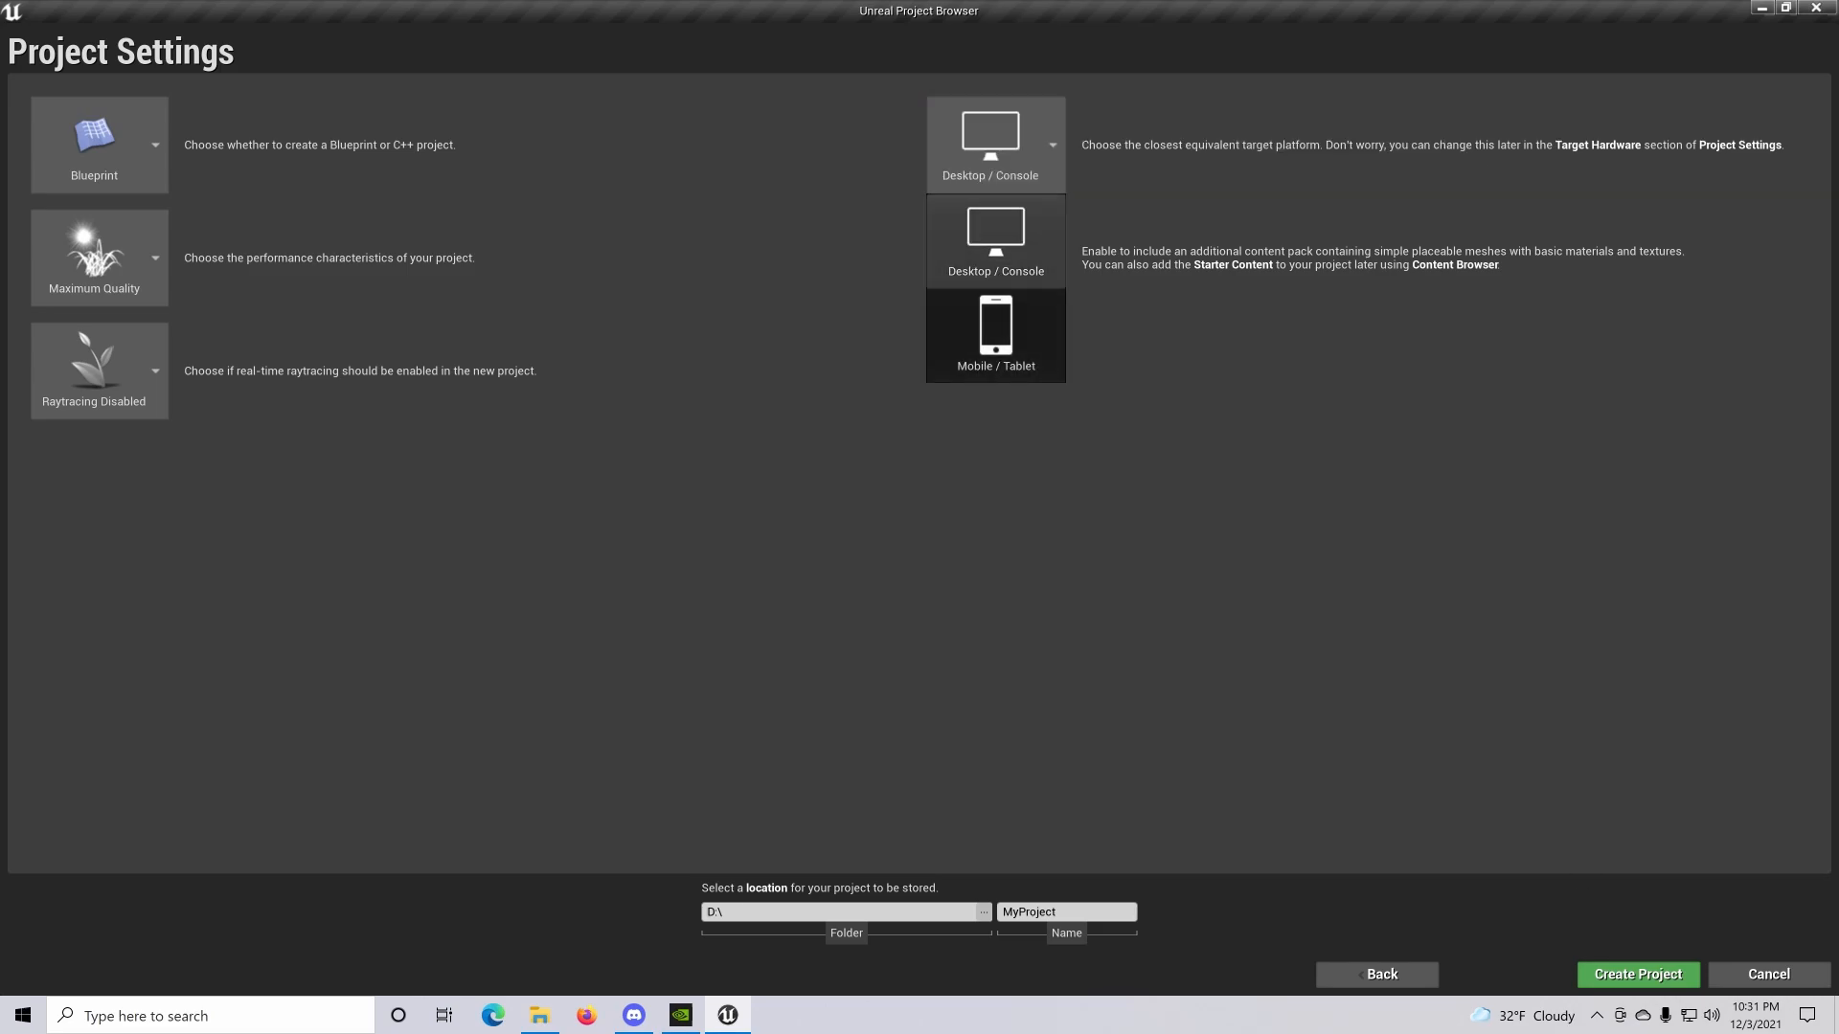
left_click(995, 239)
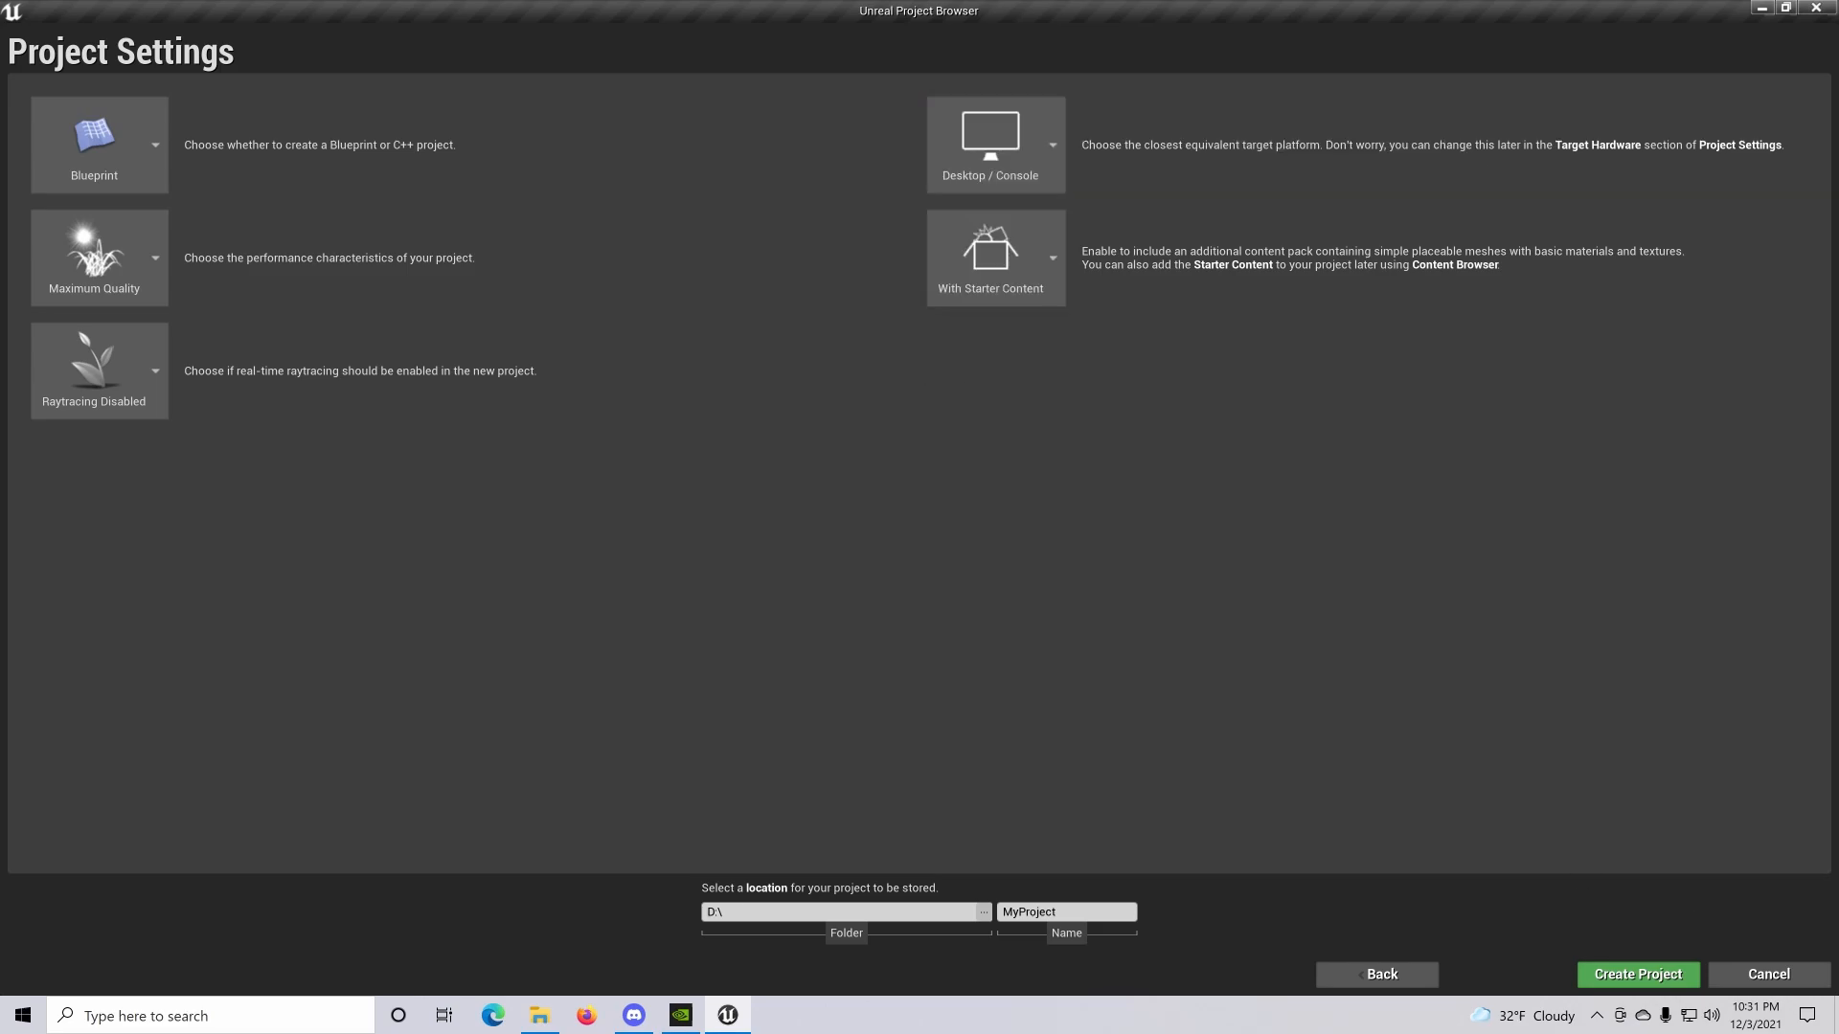
left_click(1051, 256)
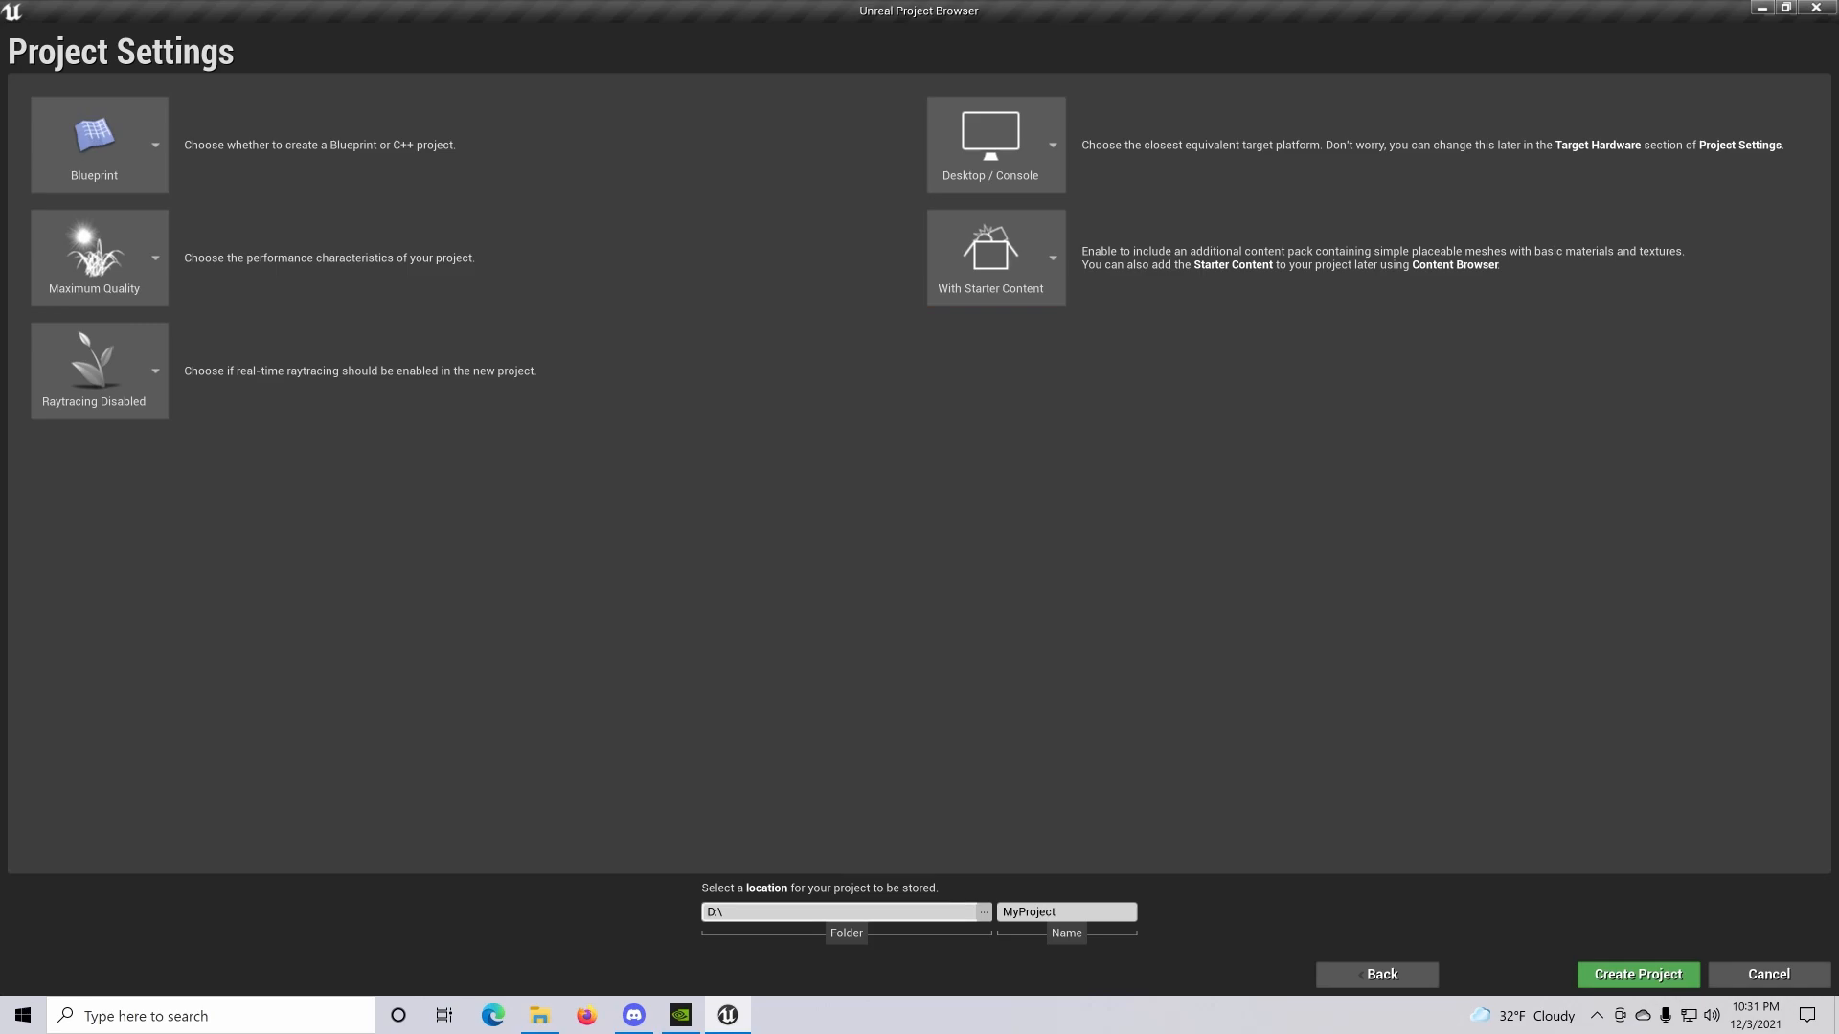
left_click(1638, 974)
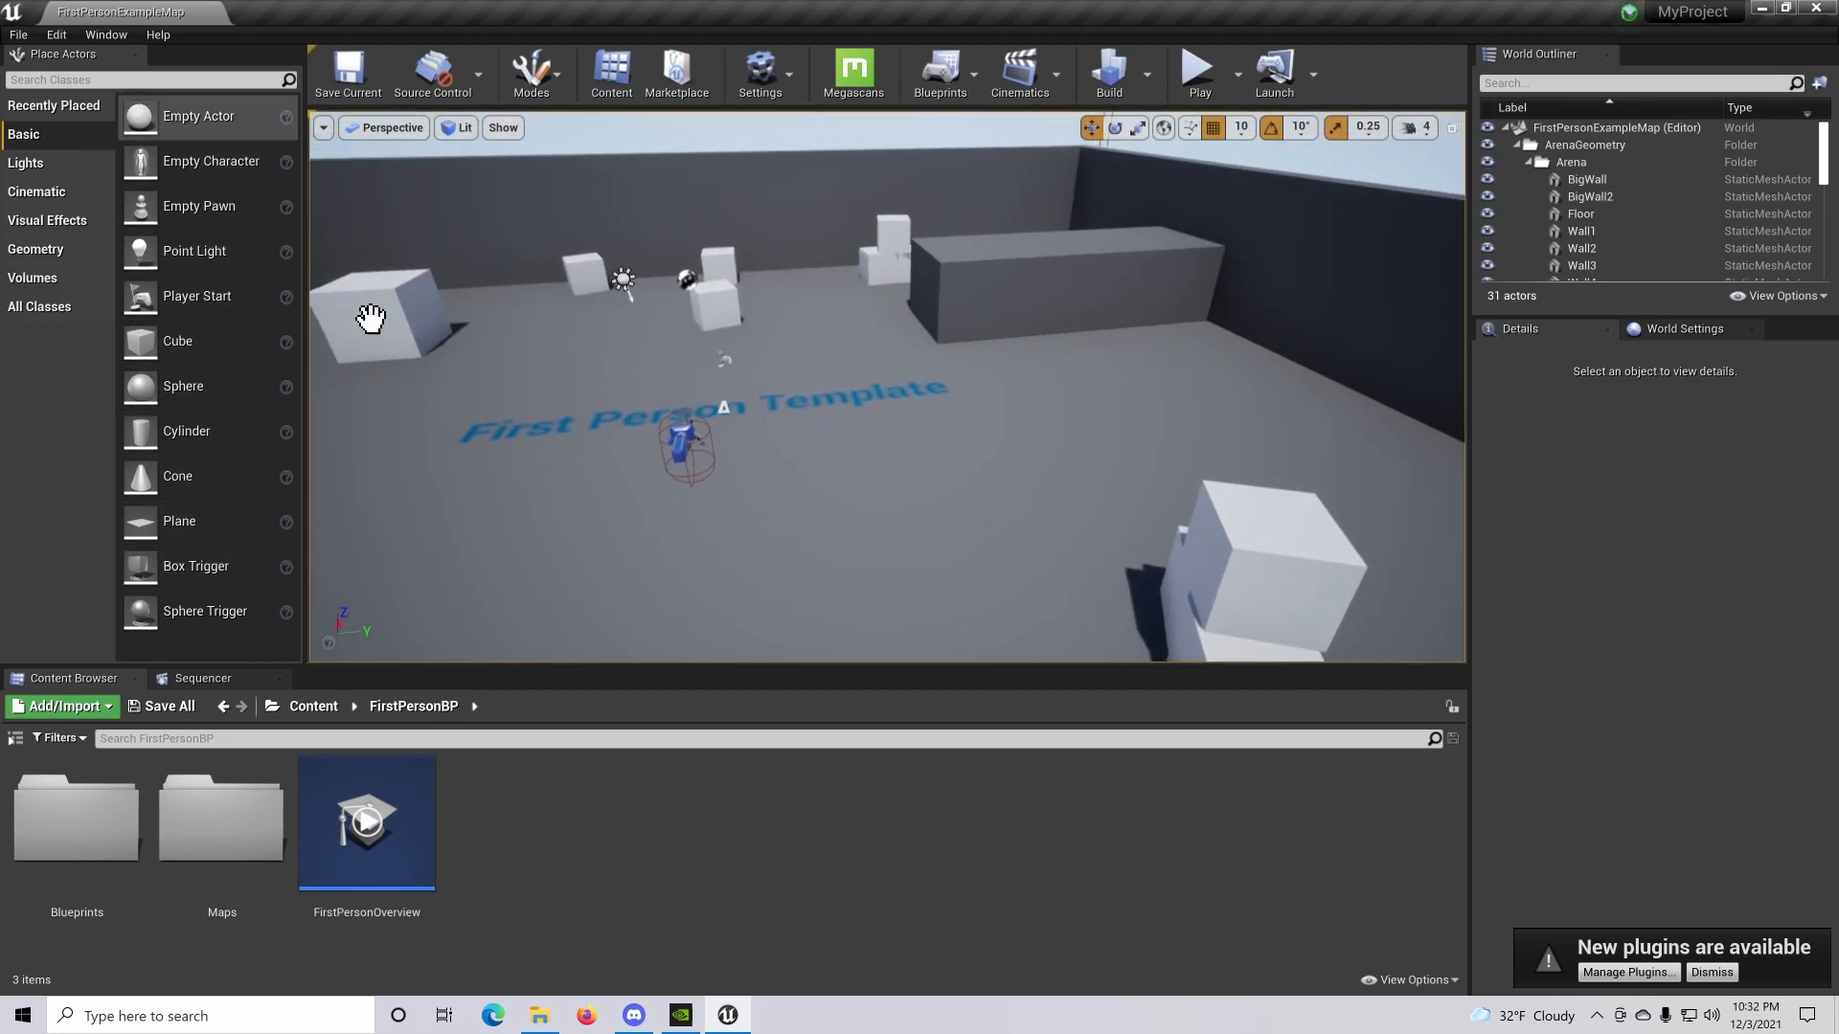
Browse the Cinematic actor category in Place Actors, then return to Basic shapes
left_click(36, 192)
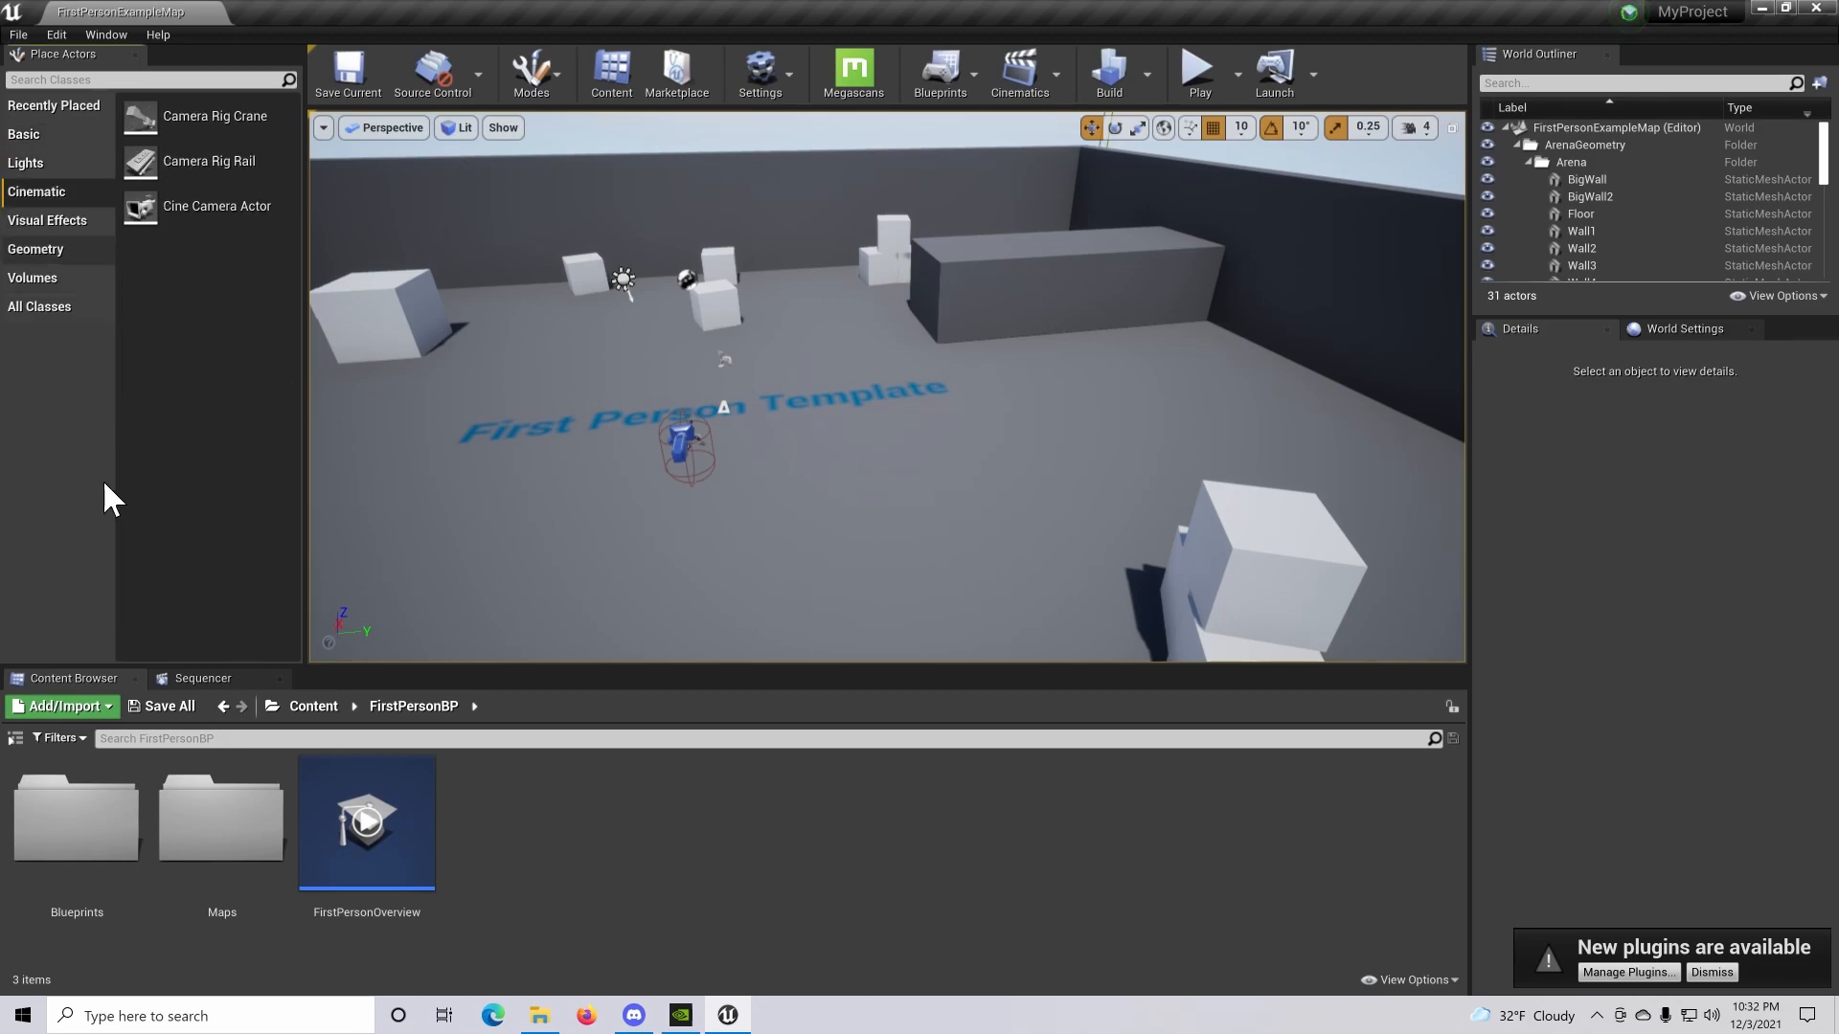
mouse_move(168, 319)
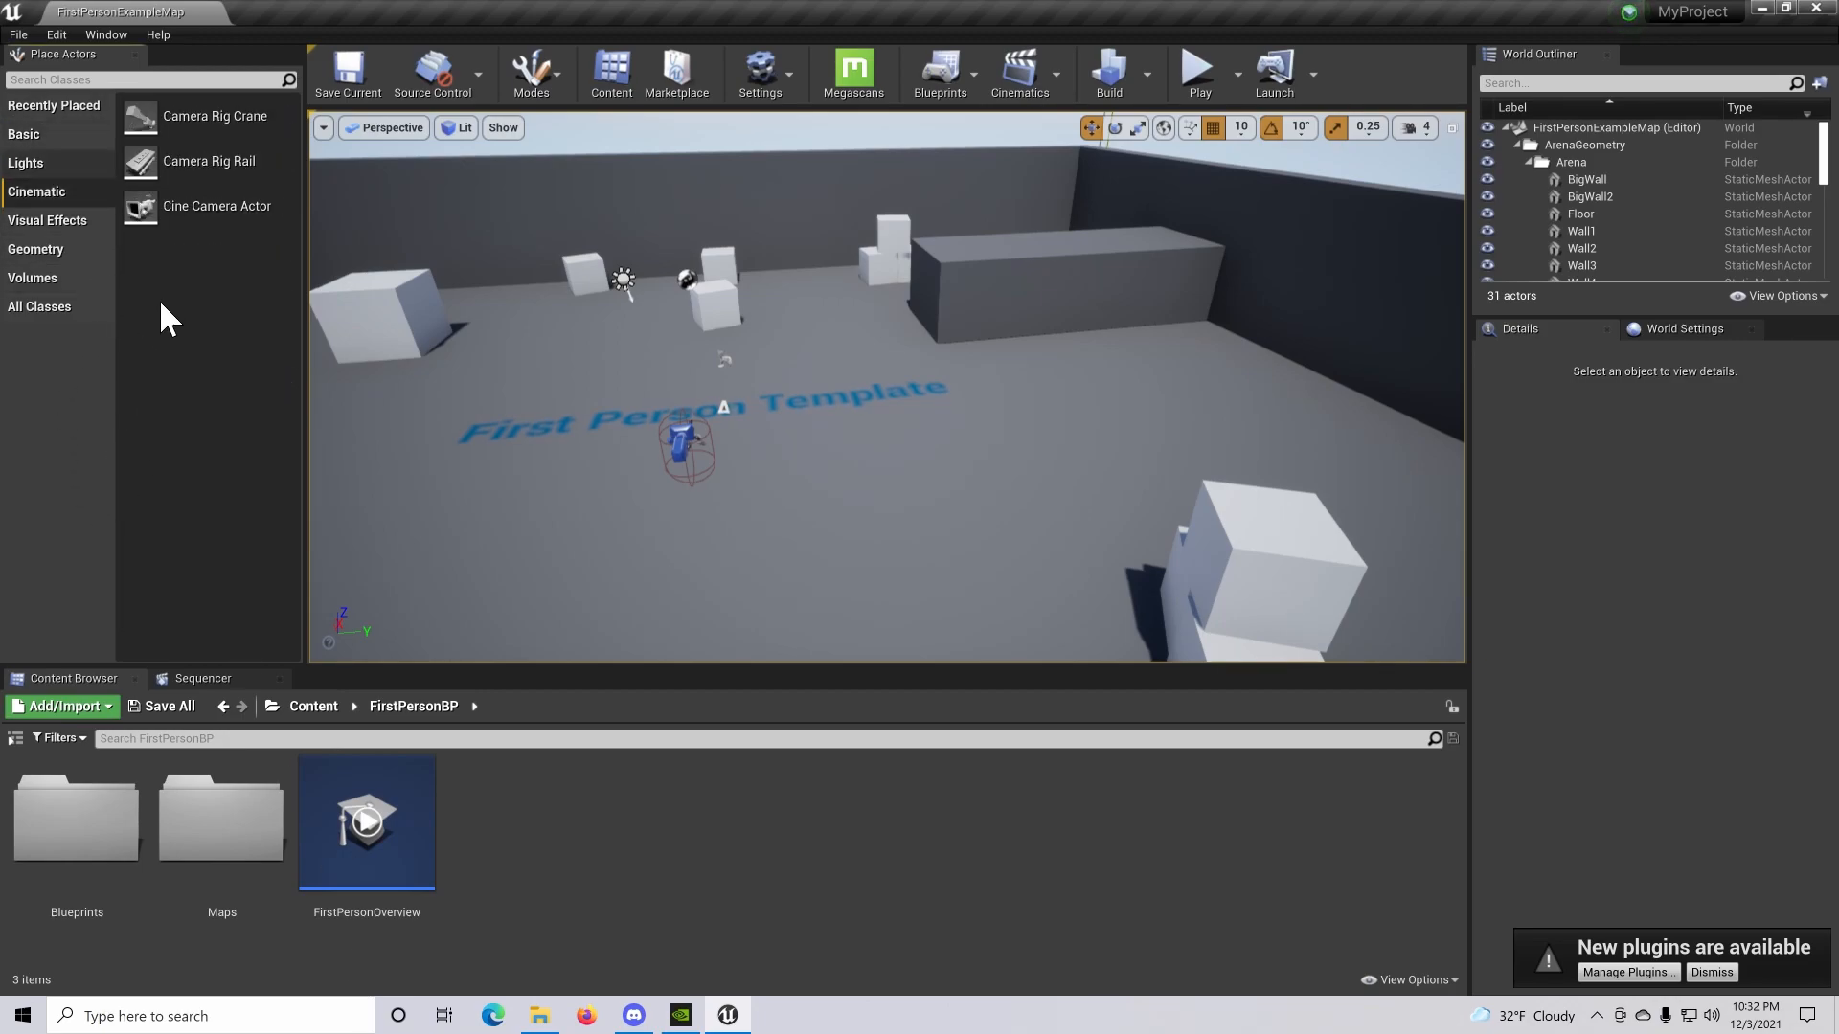
left_click(18, 134)
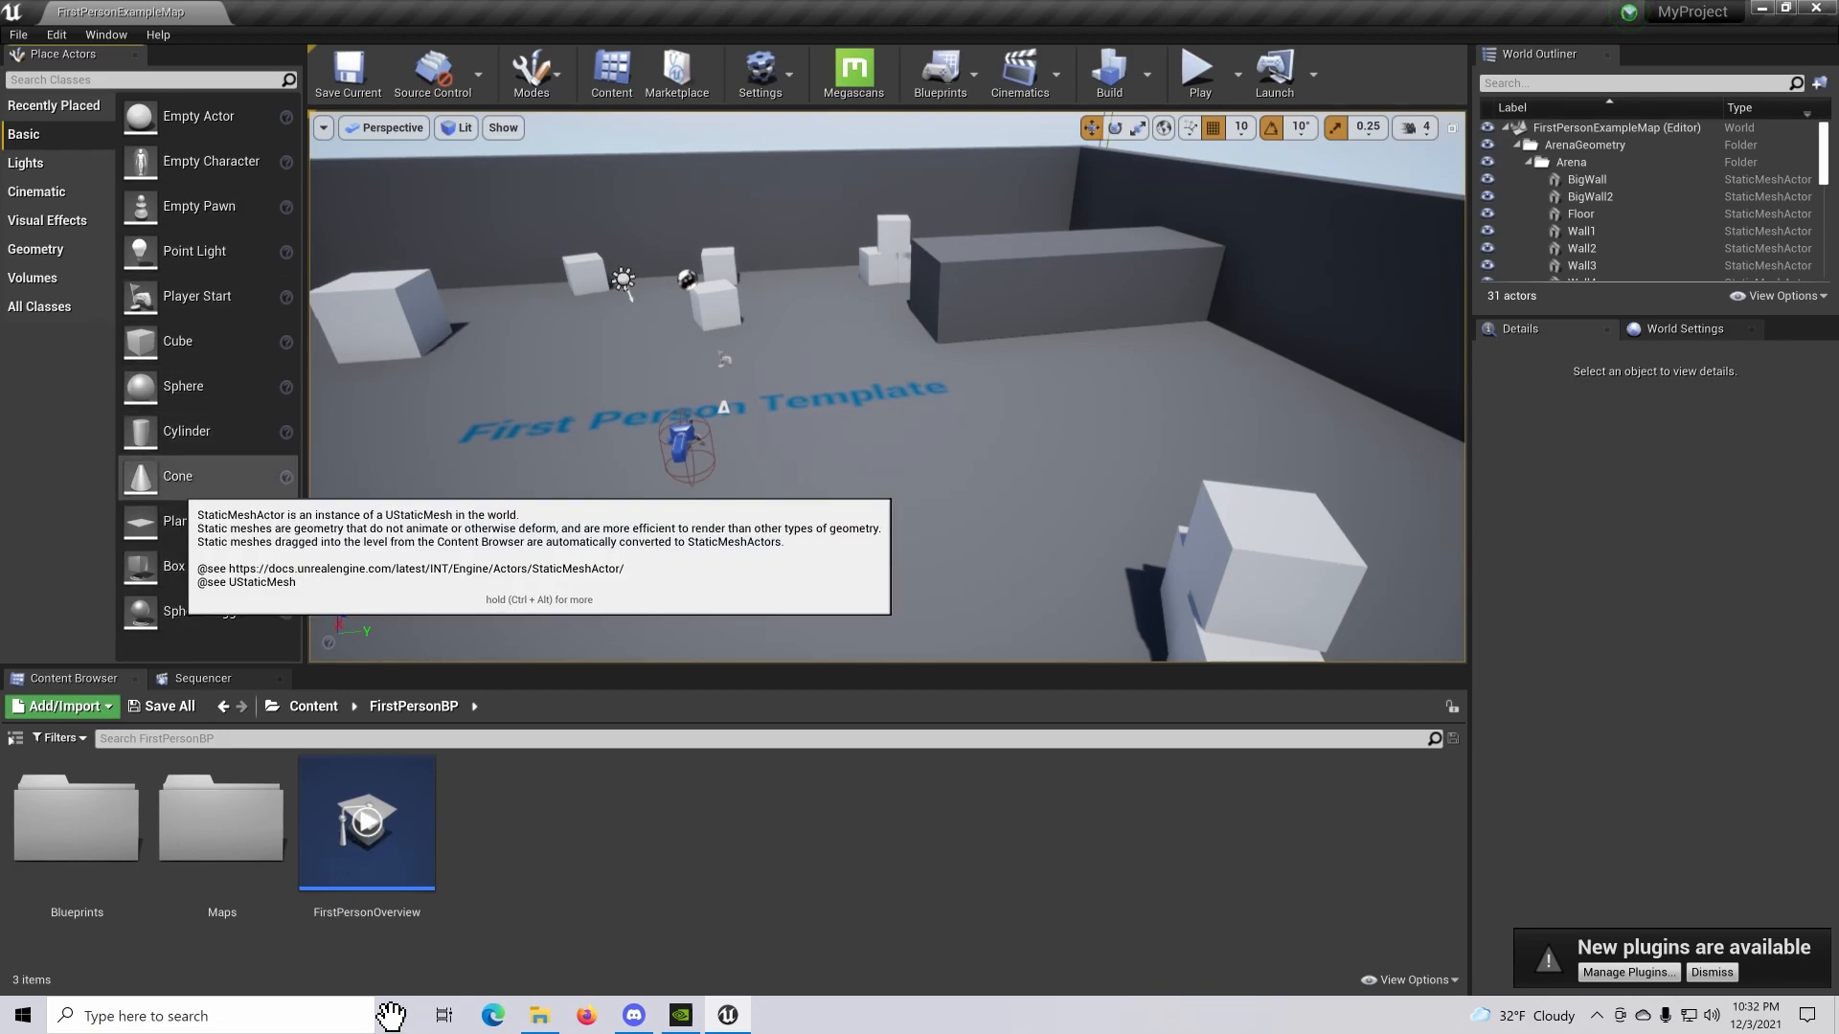
mouse_move(391, 1013)
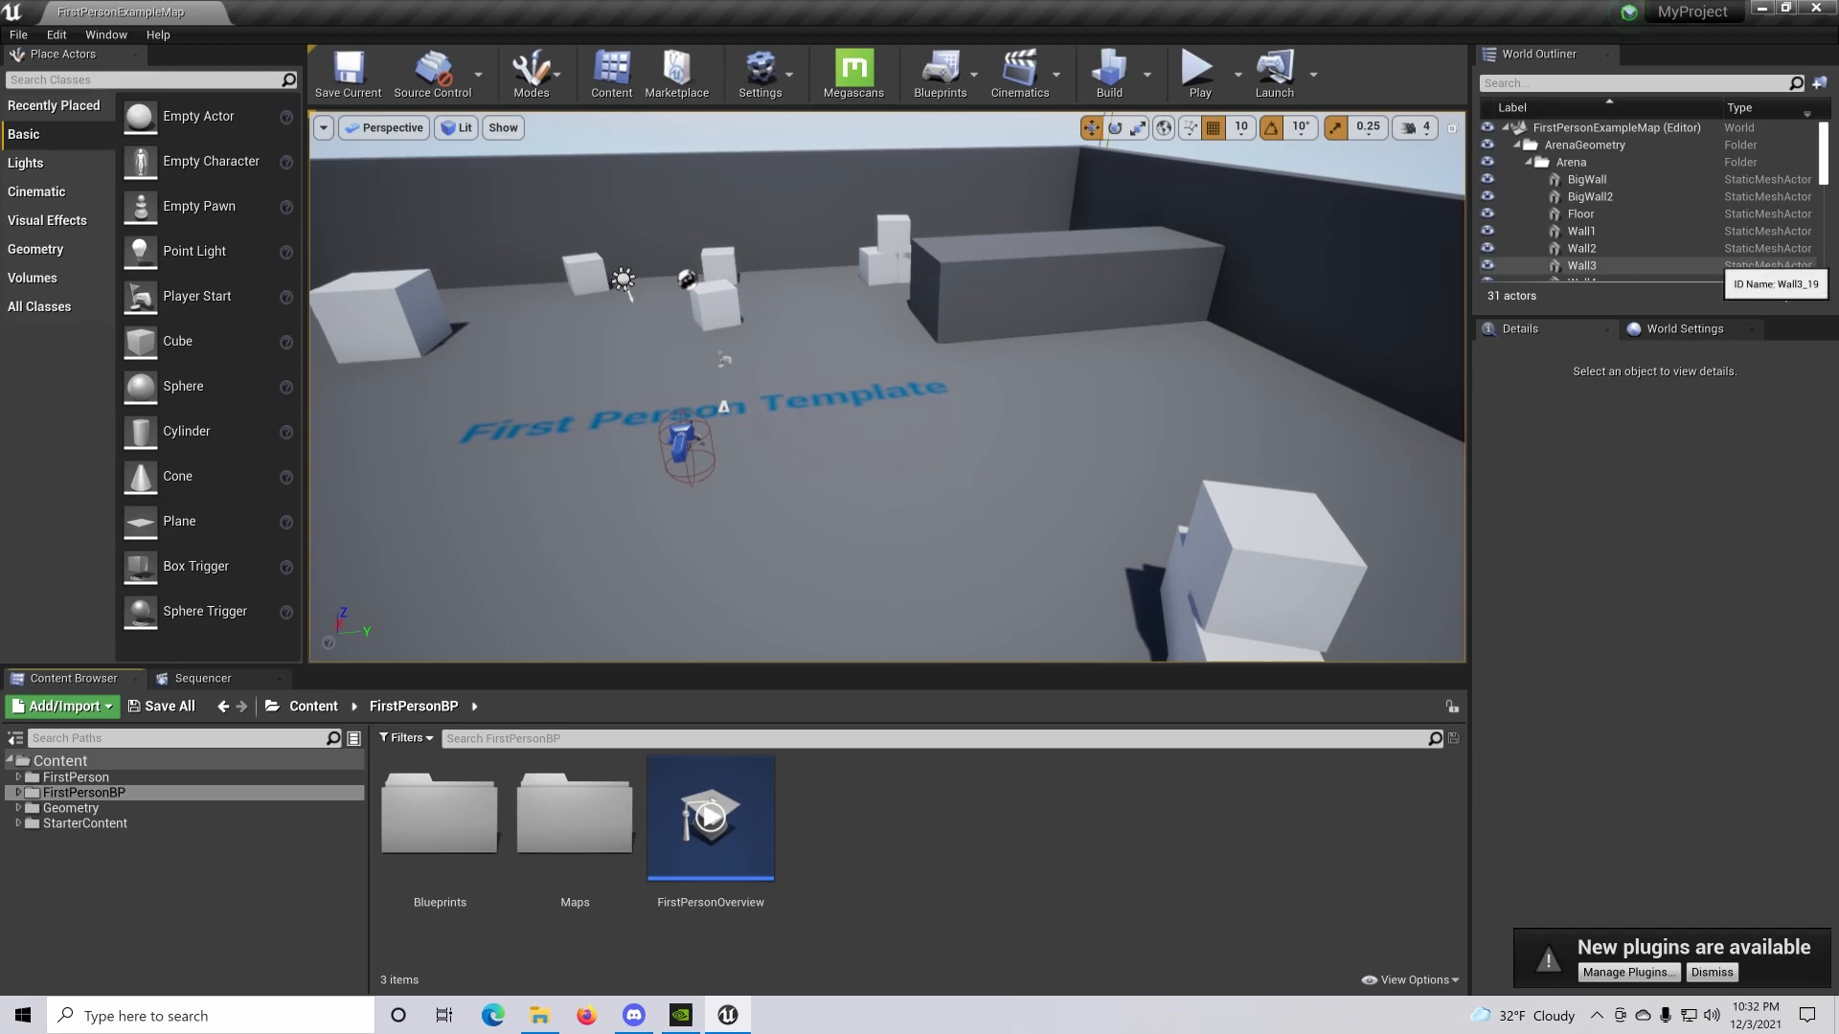
Show World Settings and select Wall2, Floor and Wall3 in the World Outliner
left_click(1686, 329)
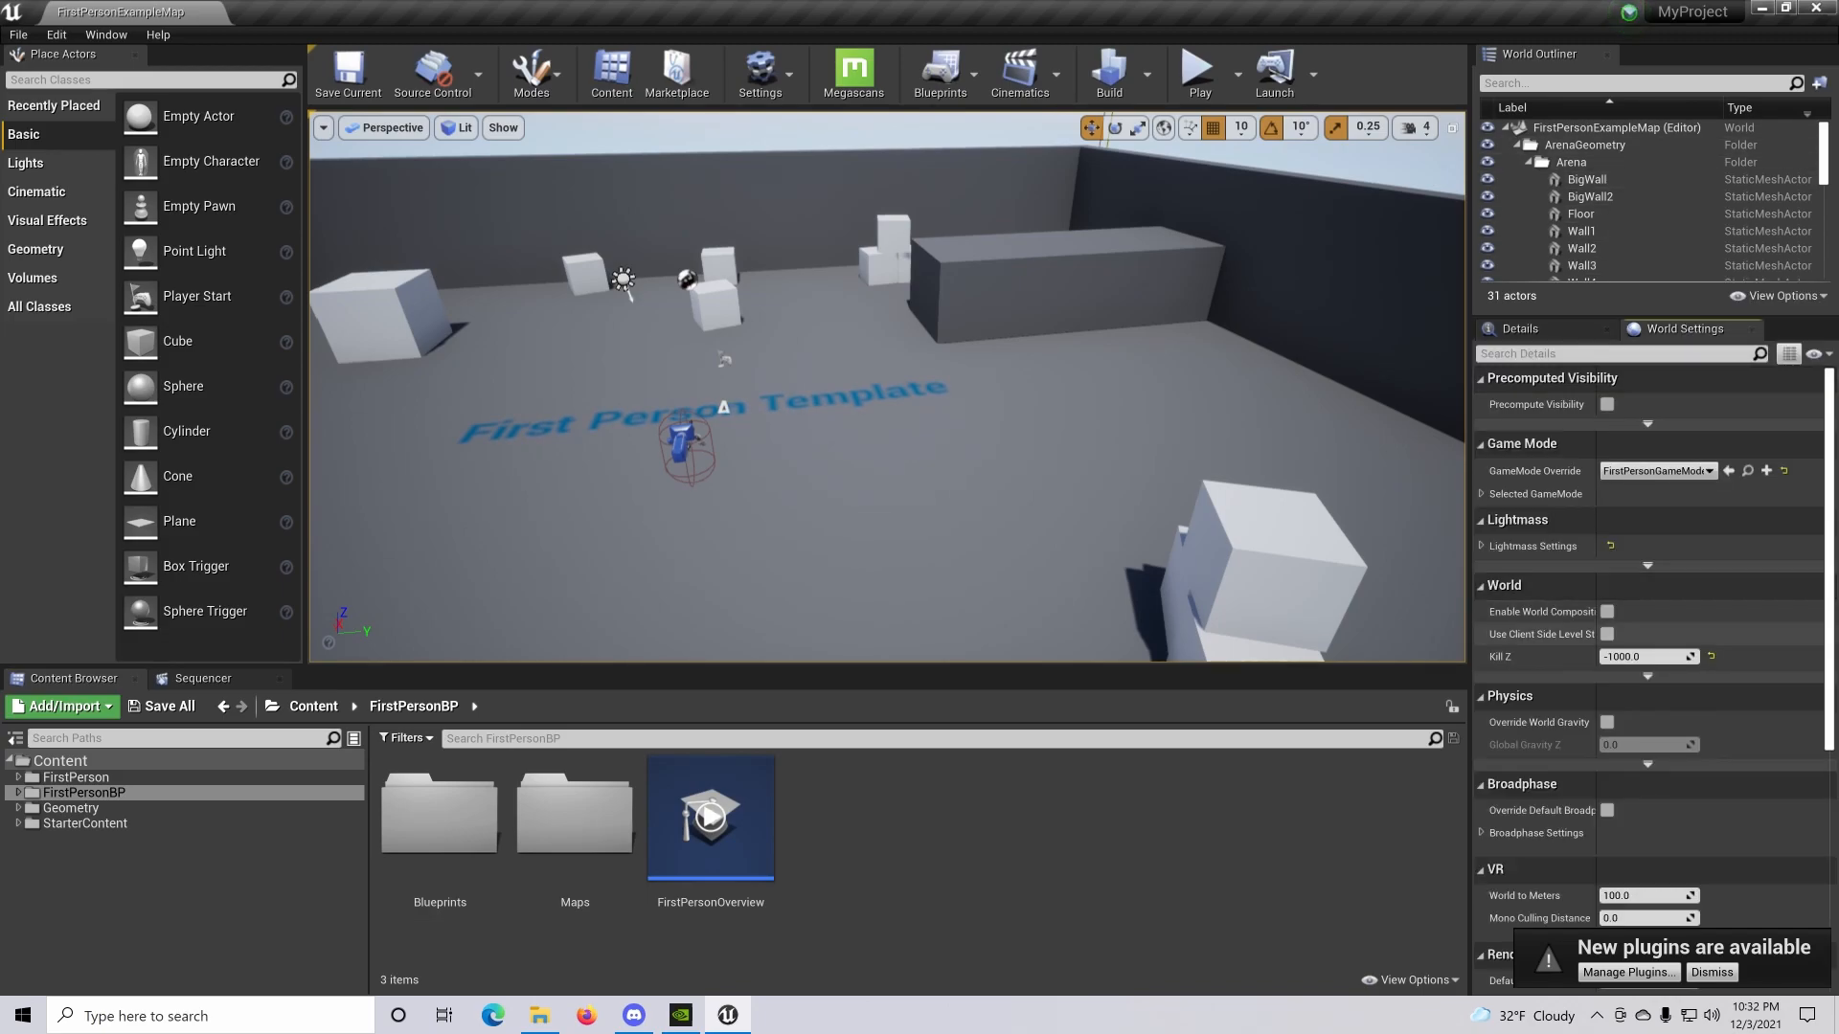
left_click(1581, 248)
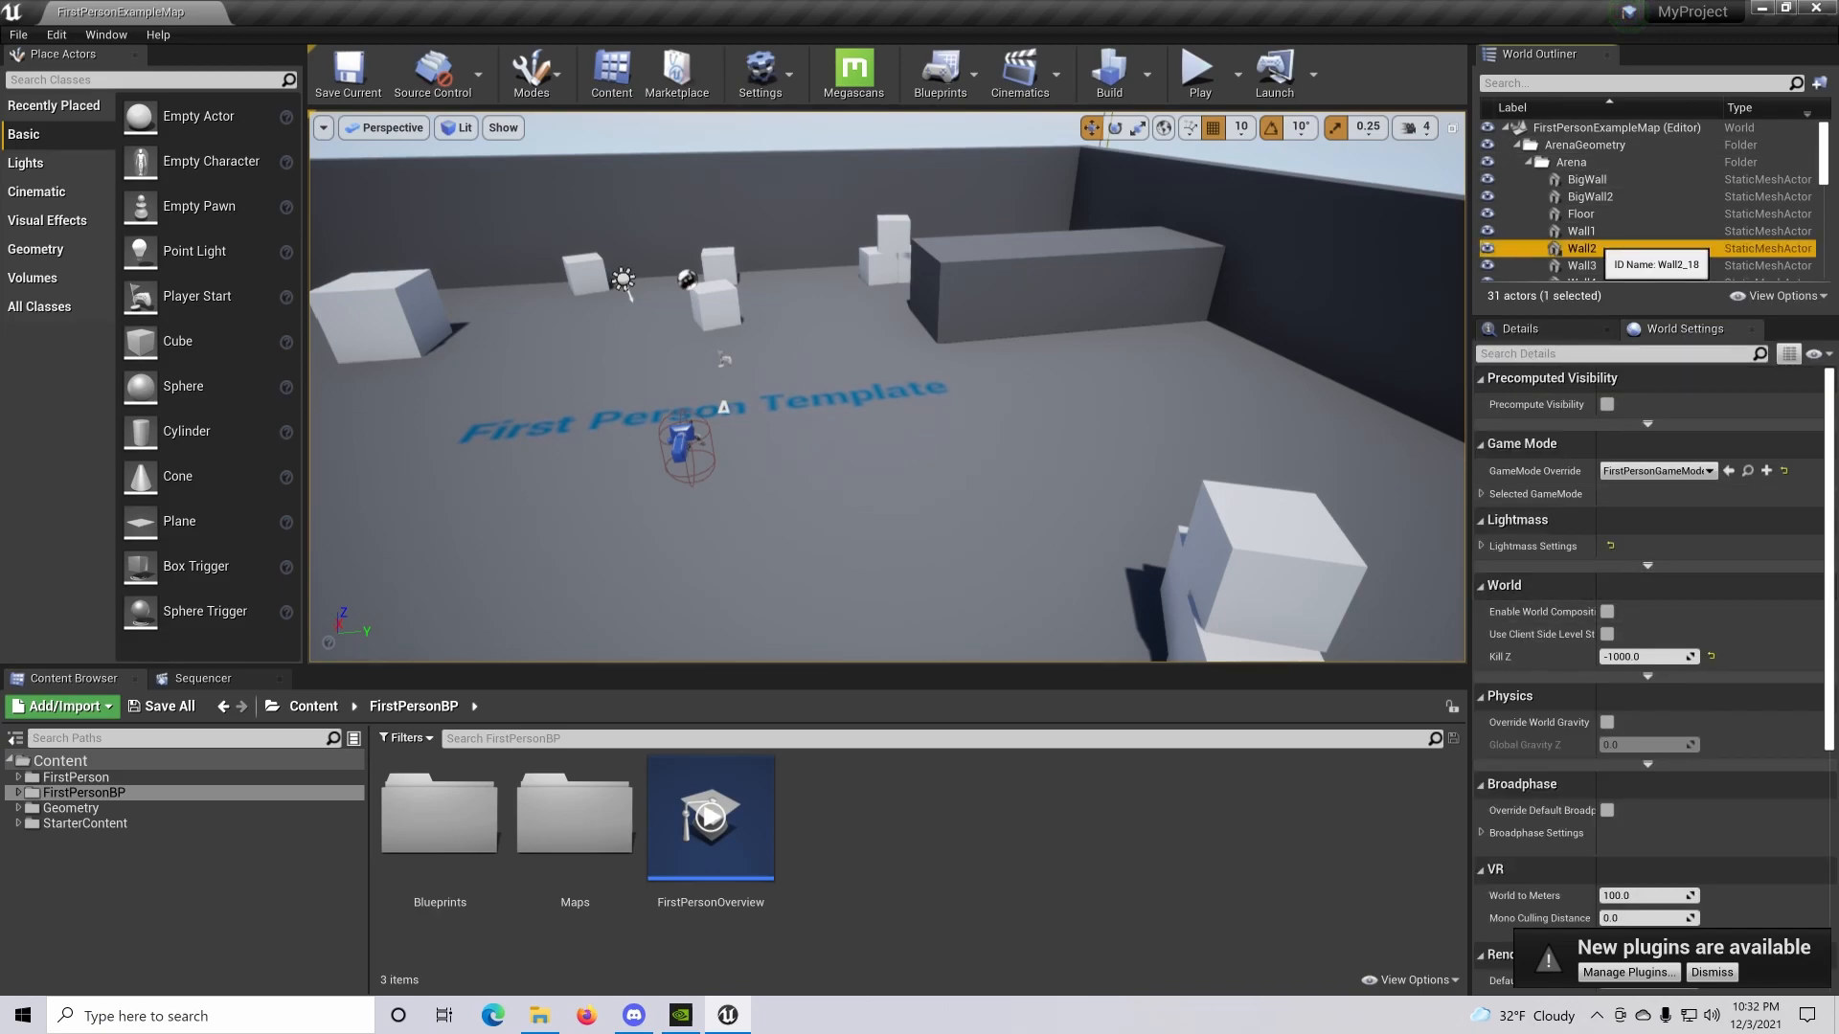
left_click(1580, 213)
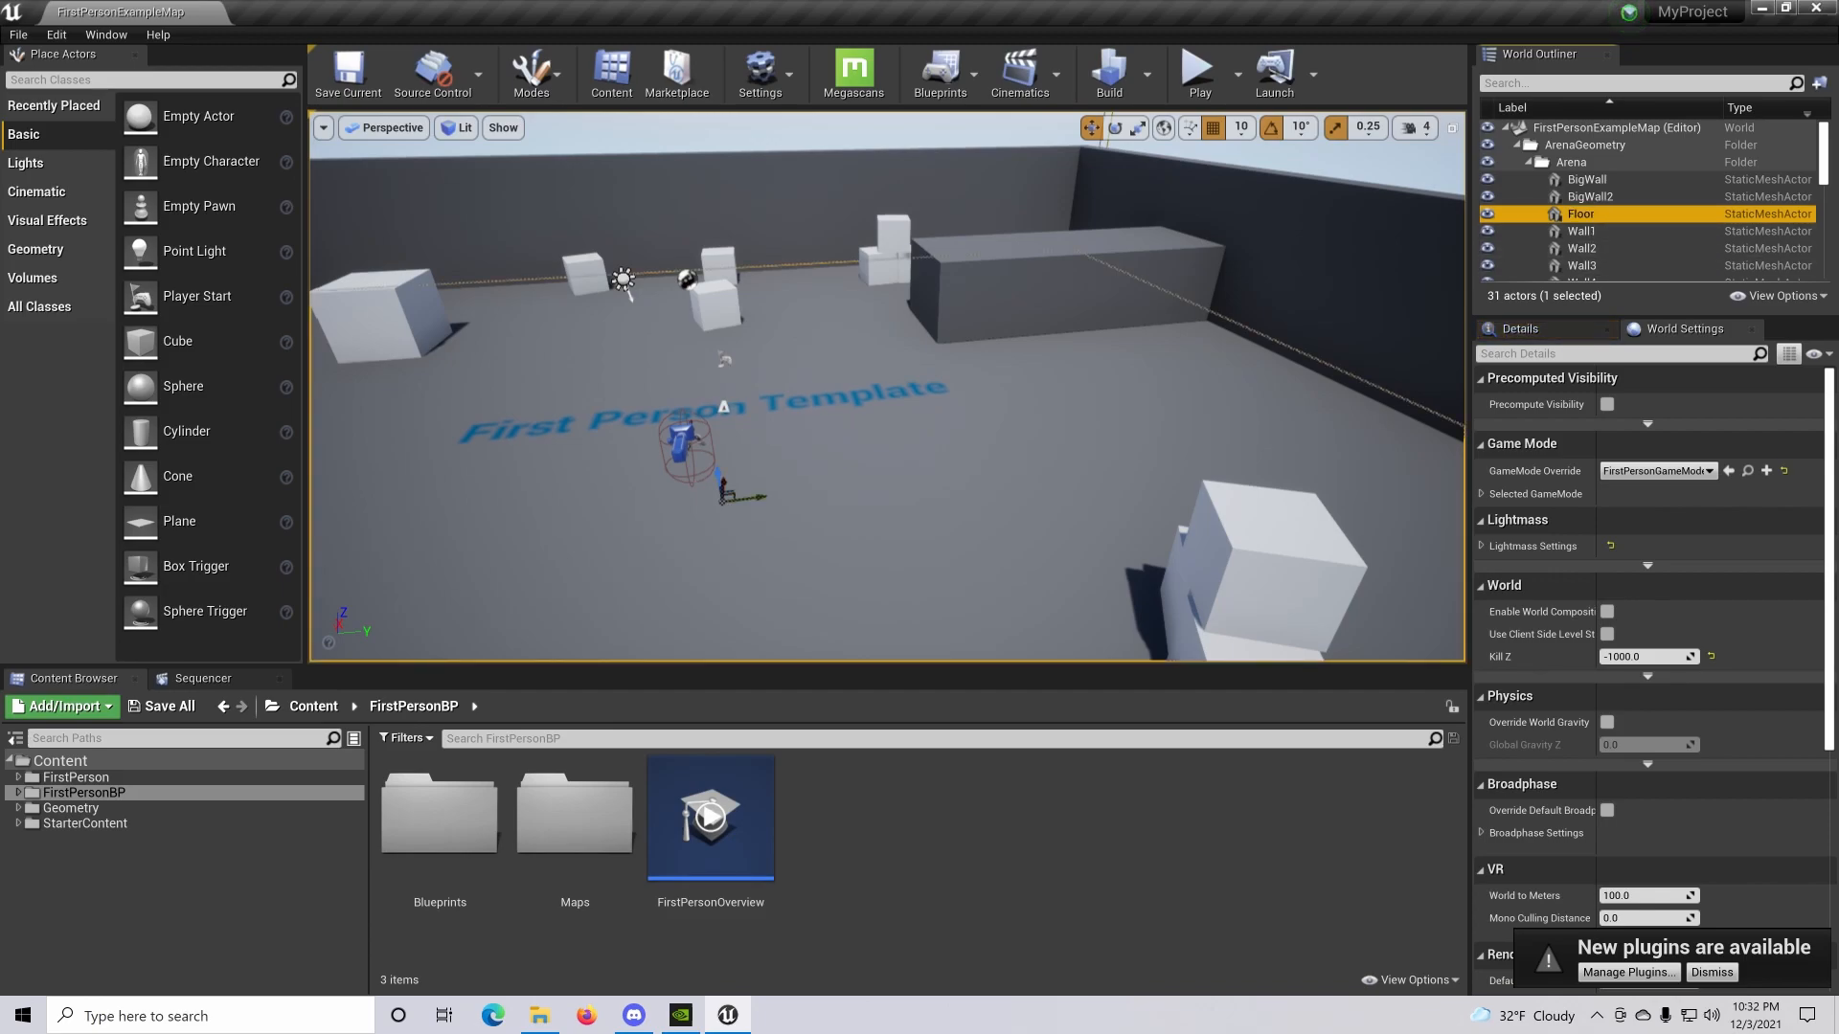
left_click(1581, 265)
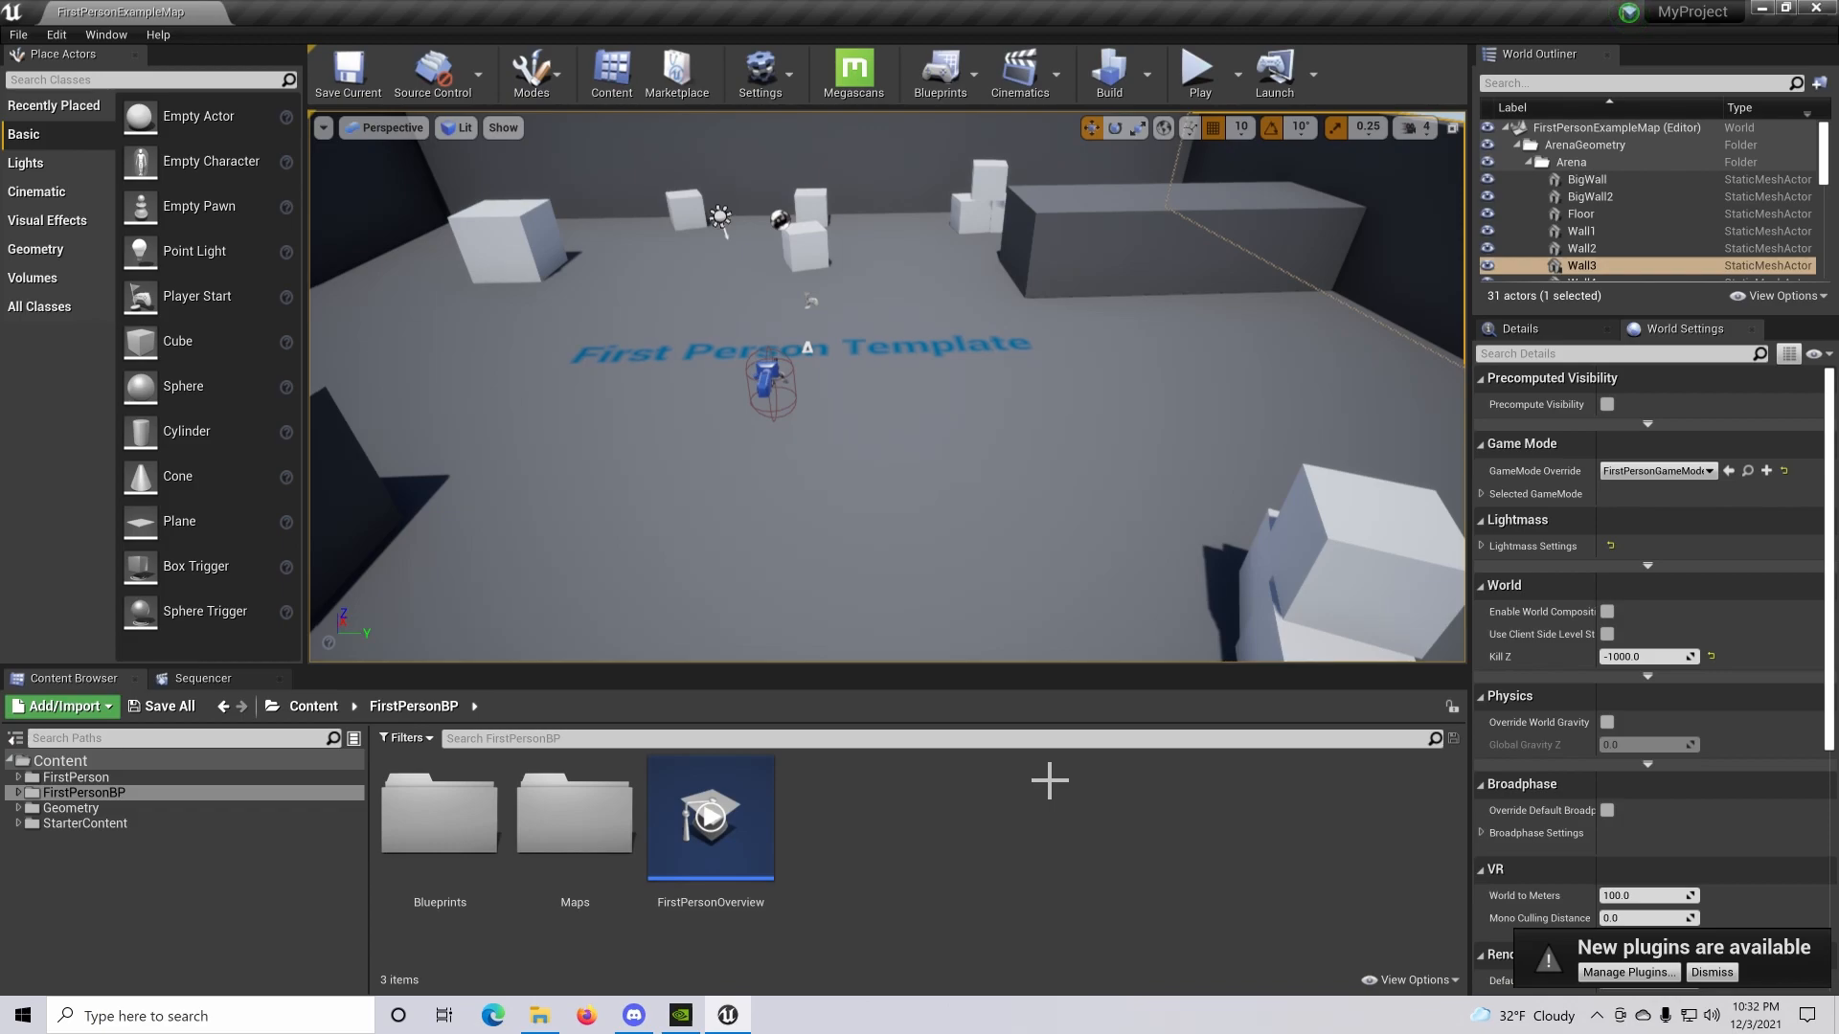
mouse_move(899, 676)
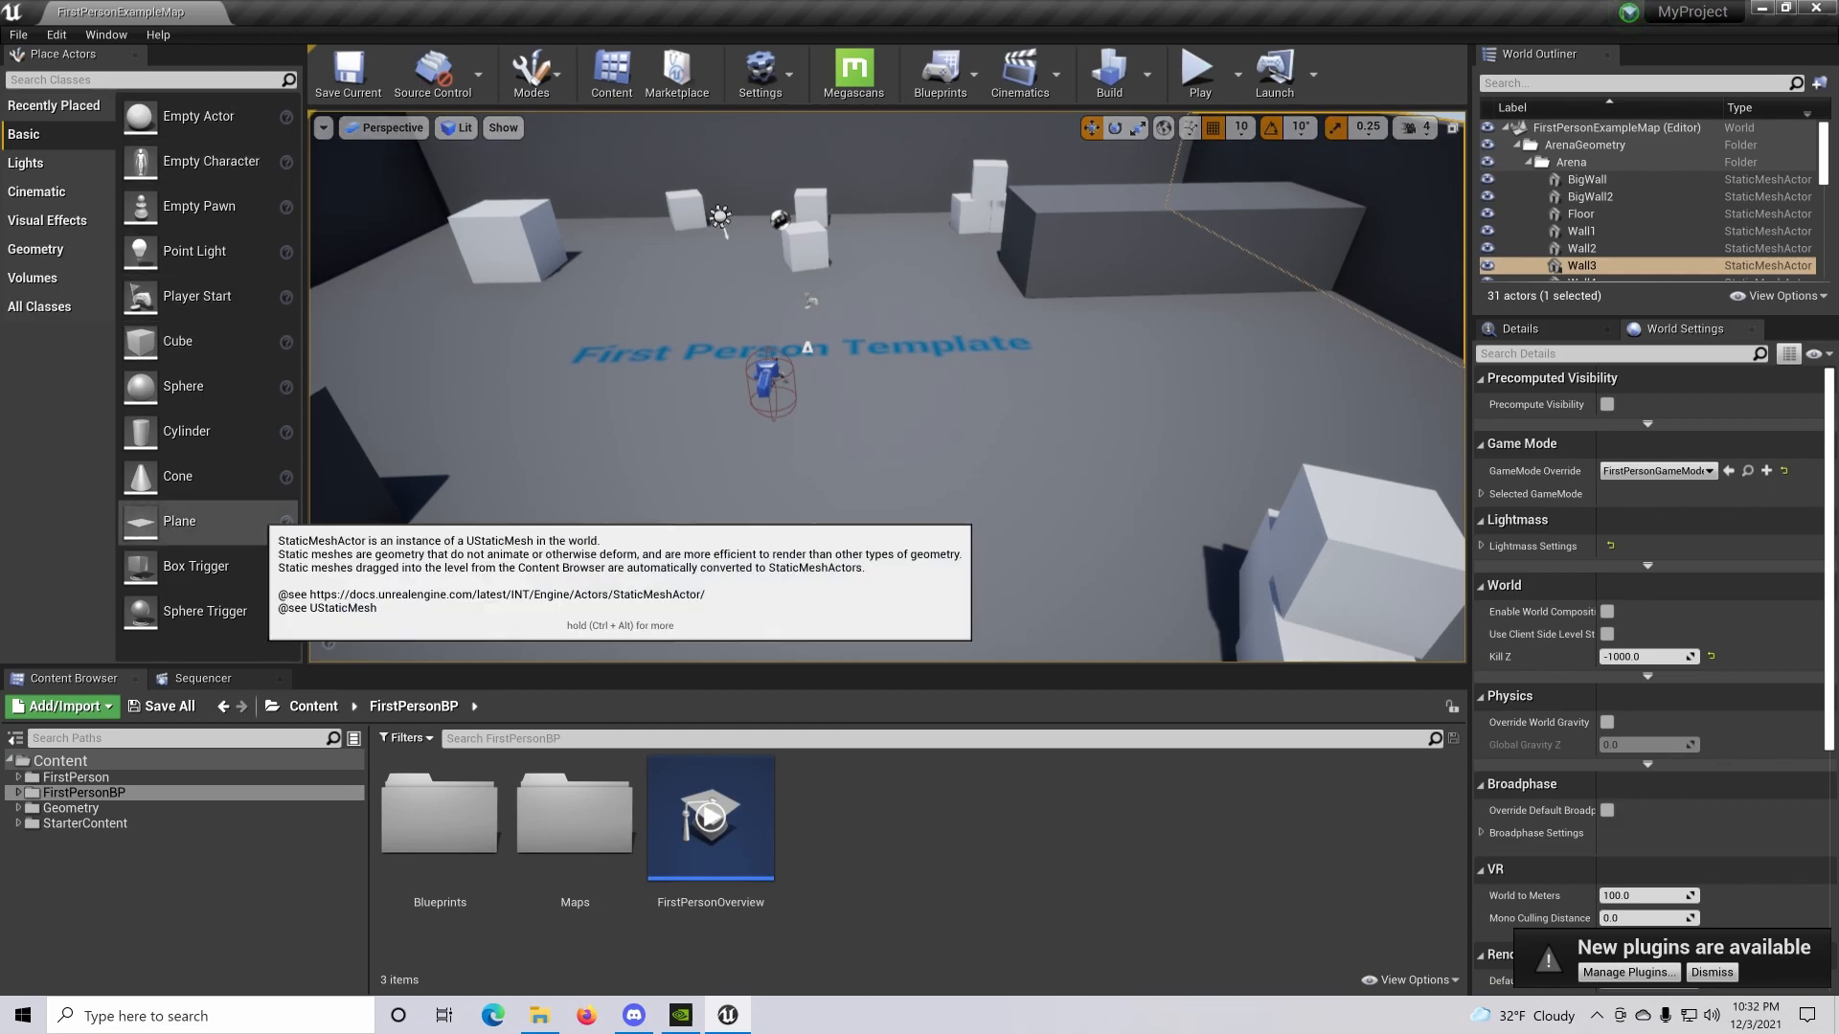
mouse_move(559, 297)
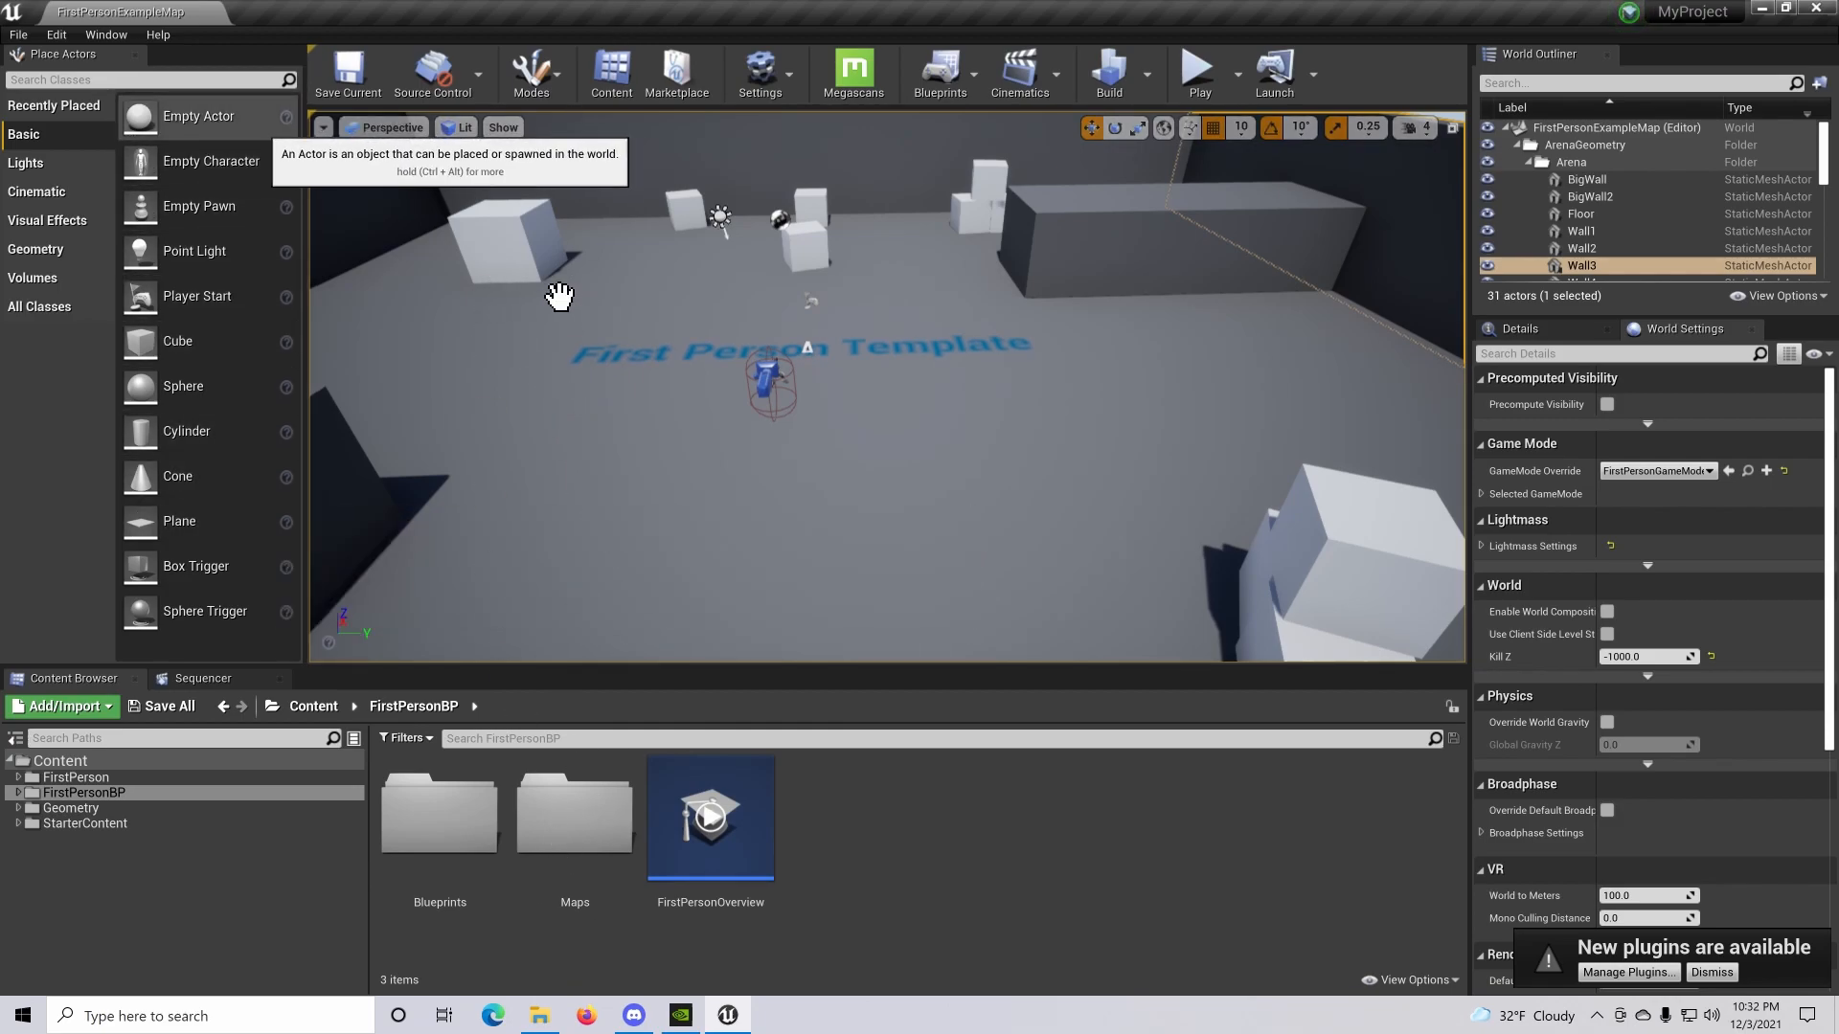
mouse_move(532, 268)
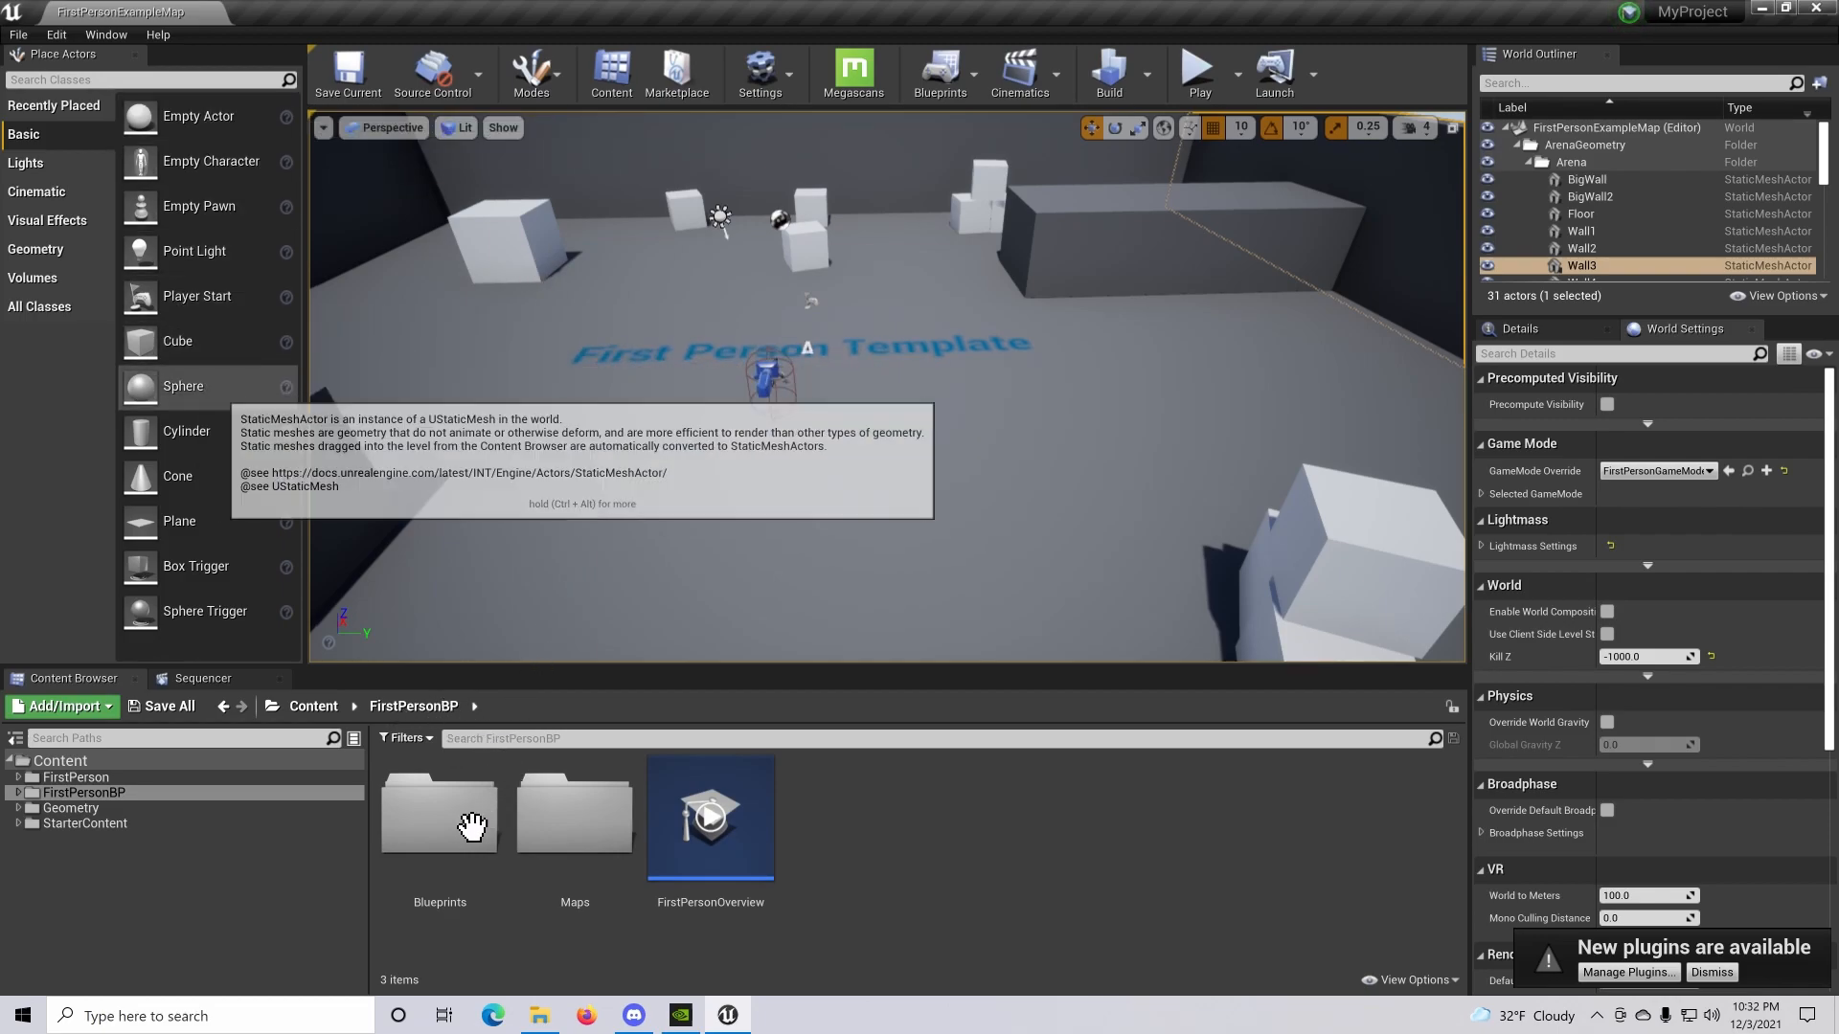
mouse_move(442, 870)
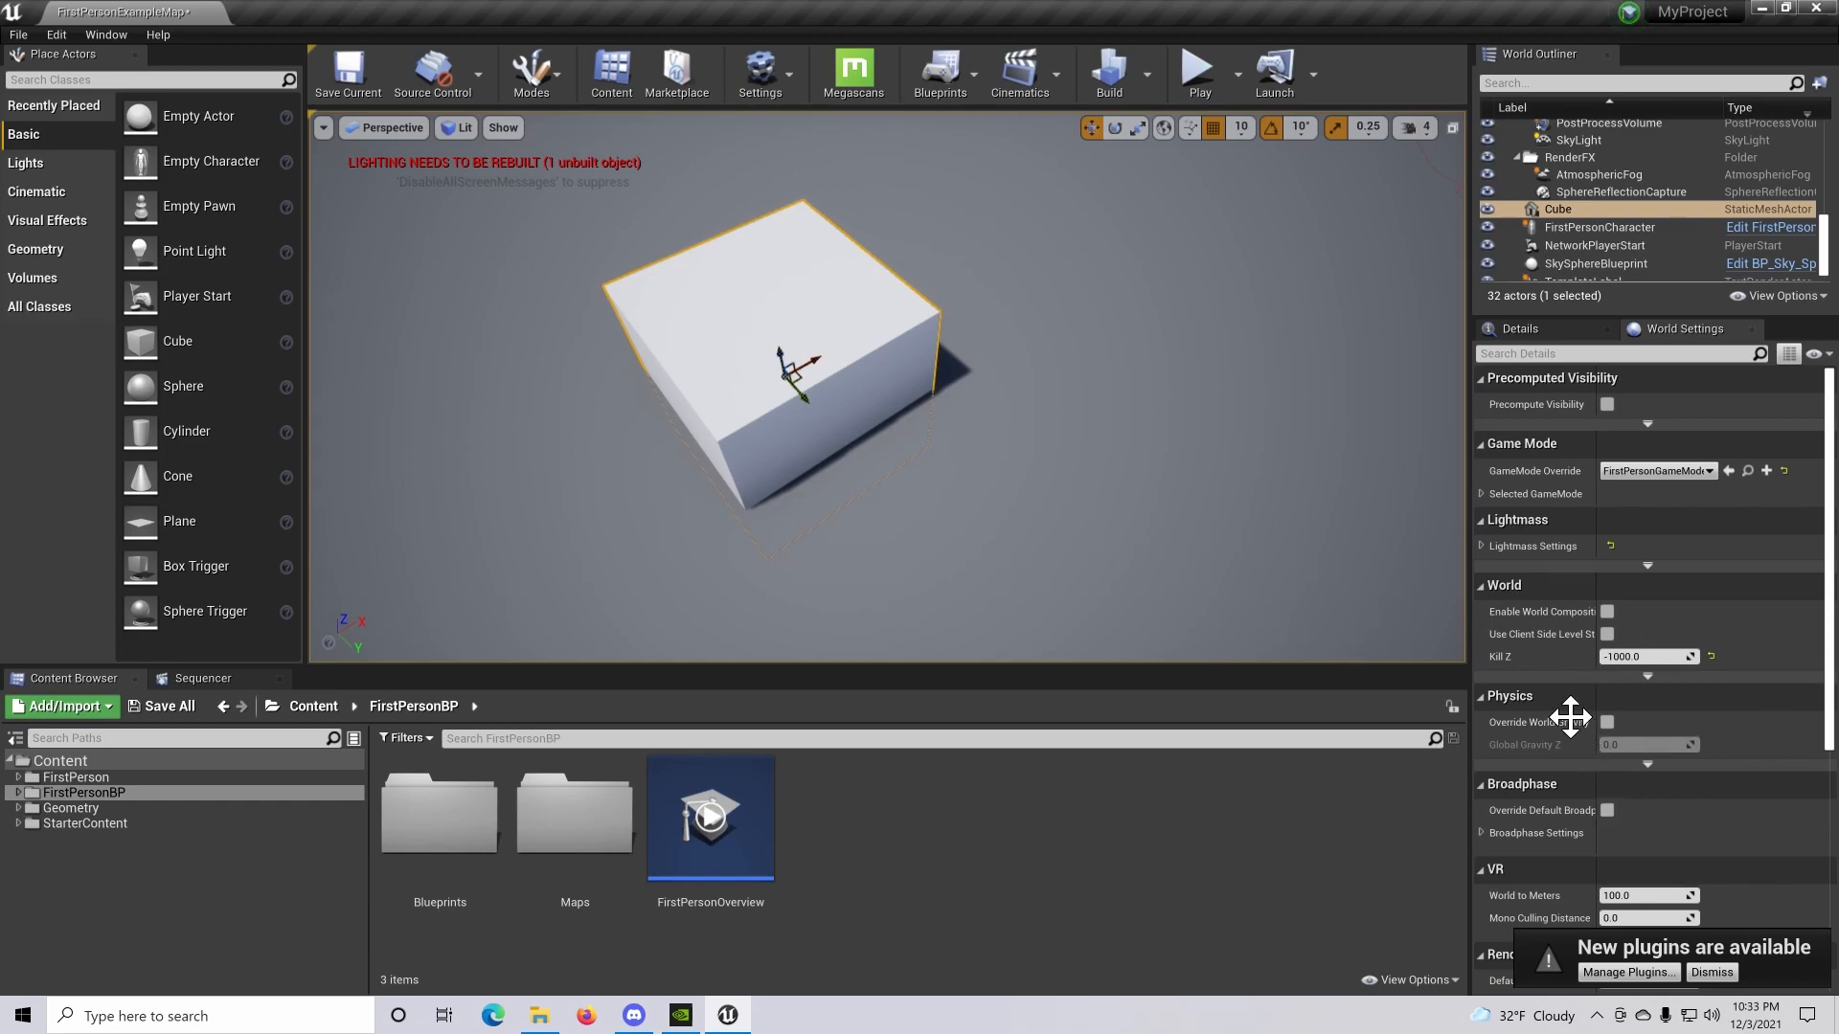
mouse_move(1571, 718)
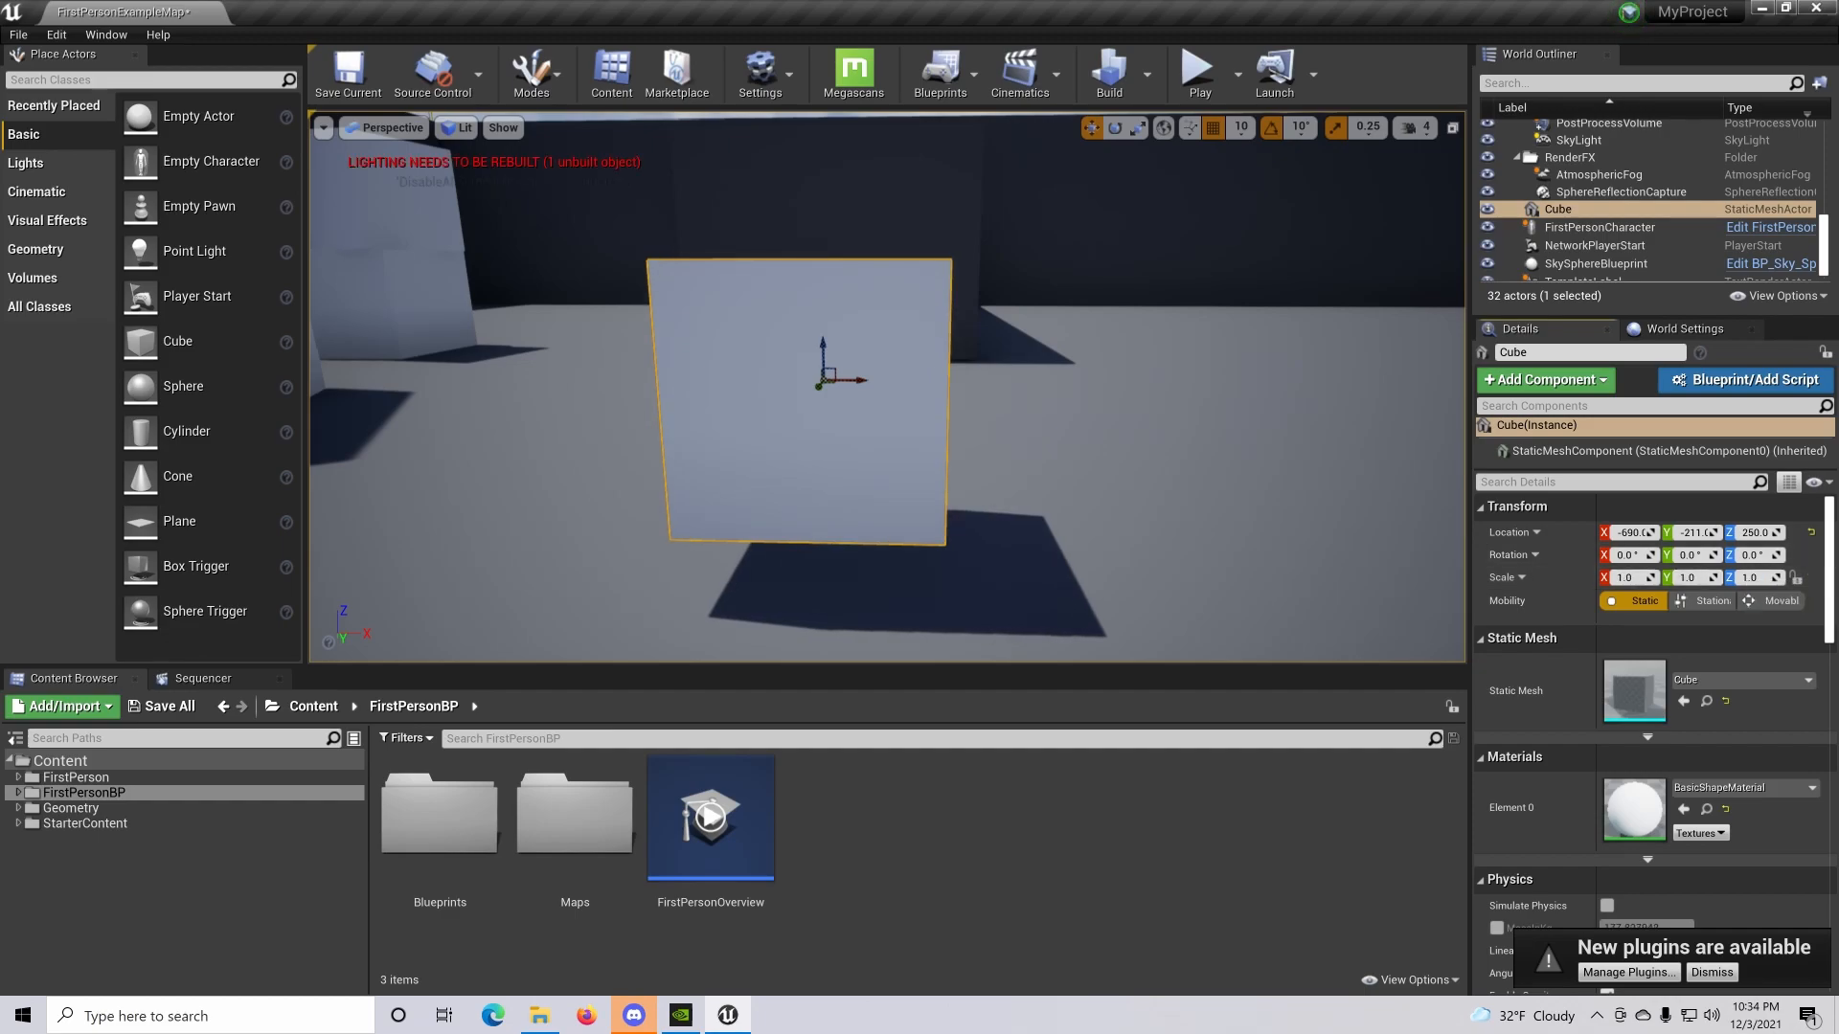
mouse_move(1797, 577)
type("2")
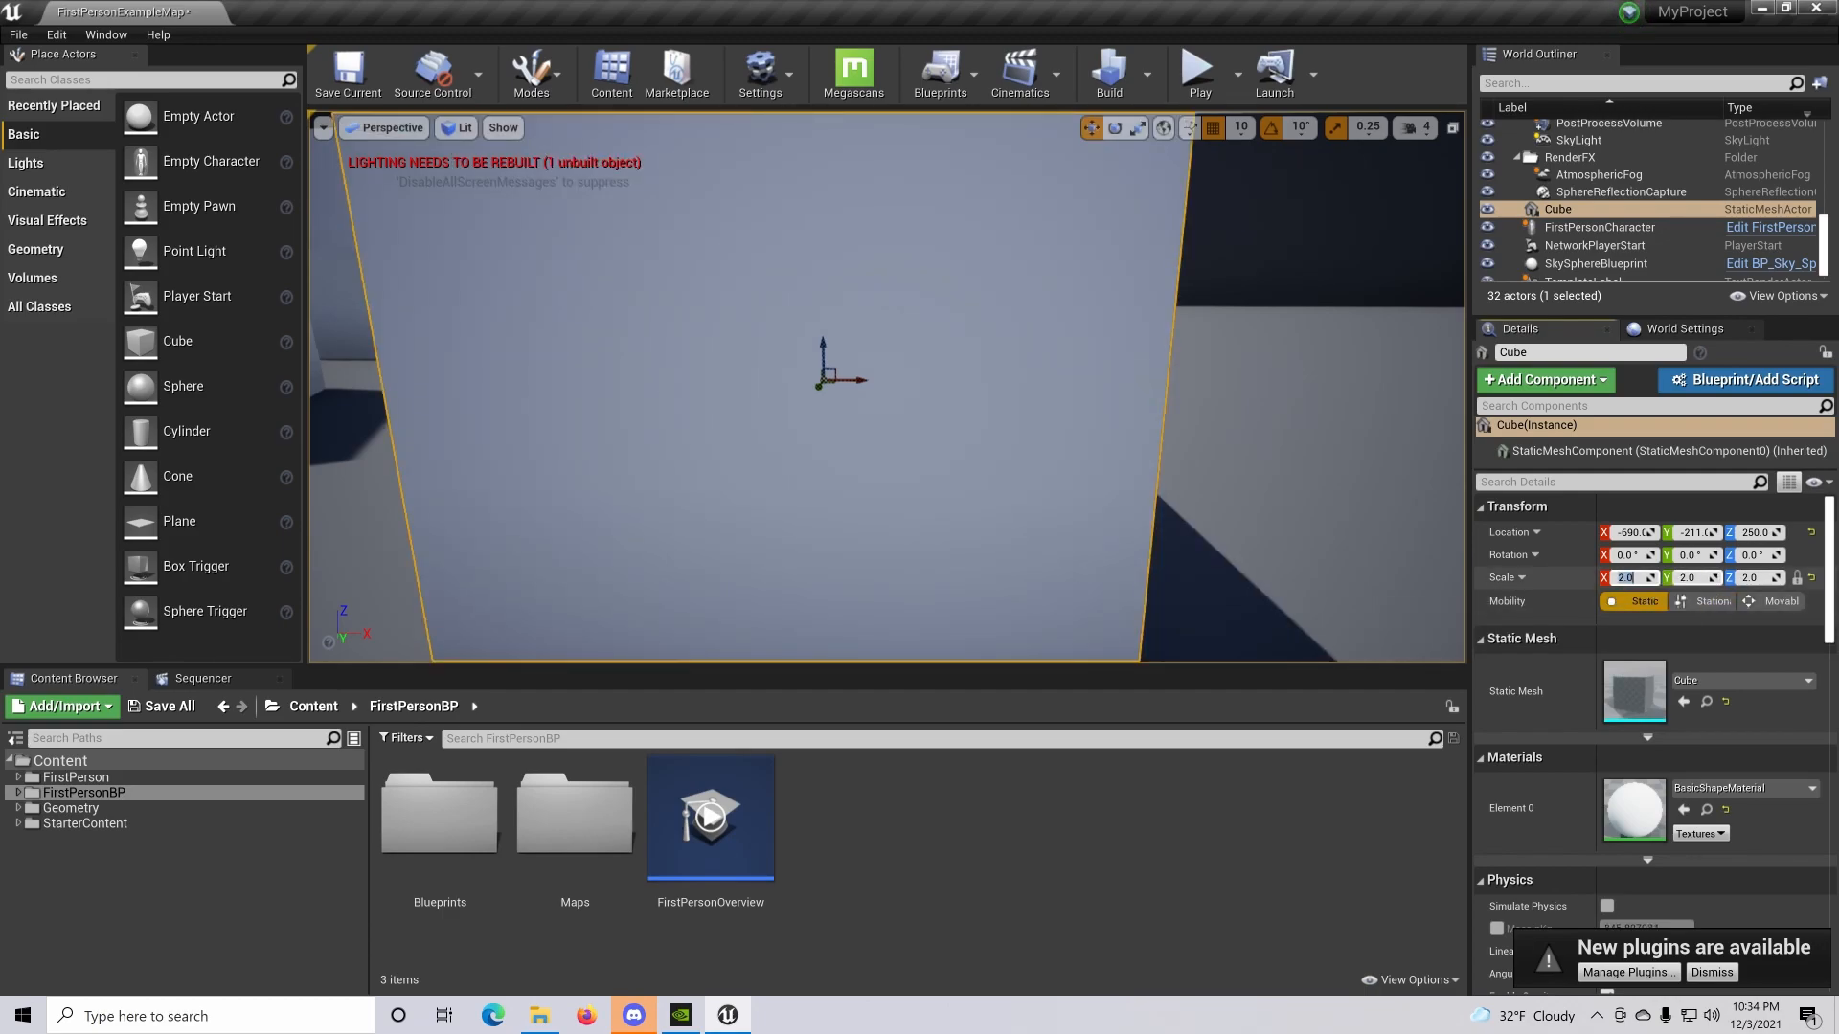
mouse_move(1796, 578)
type("1")
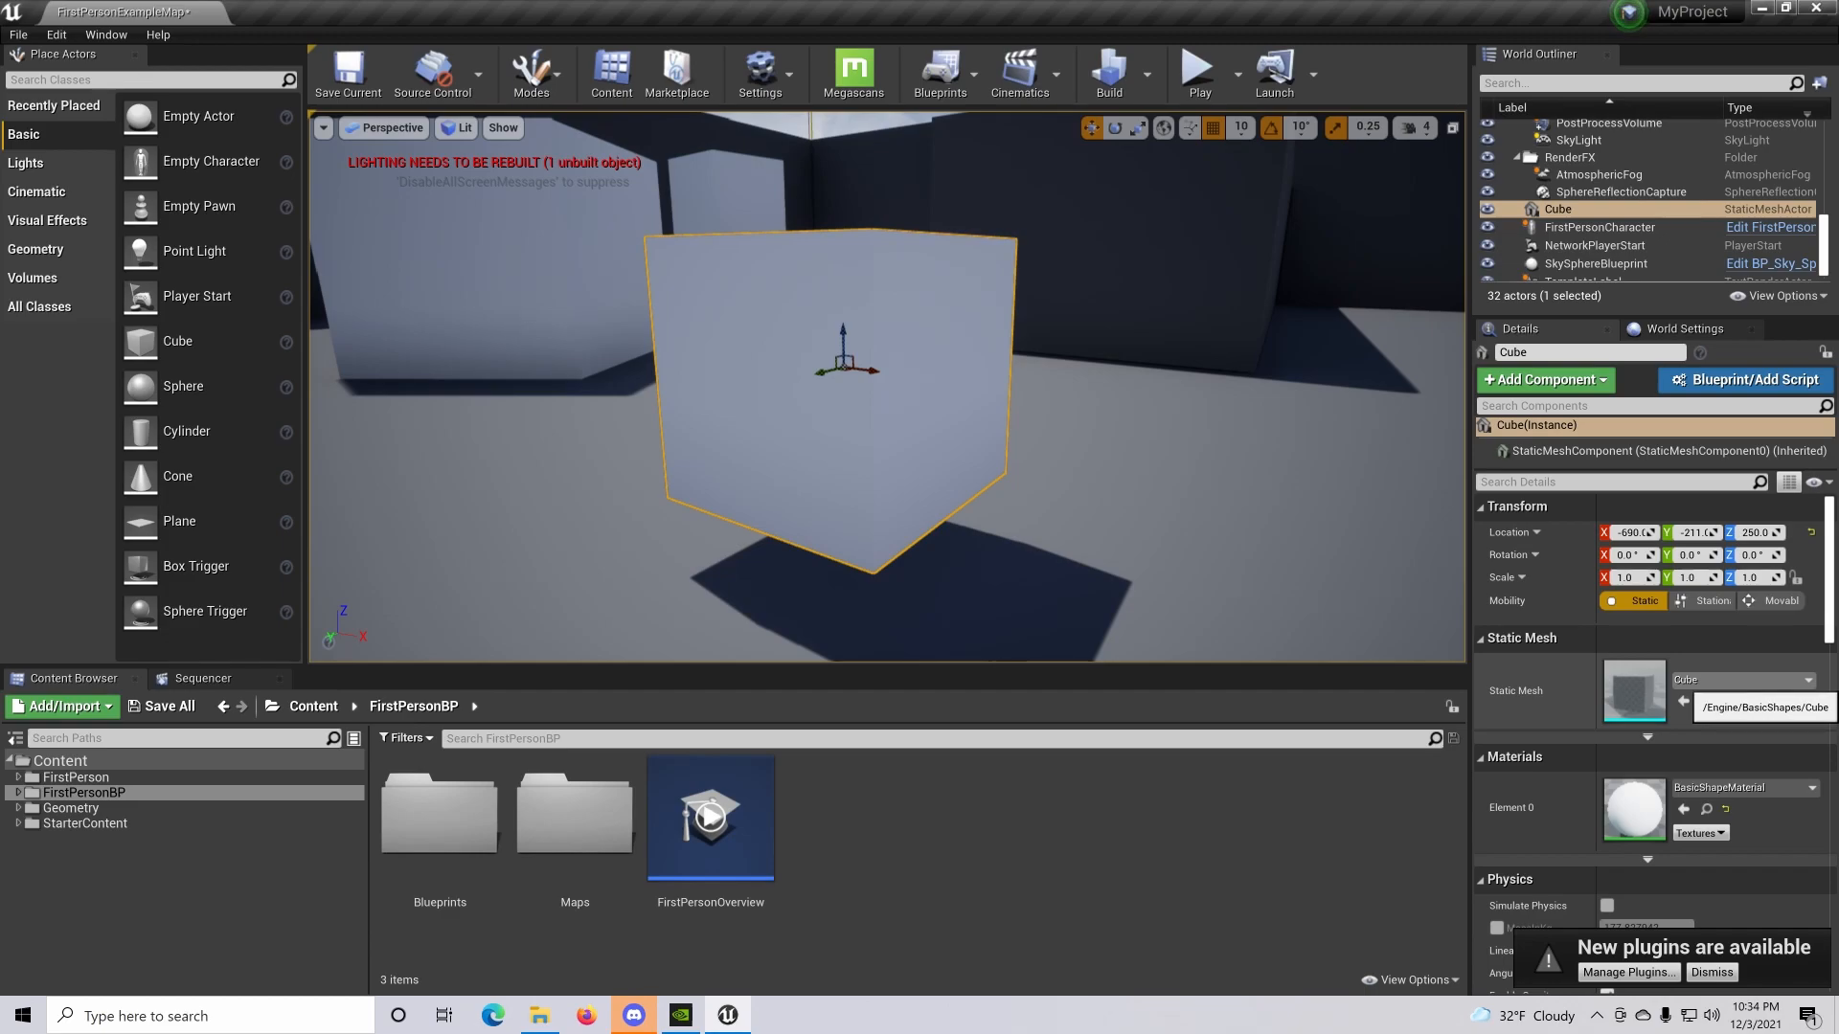
Replace the cube's static mesh with SM_Couch from the mesh list
left_click(1794, 680)
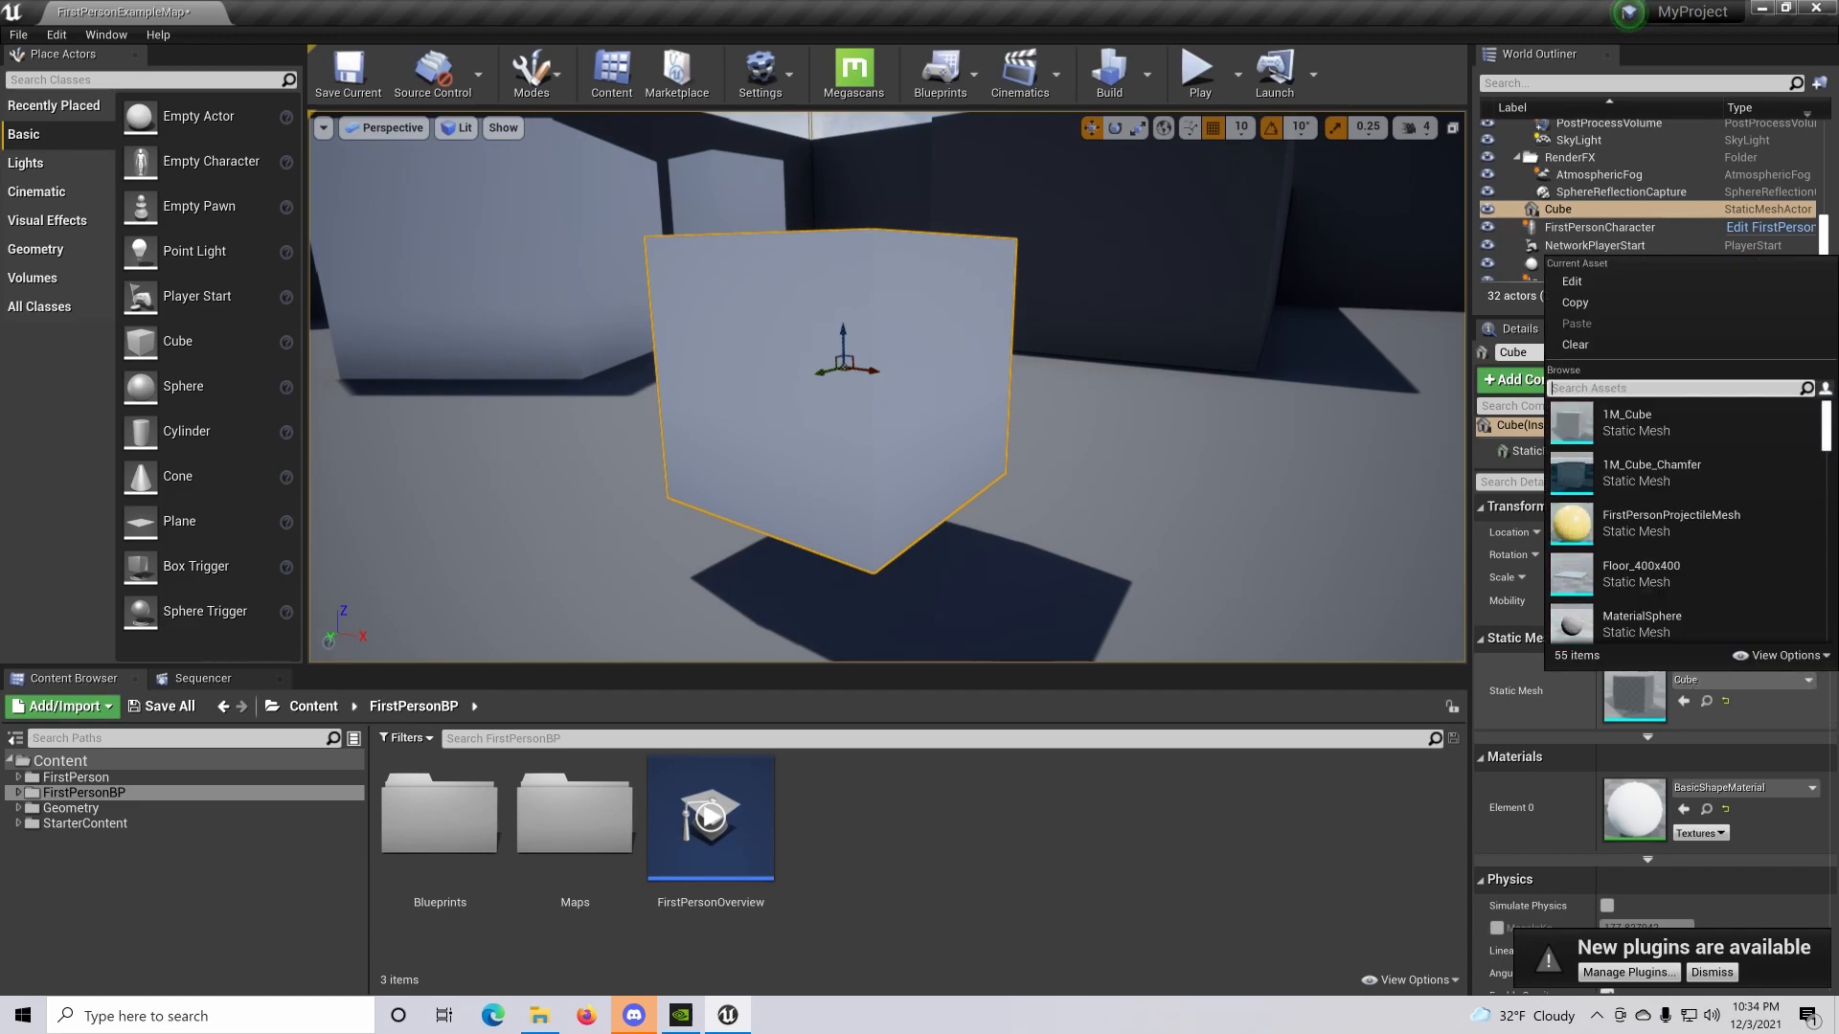
scroll("down", 3)
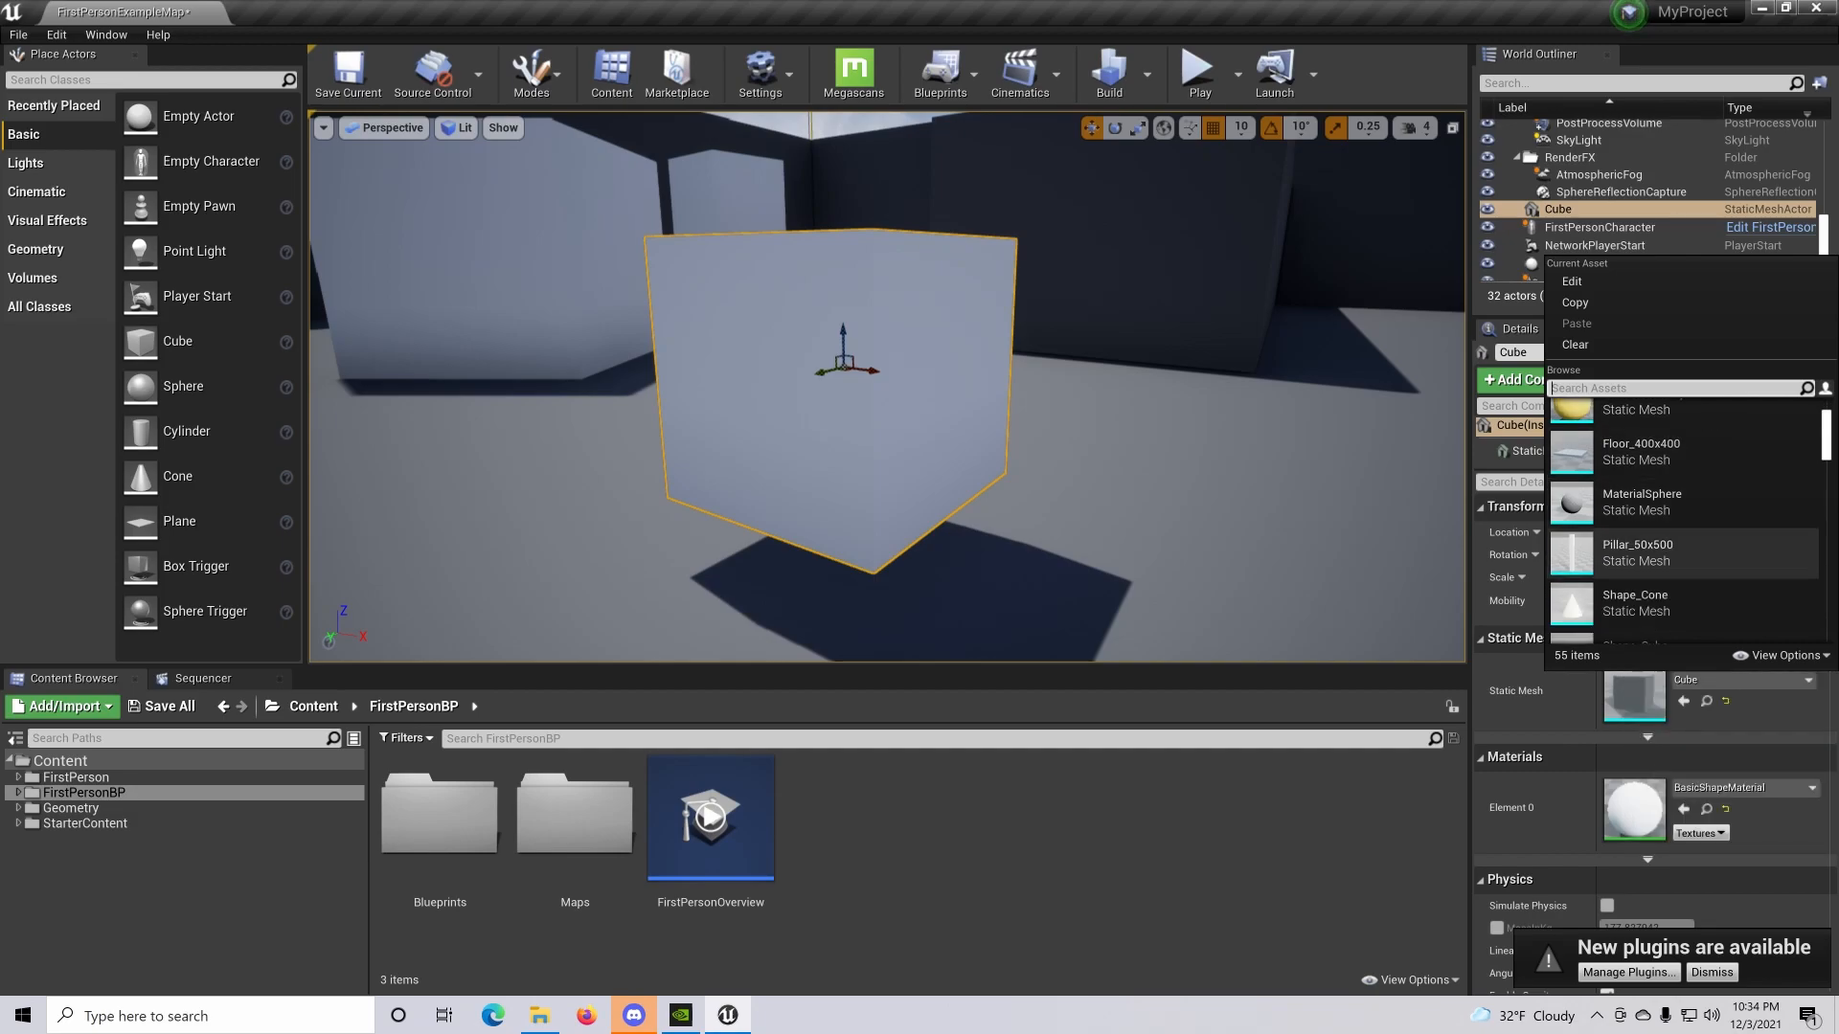
scroll("down", 3)
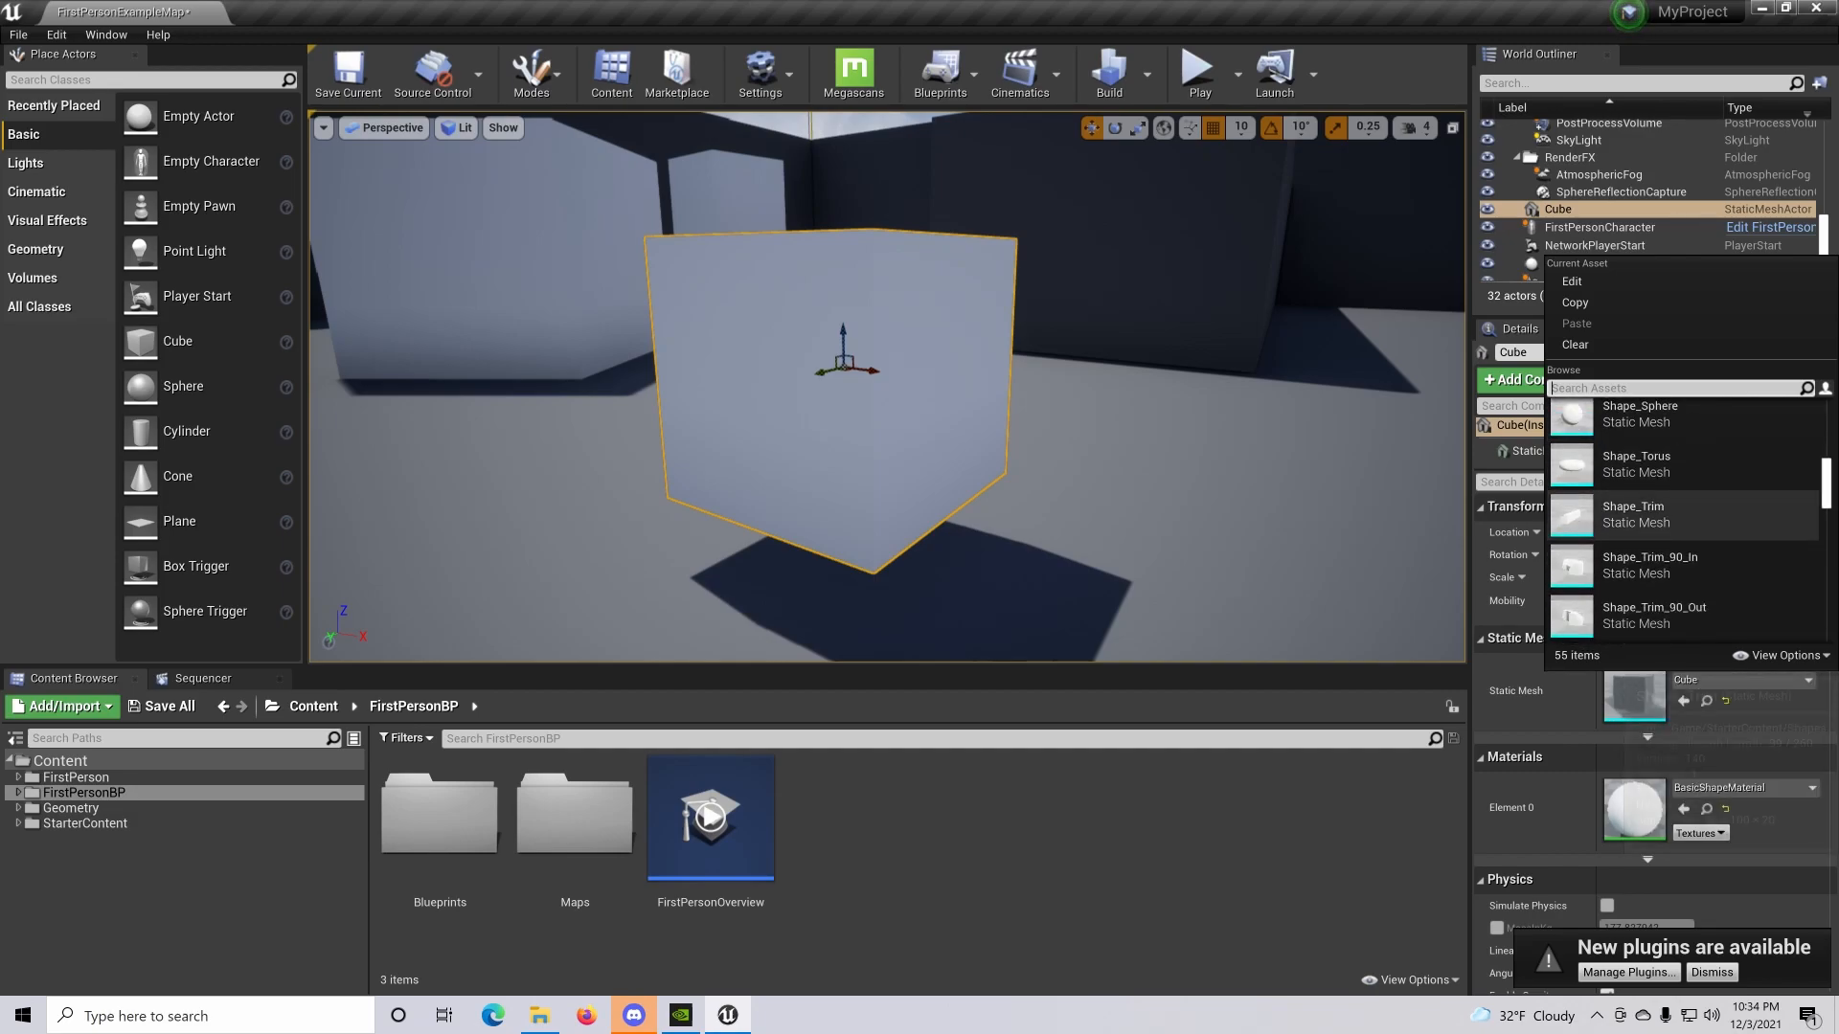
scroll("down", 3)
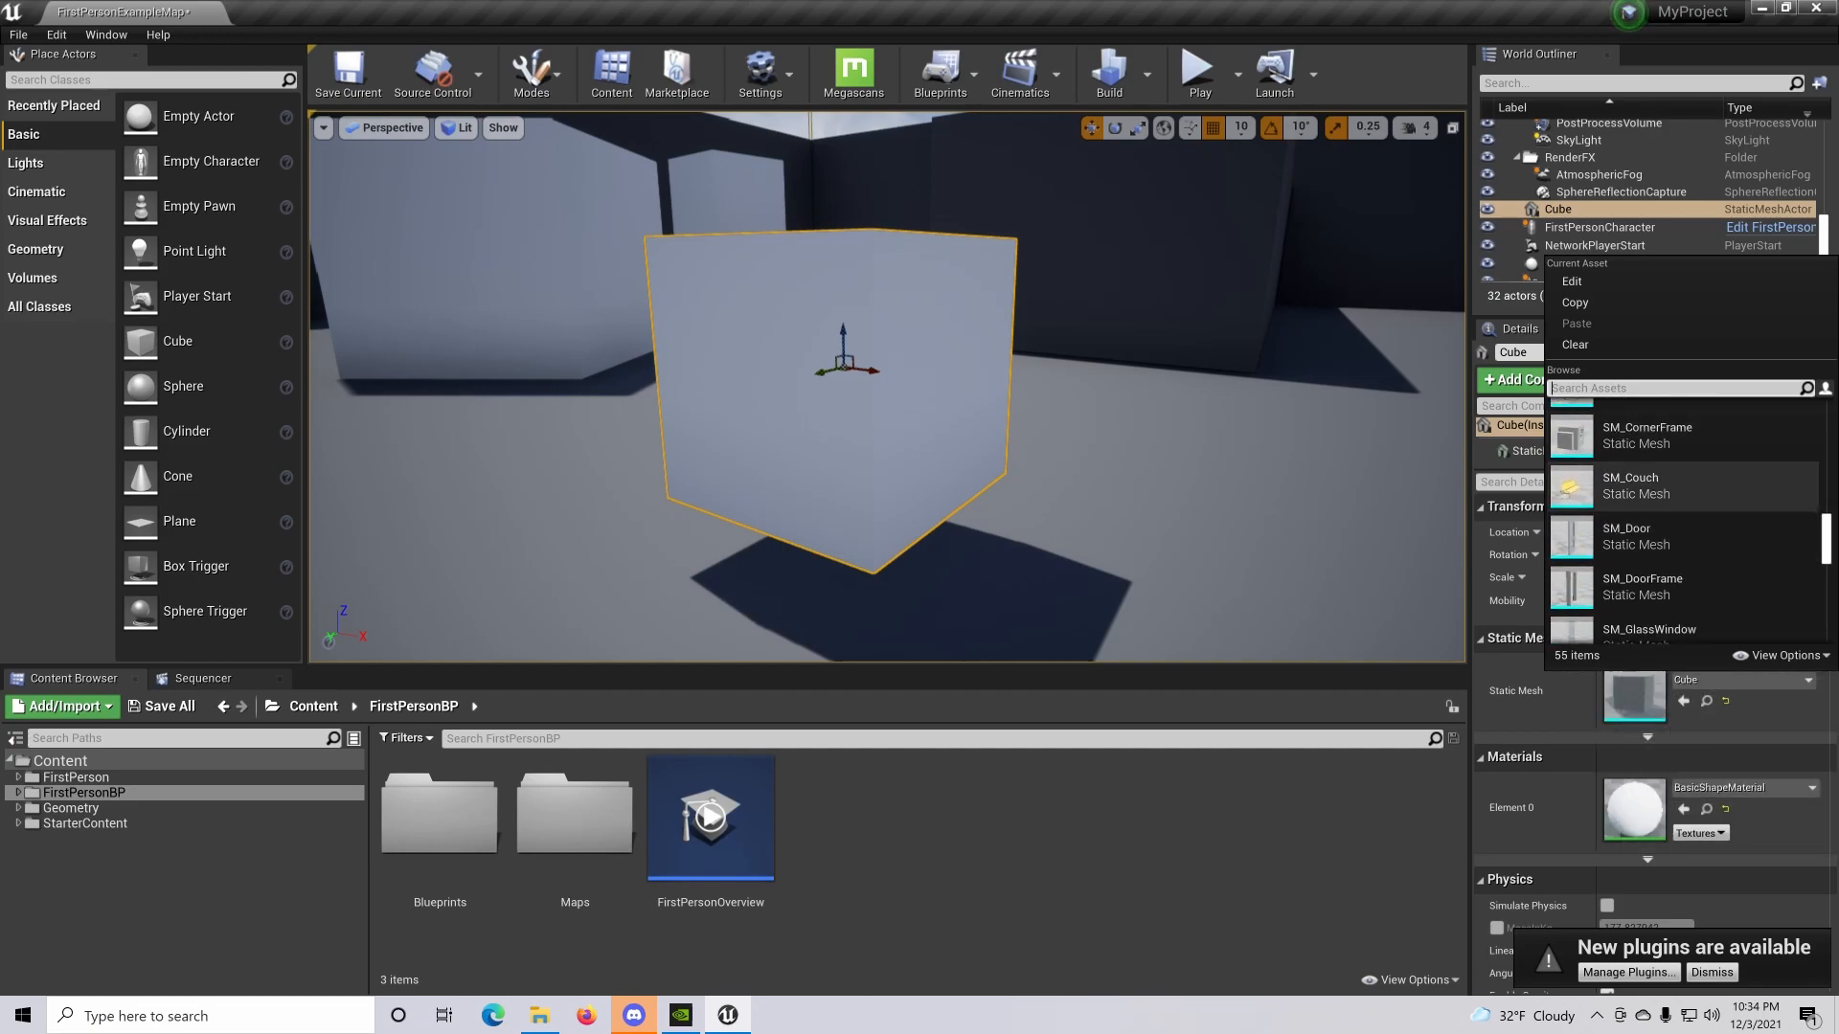
left_click(1630, 486)
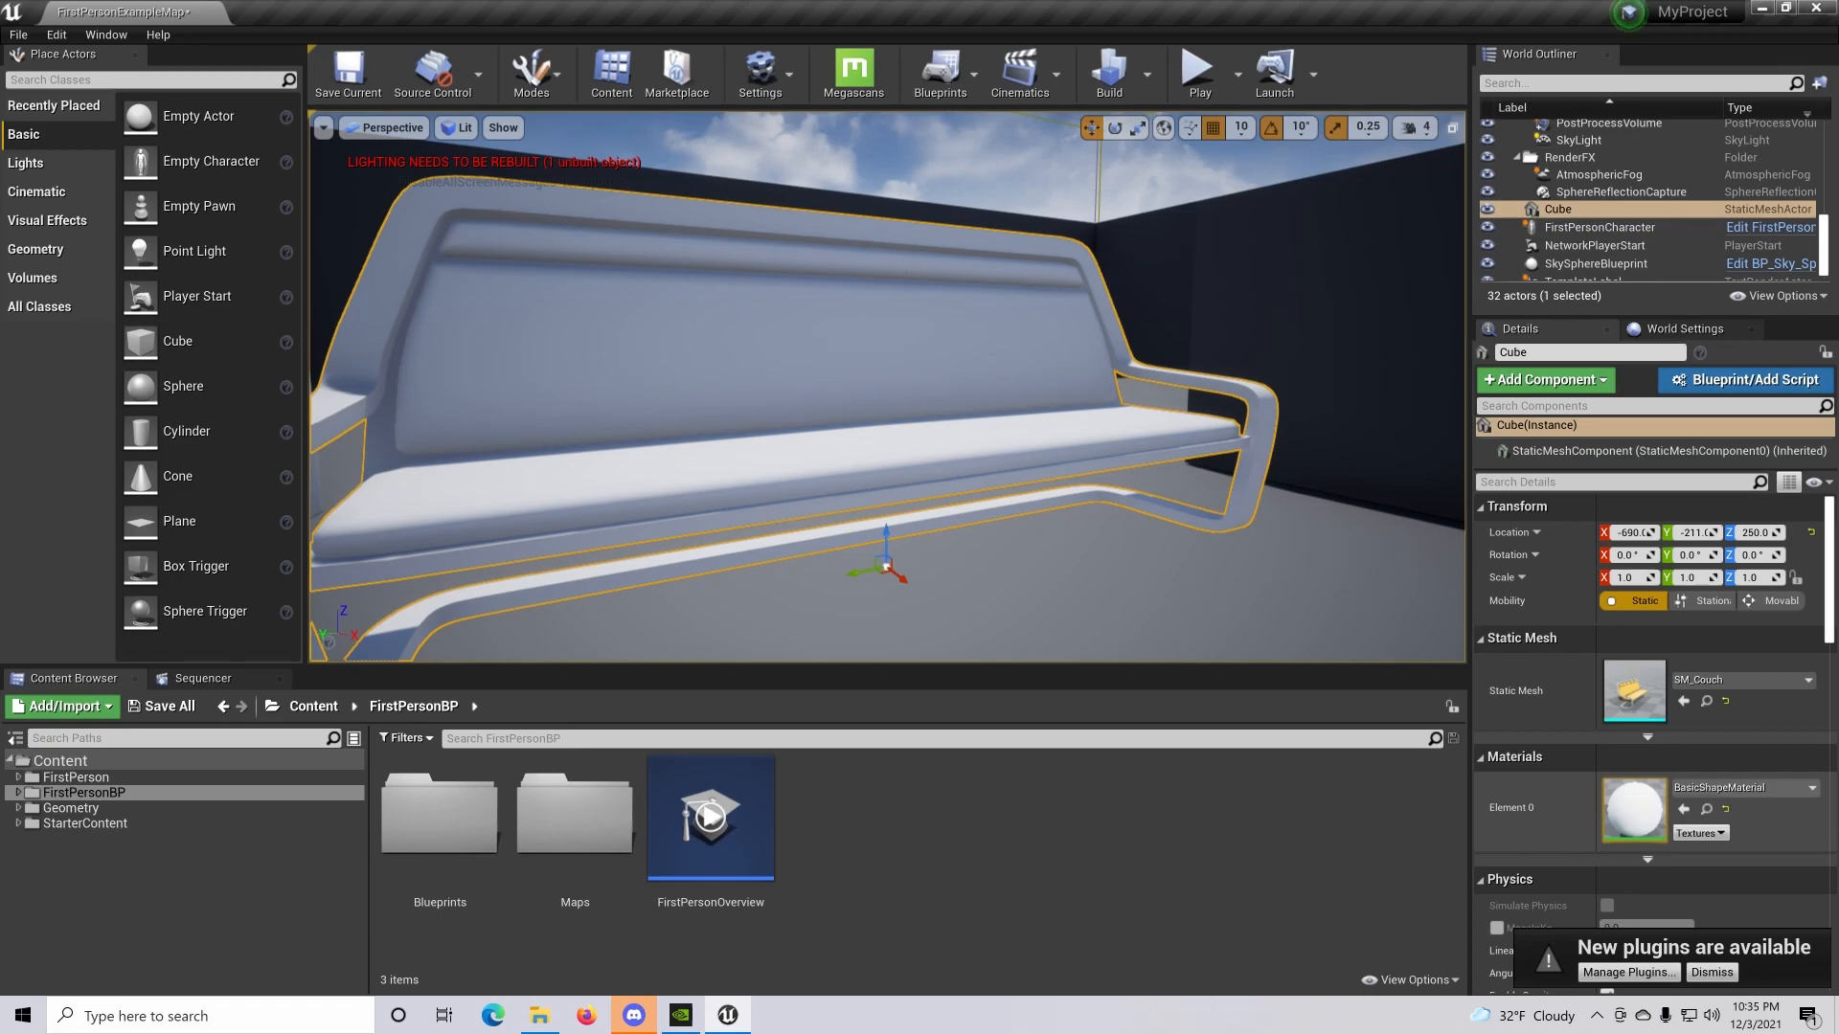
mouse_move(1634, 812)
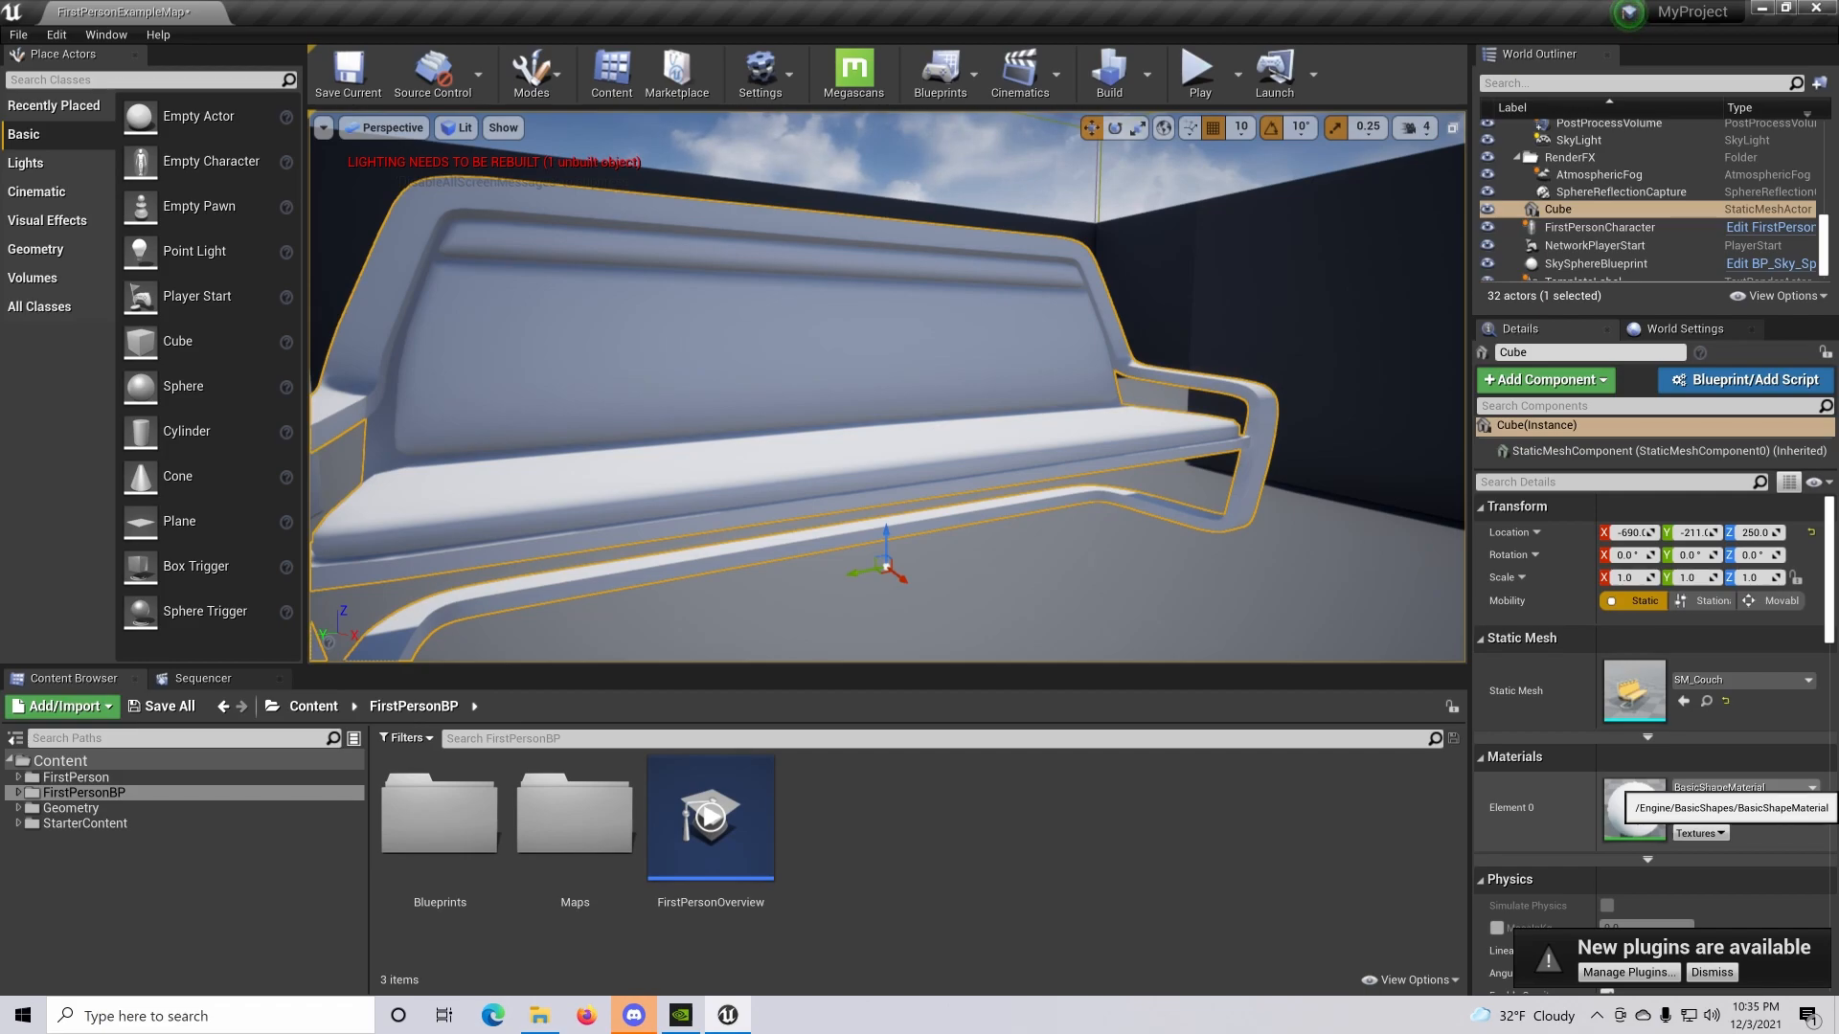
Set the couch's Element 0 material to M_Chair
left_click(1797, 788)
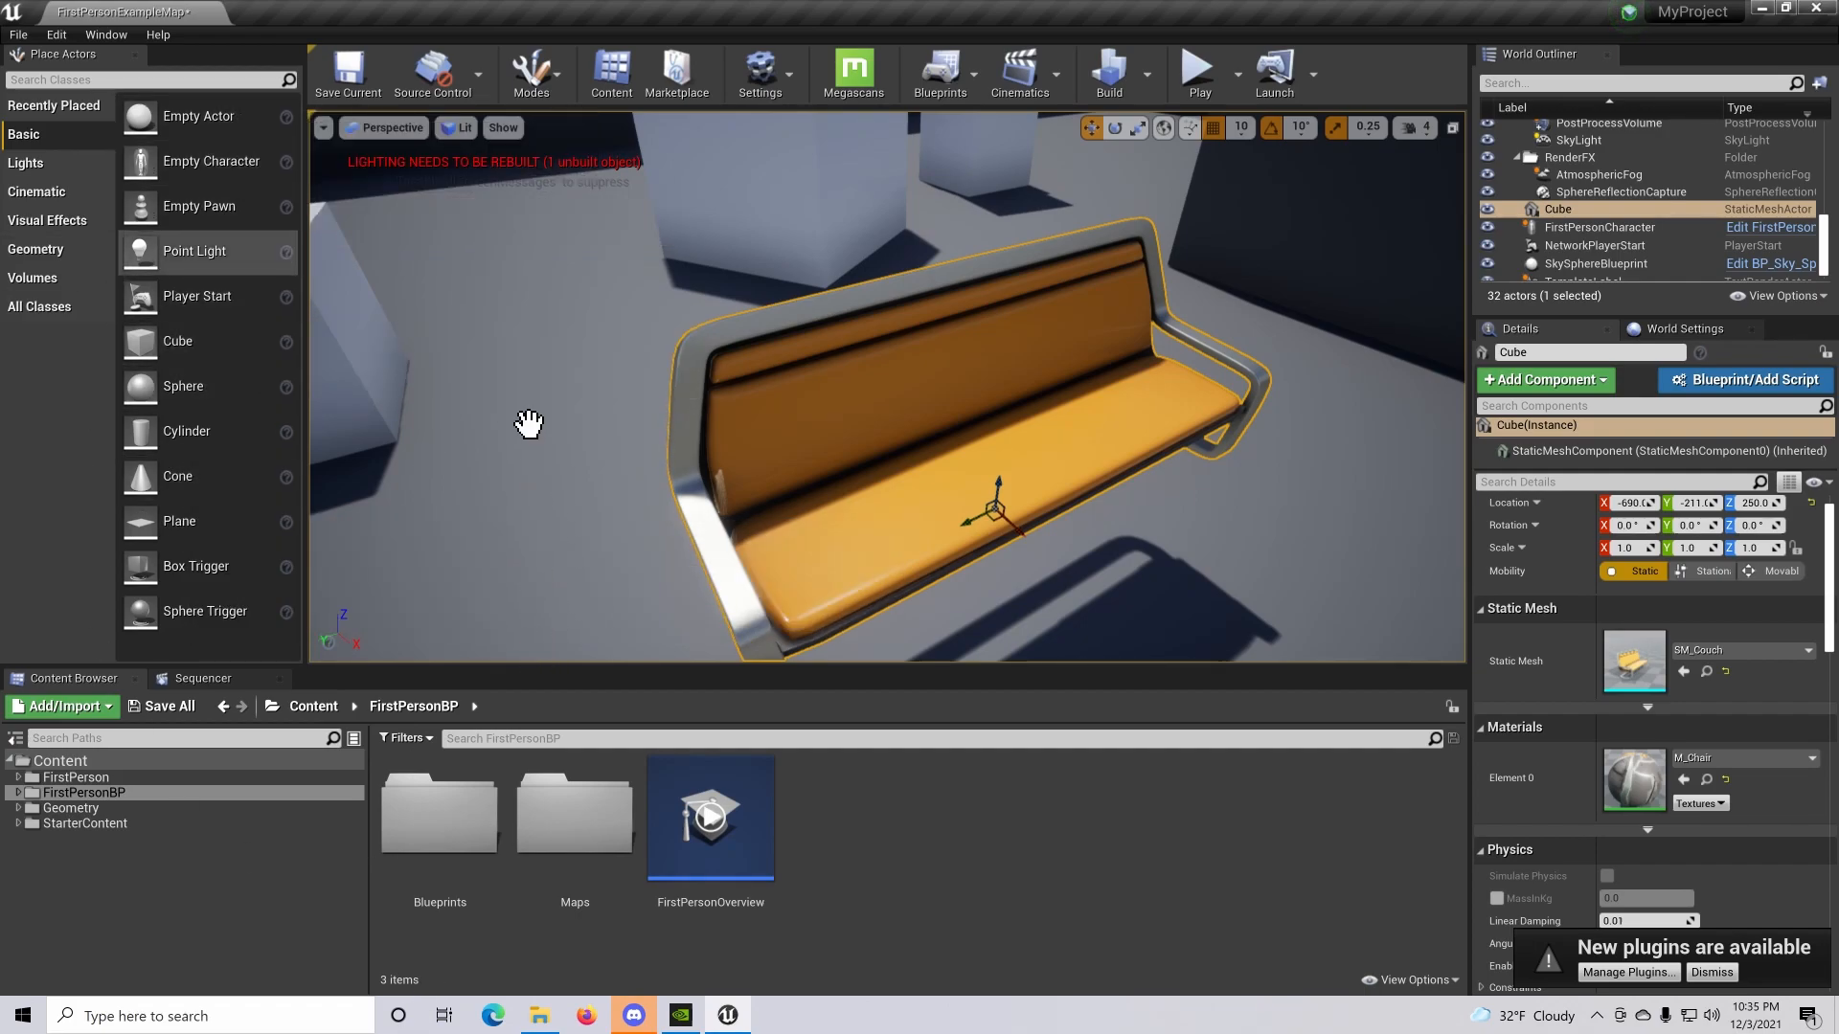
mouse_move(627, 777)
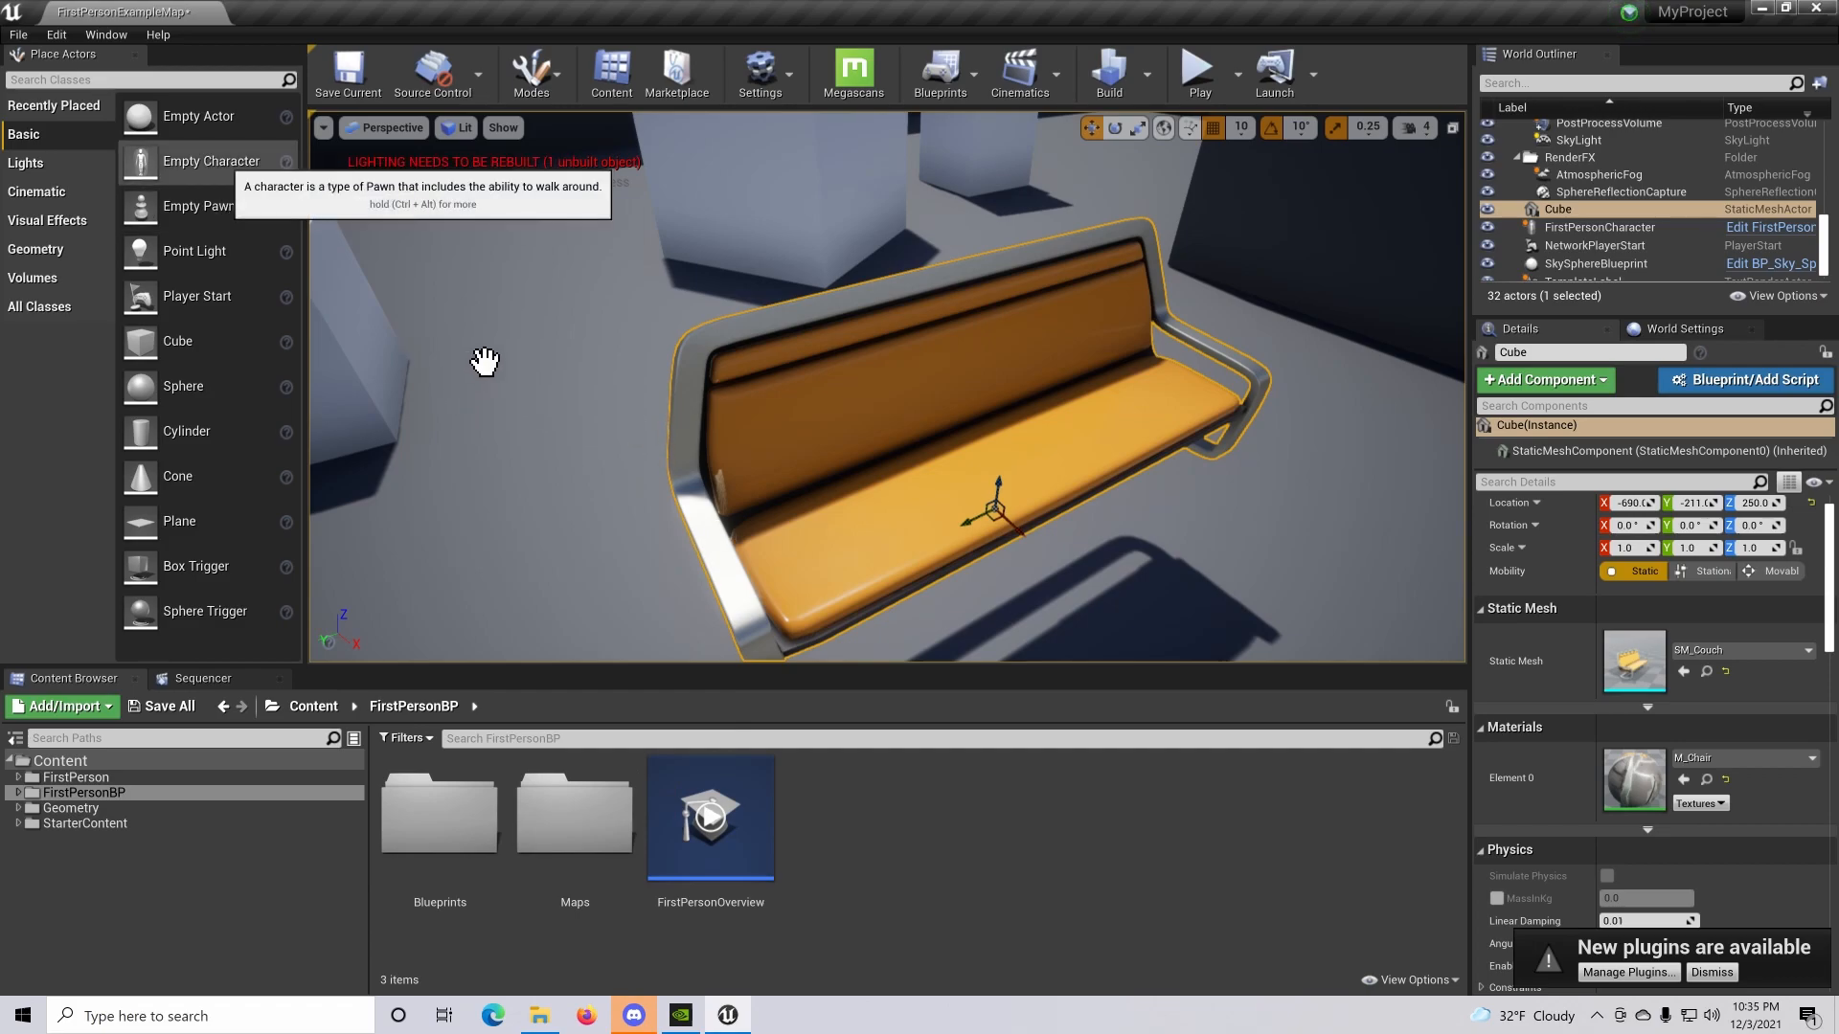
mouse_move(196, 296)
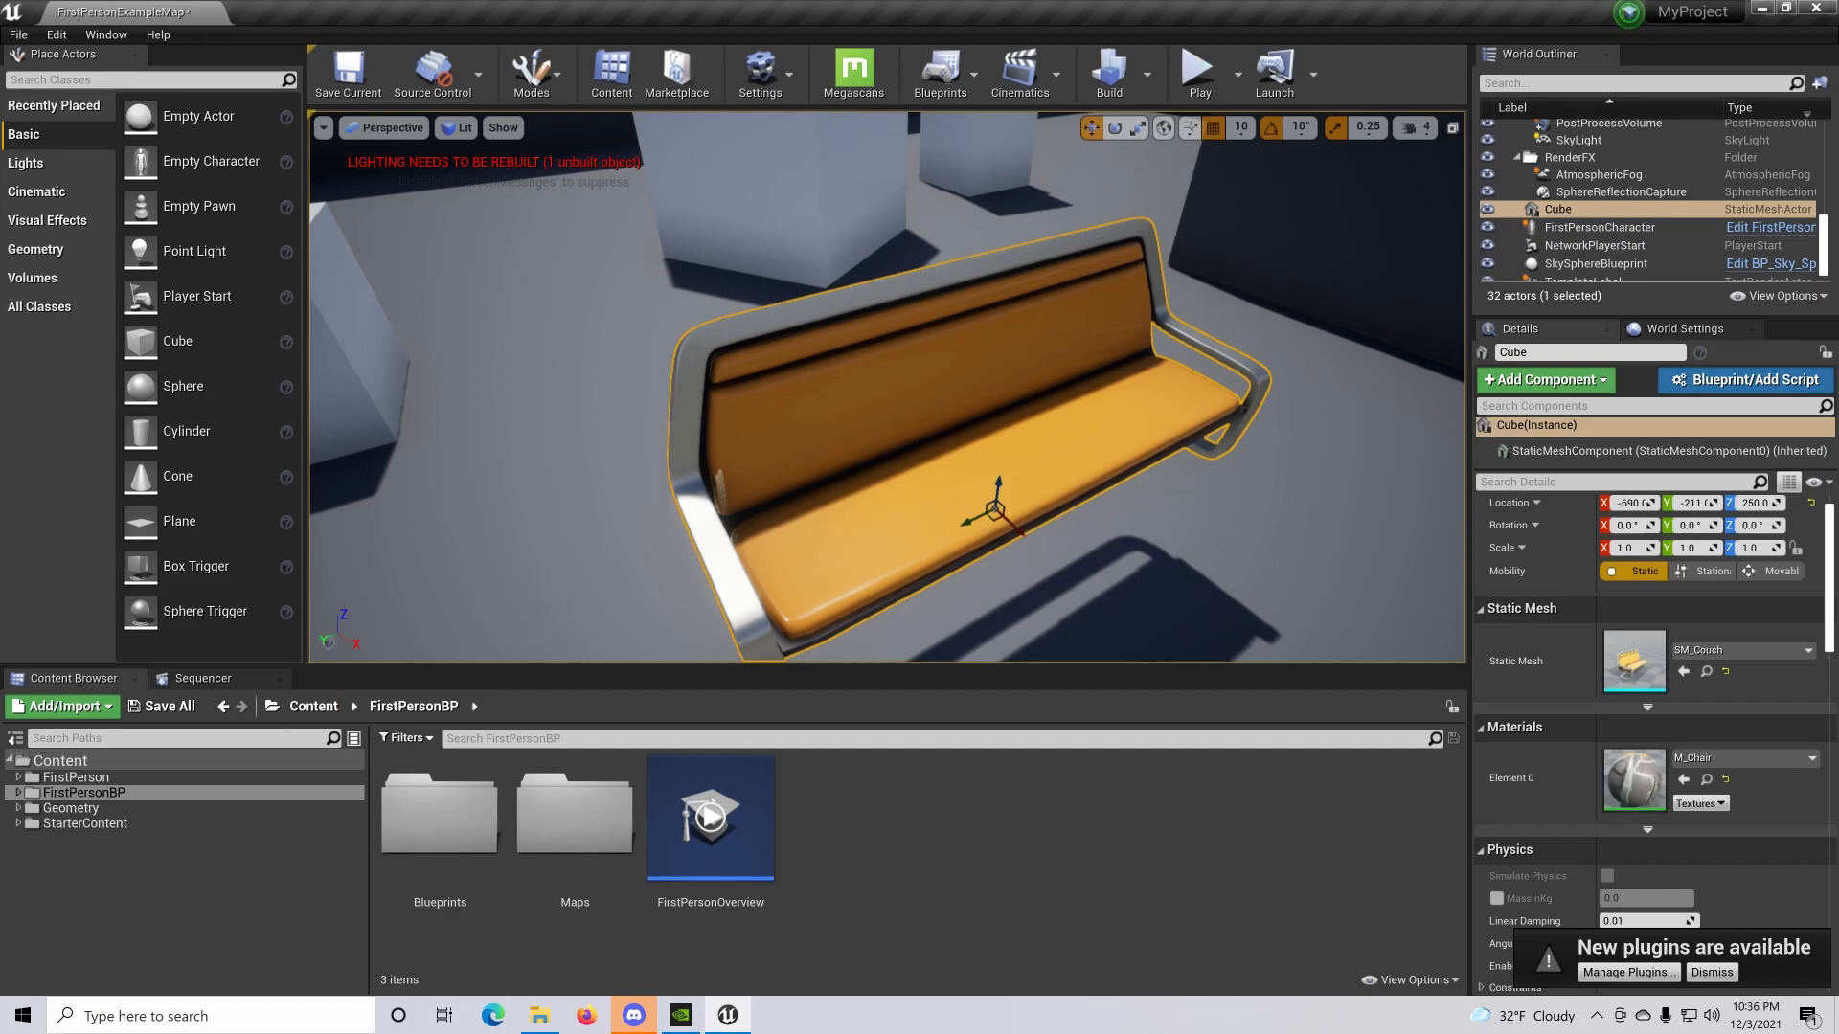
mouse_move(71, 792)
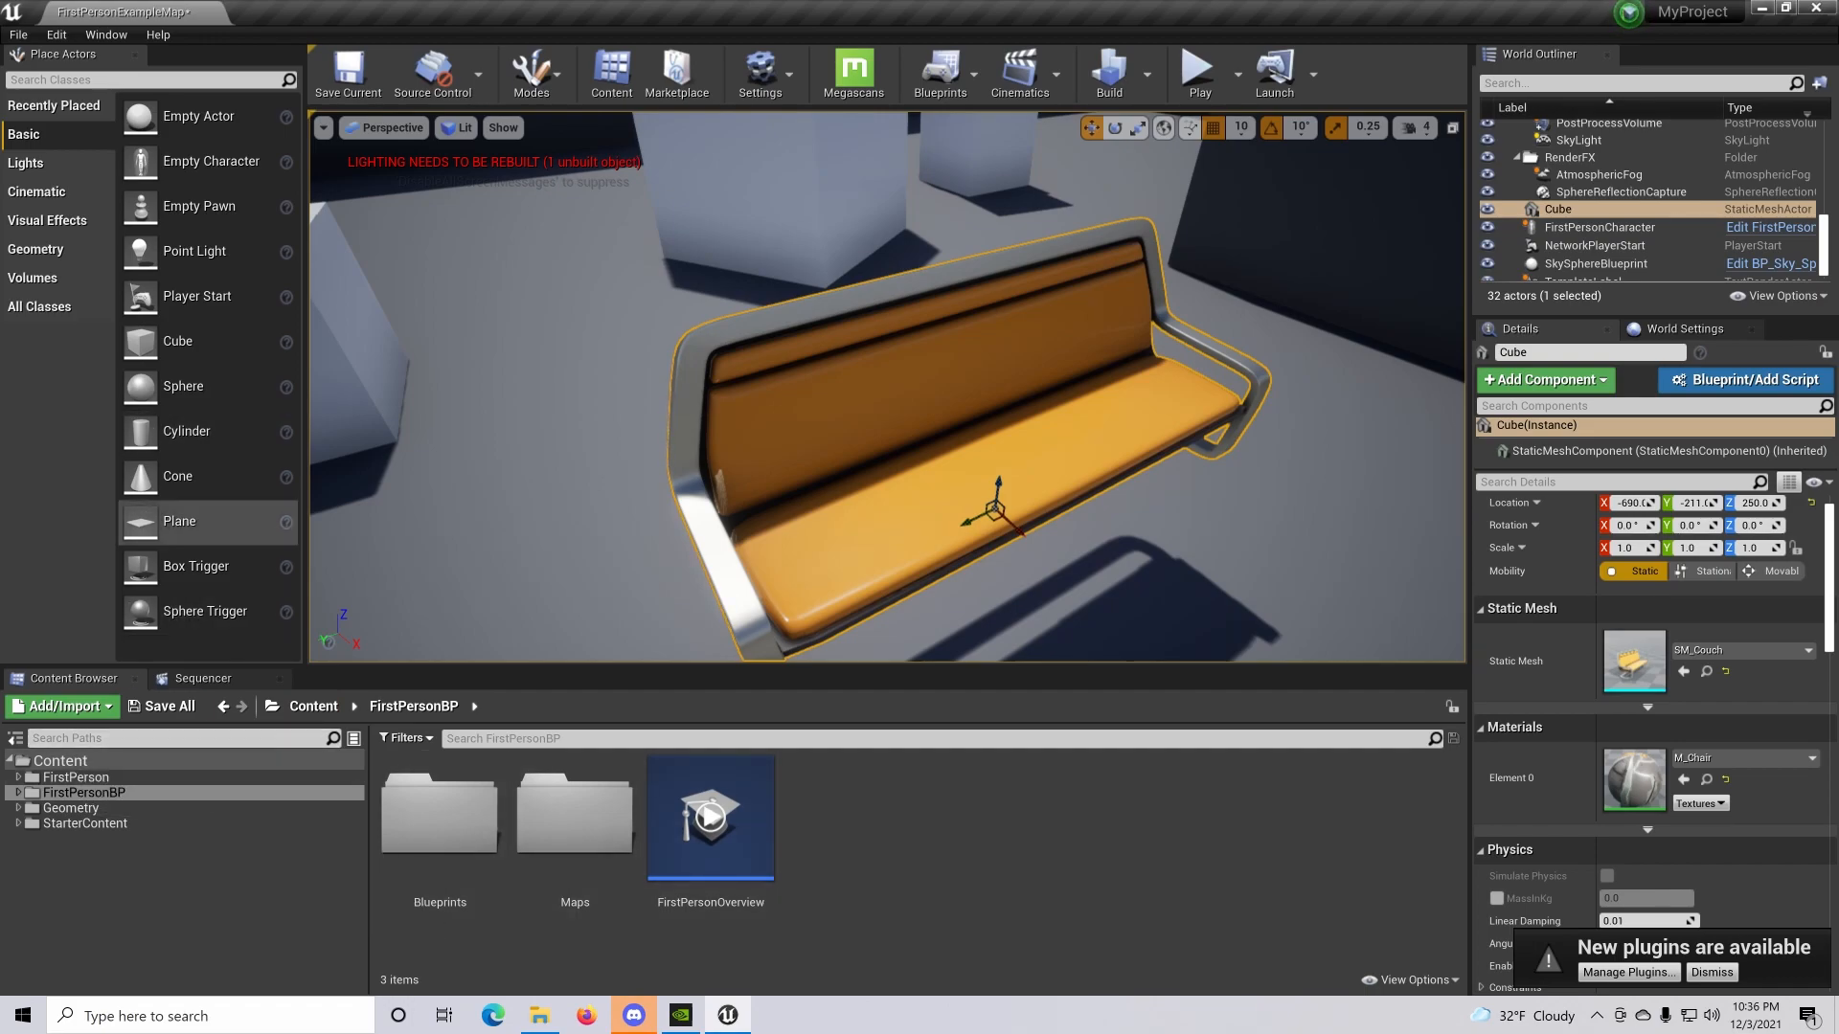
mouse_move(73, 678)
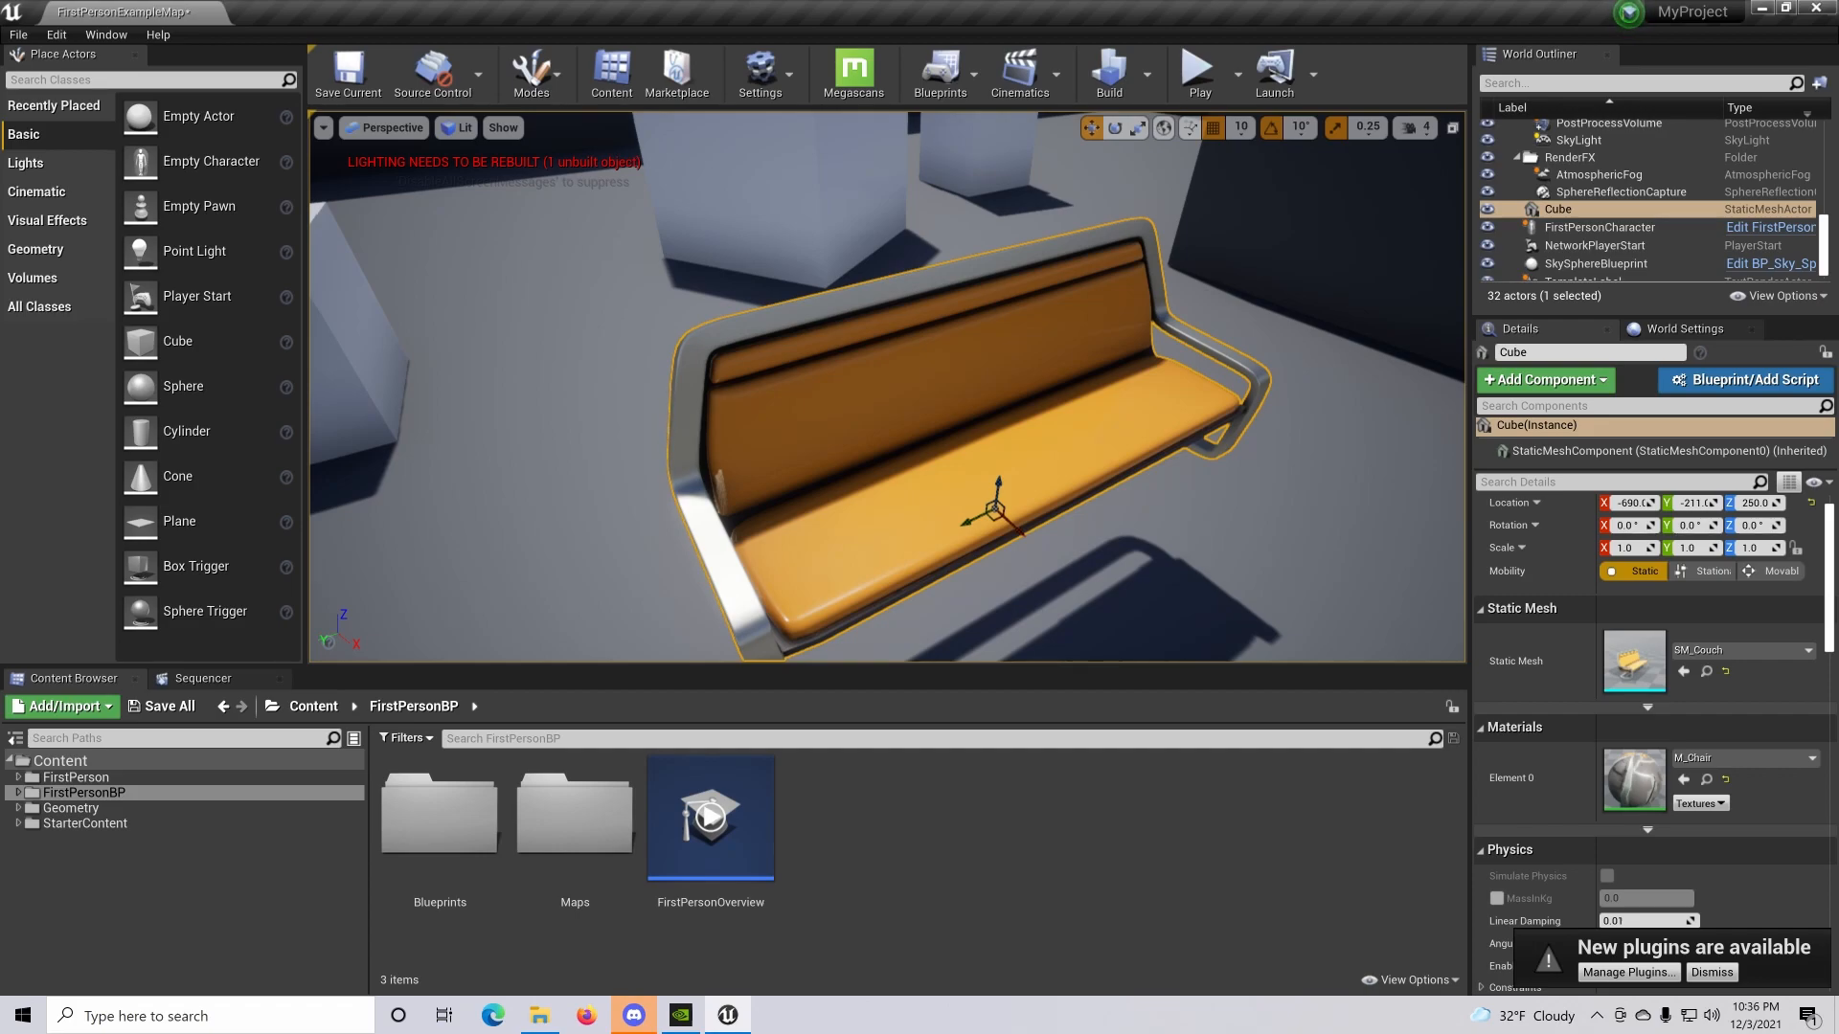
Add a new folder named 'hello' under FirstPerson in the Content Browser
right_click(84, 792)
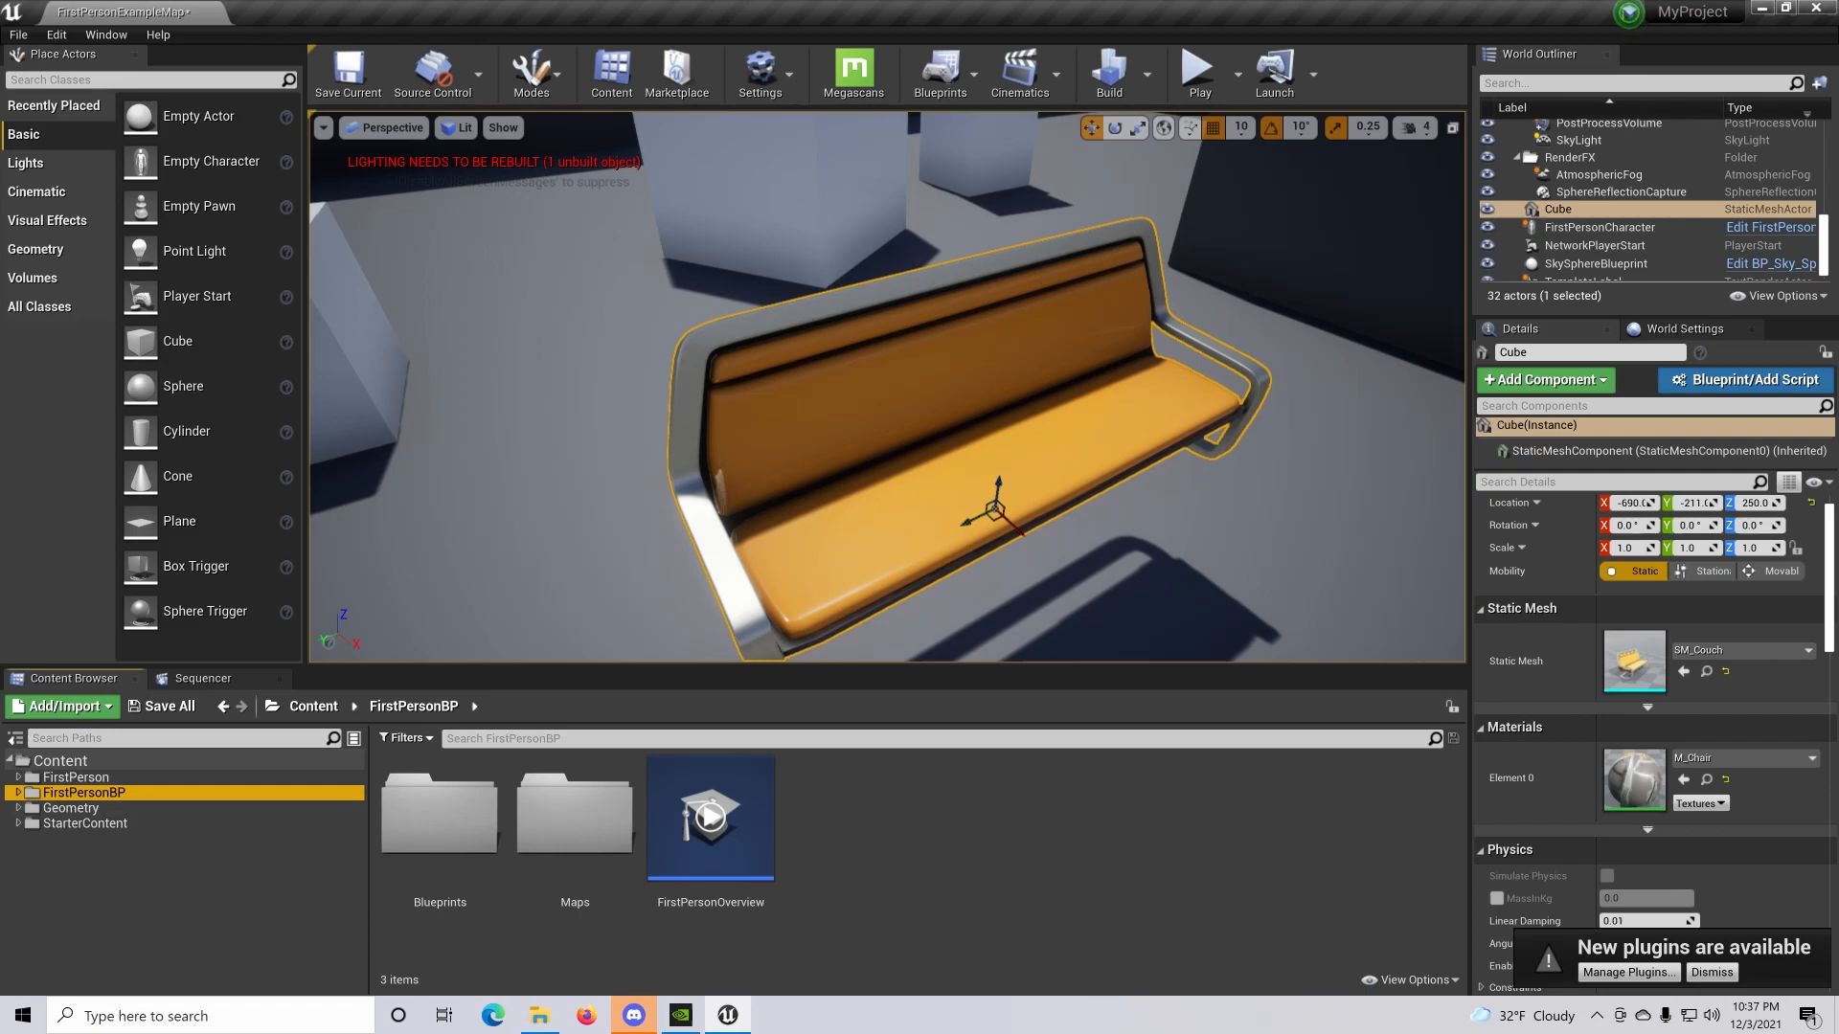
left_click(74, 776)
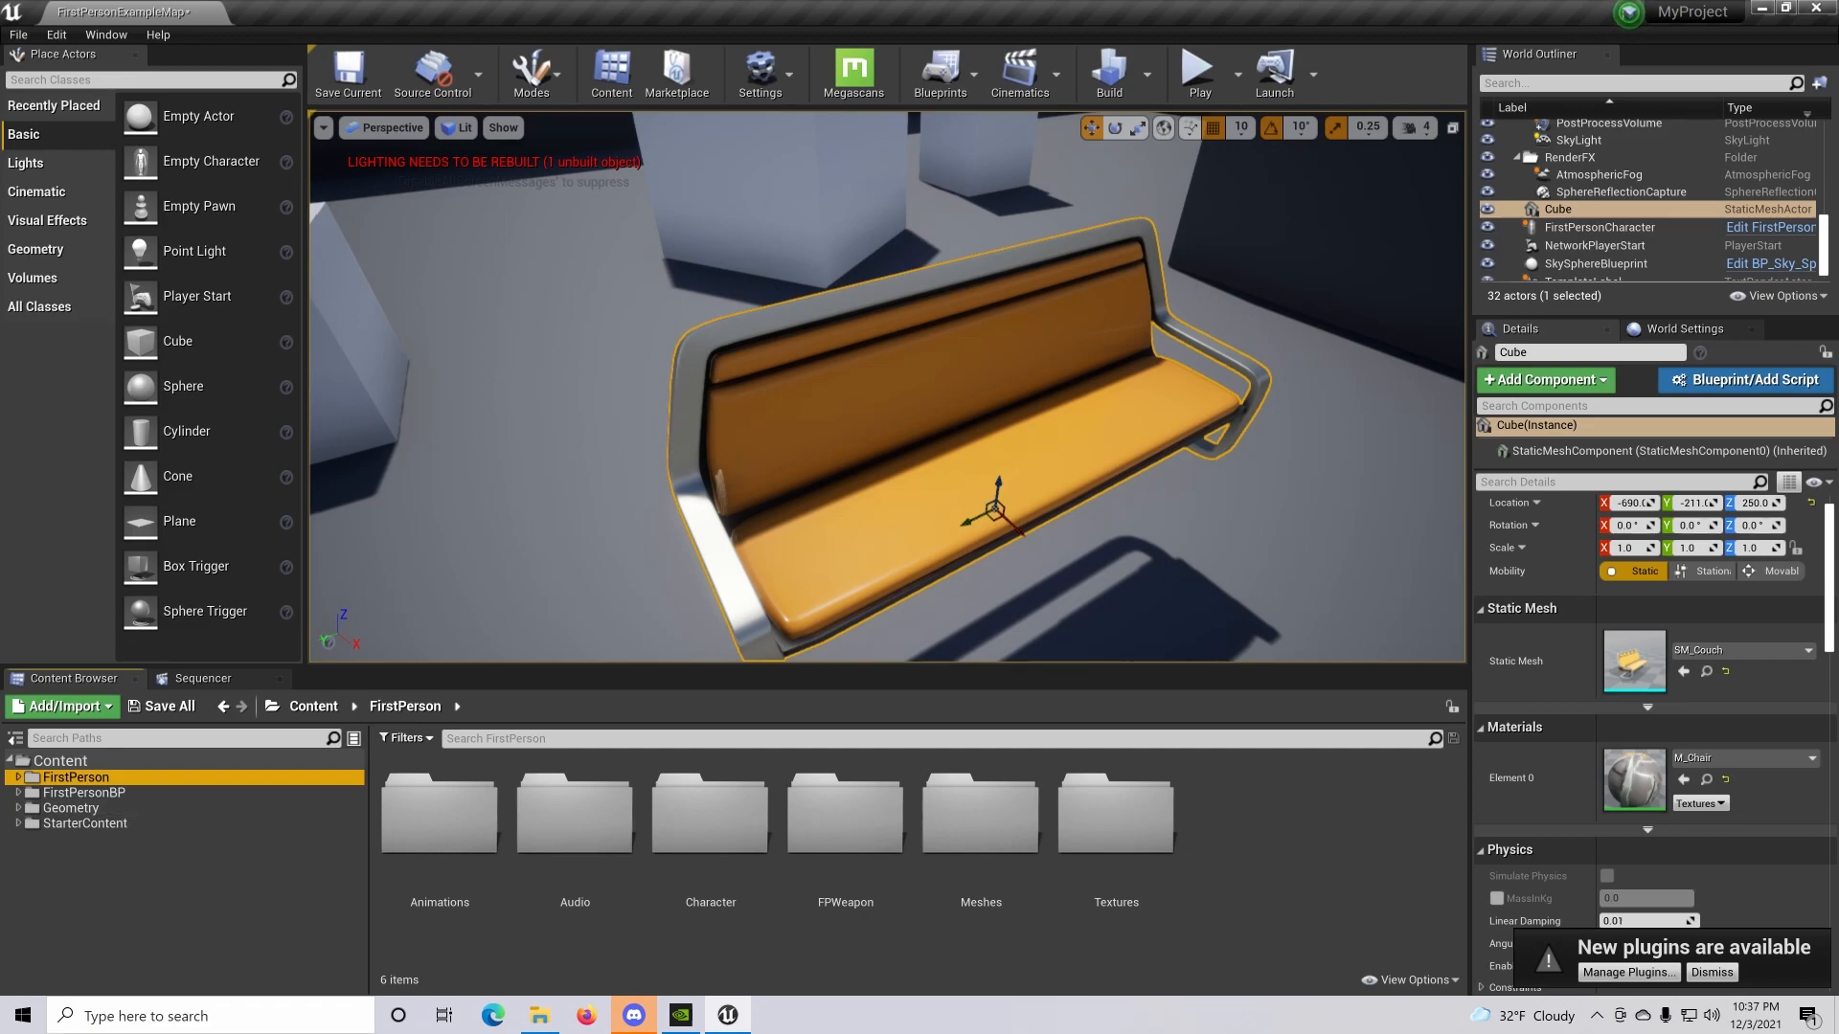
right_click(73, 777)
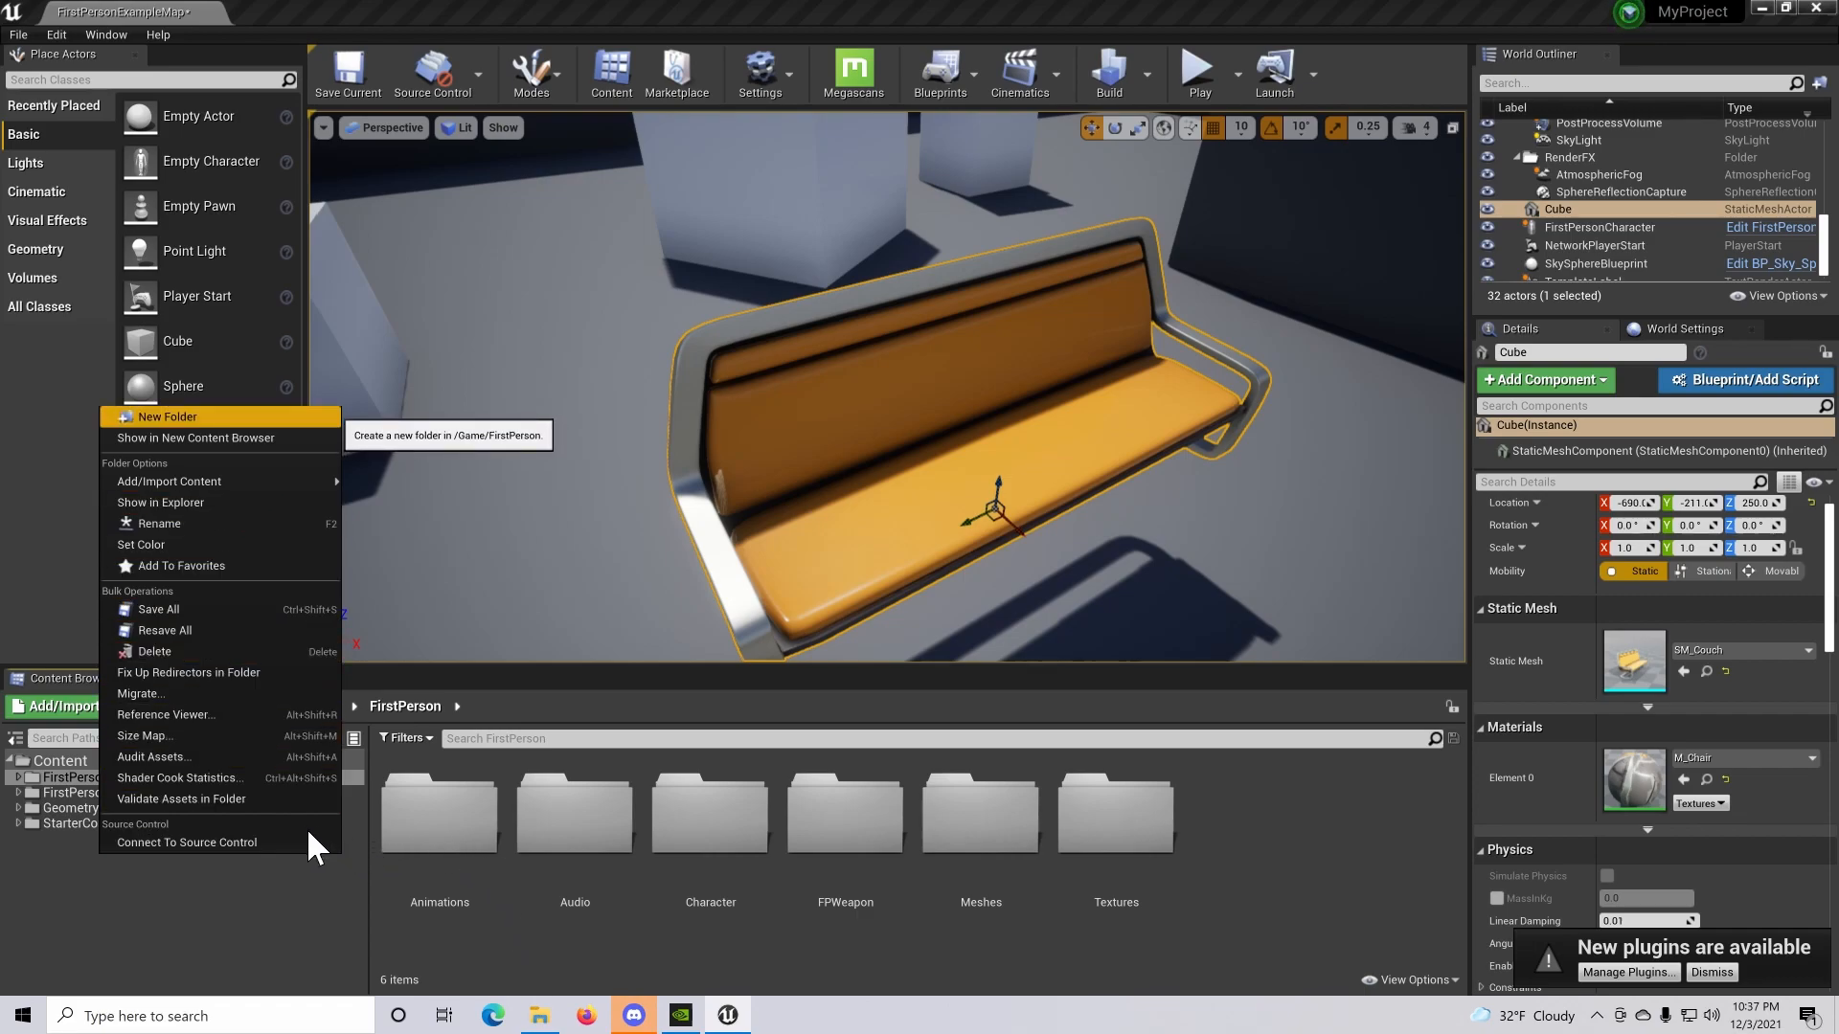
left_click(167, 416)
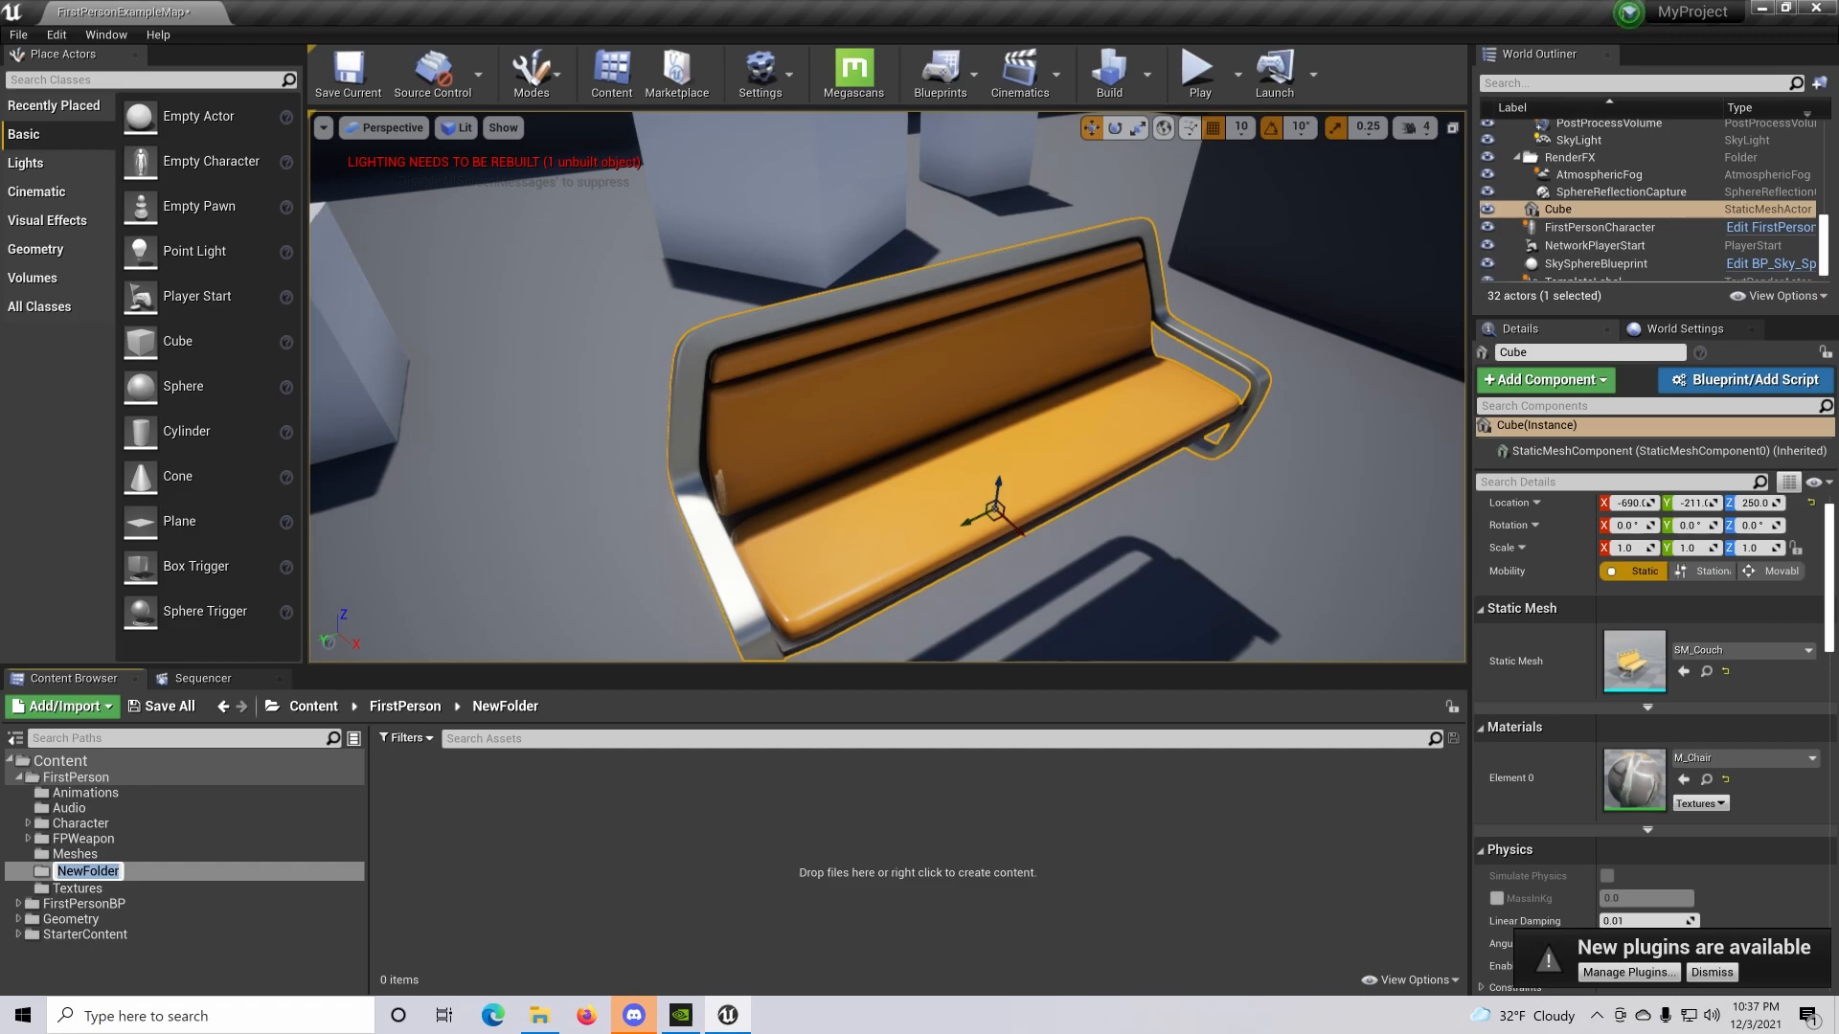
type("hello")
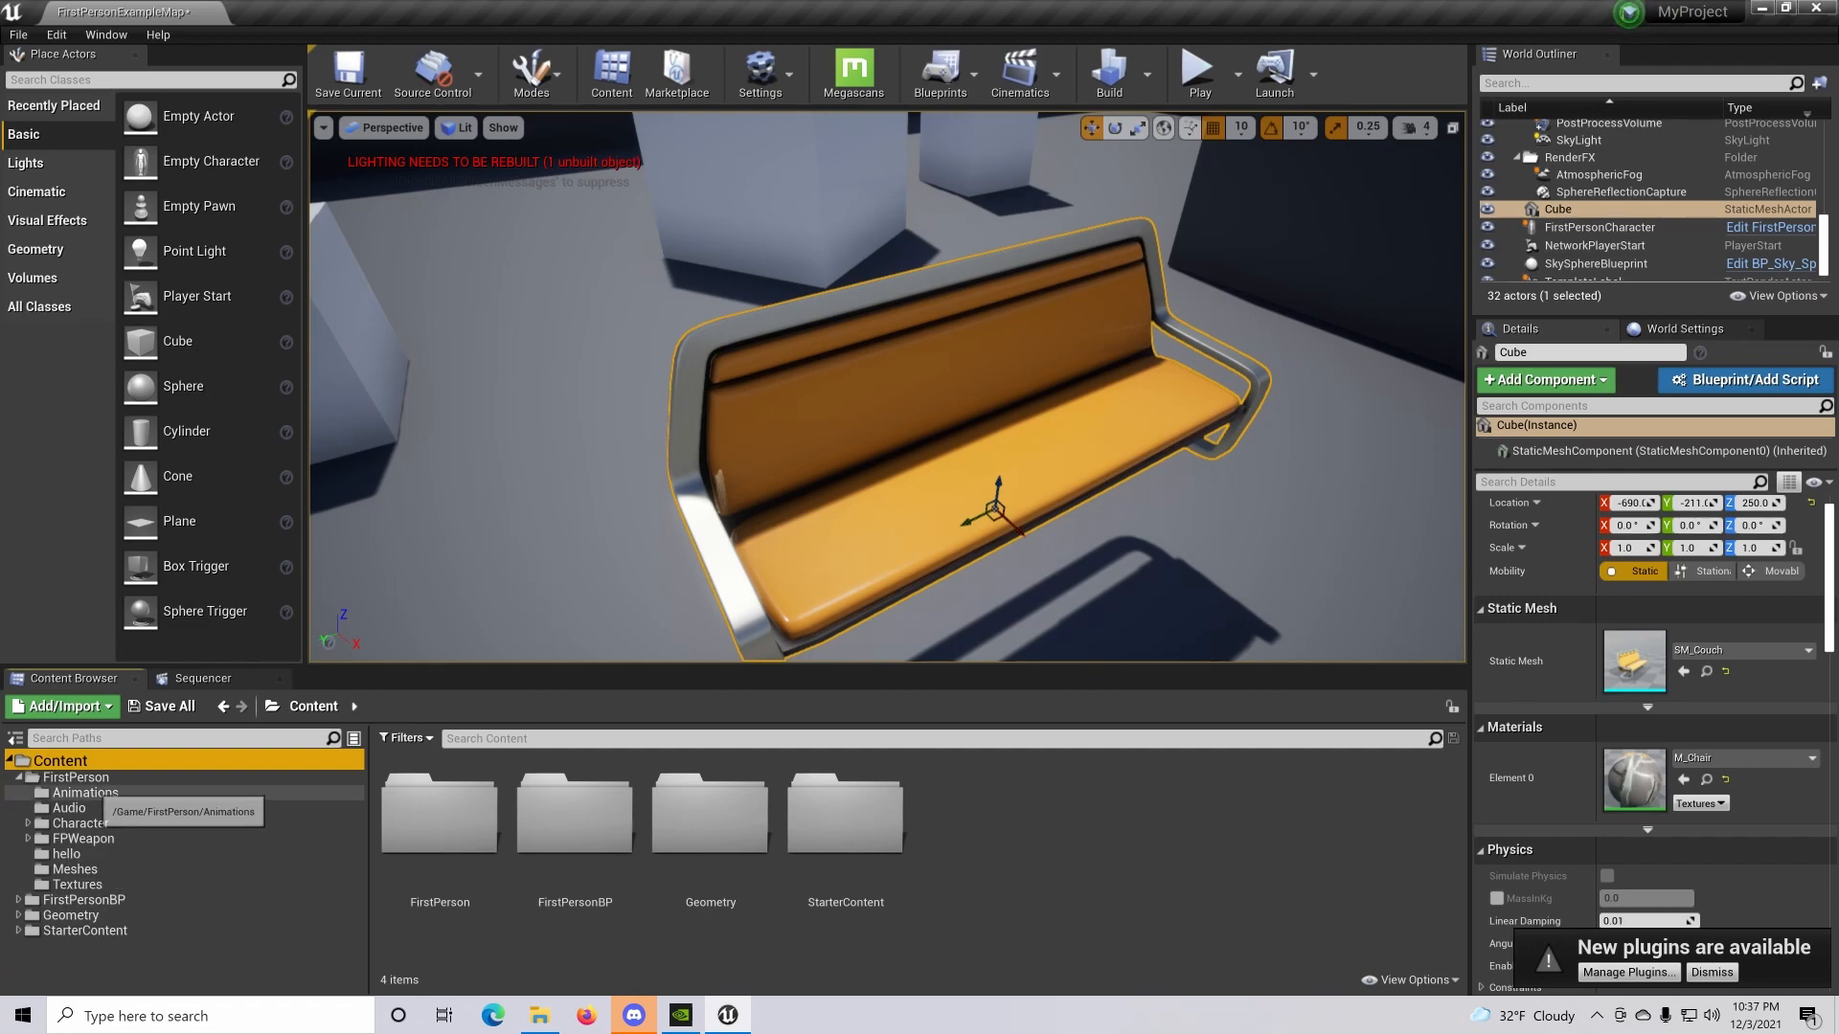
mouse_move(438, 822)
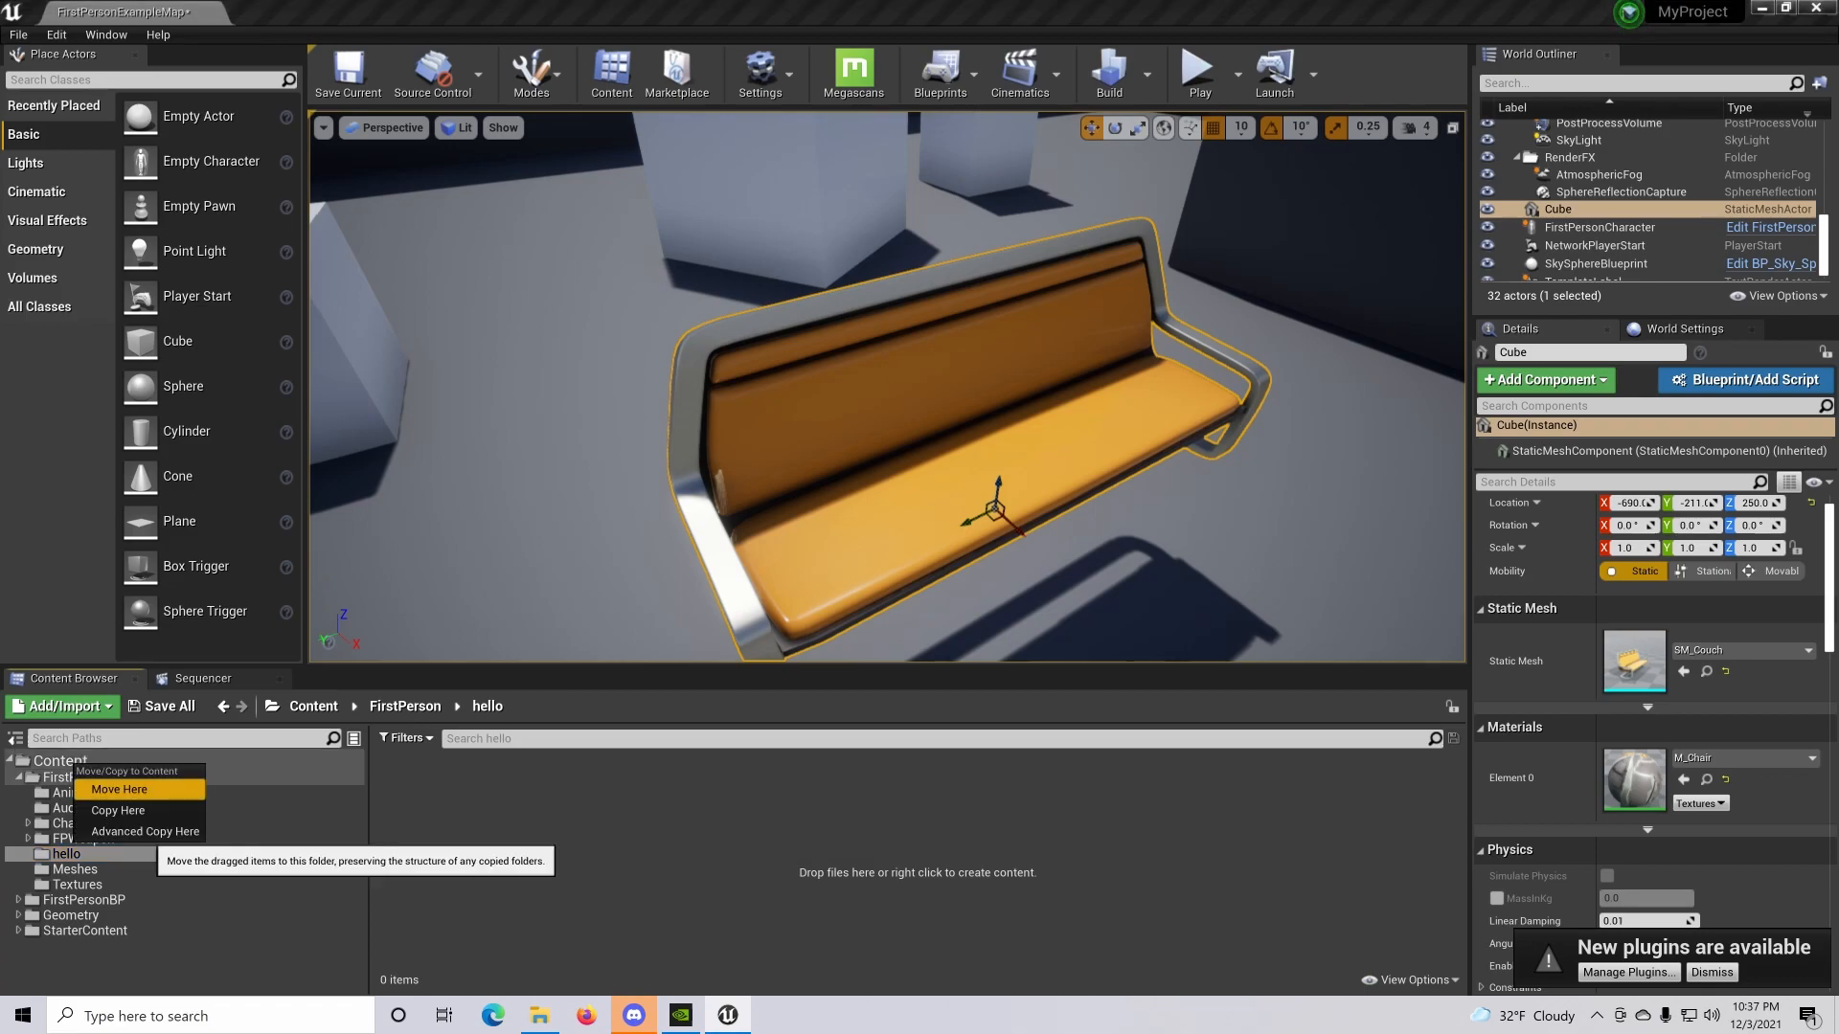
Relocate the hello folder directly under Content, then open the empty folder
left_click(119, 789)
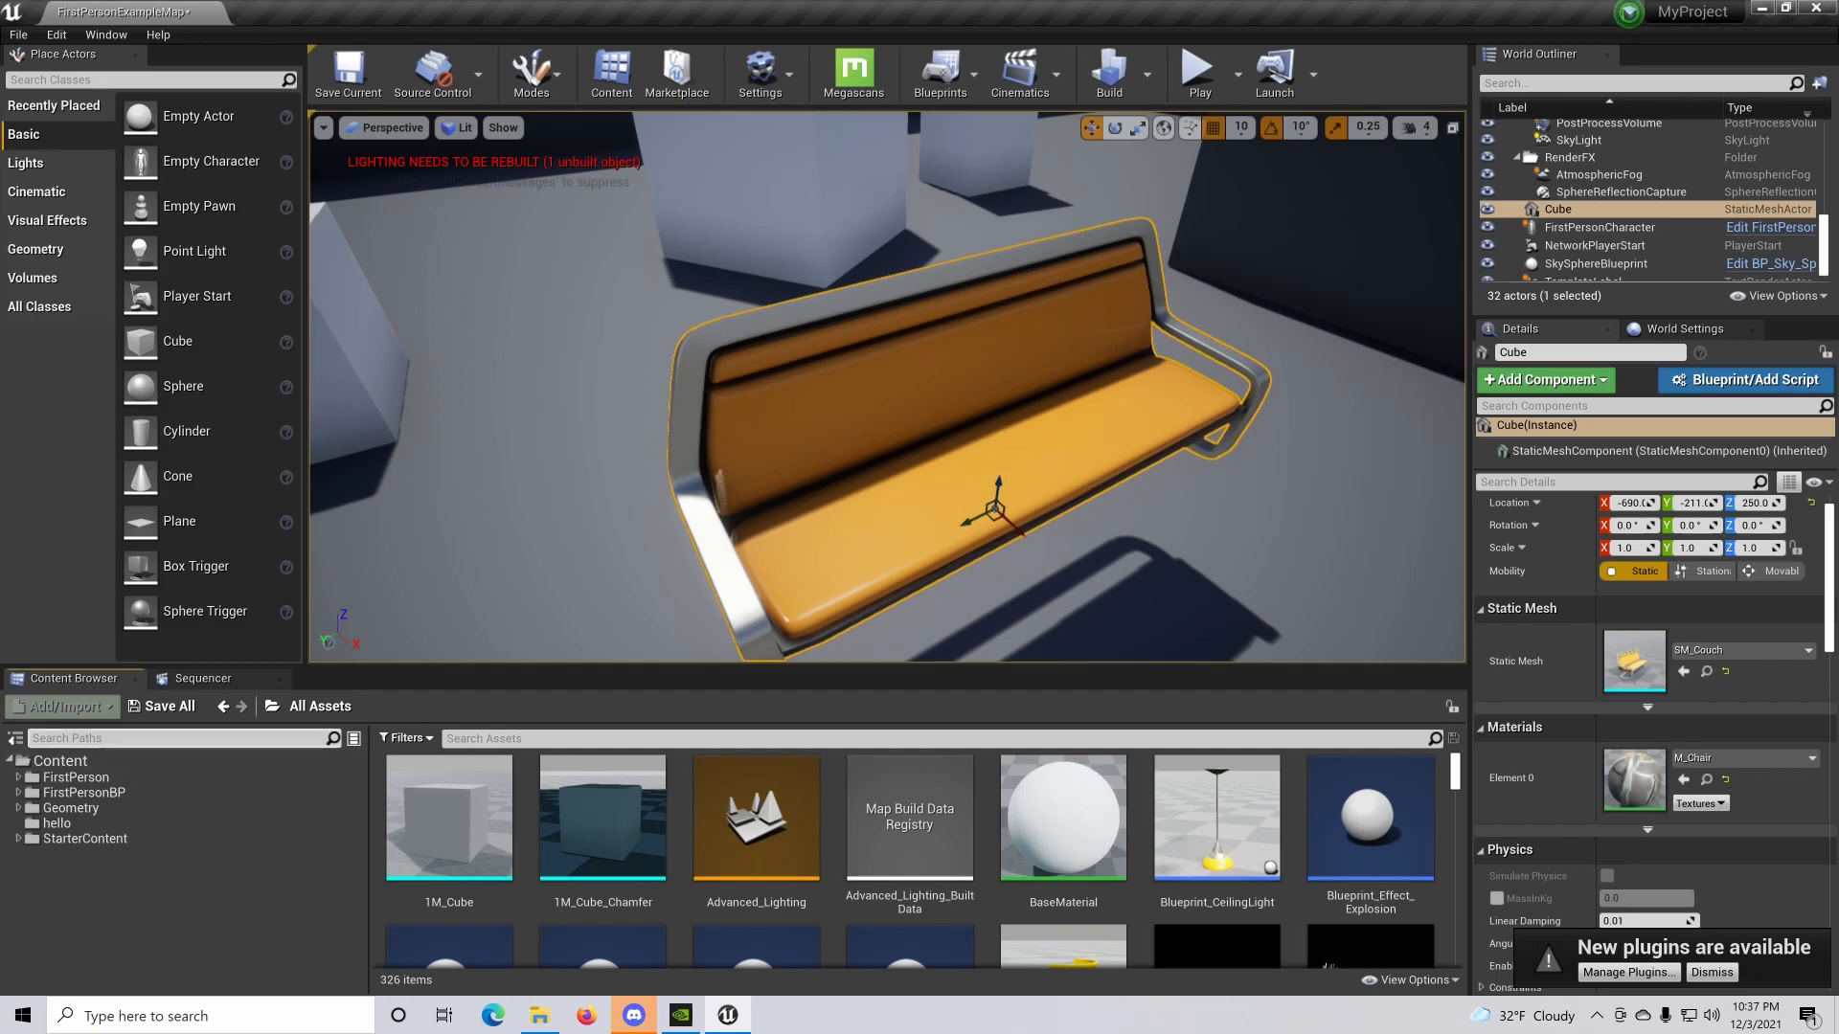
mouse_move(56, 823)
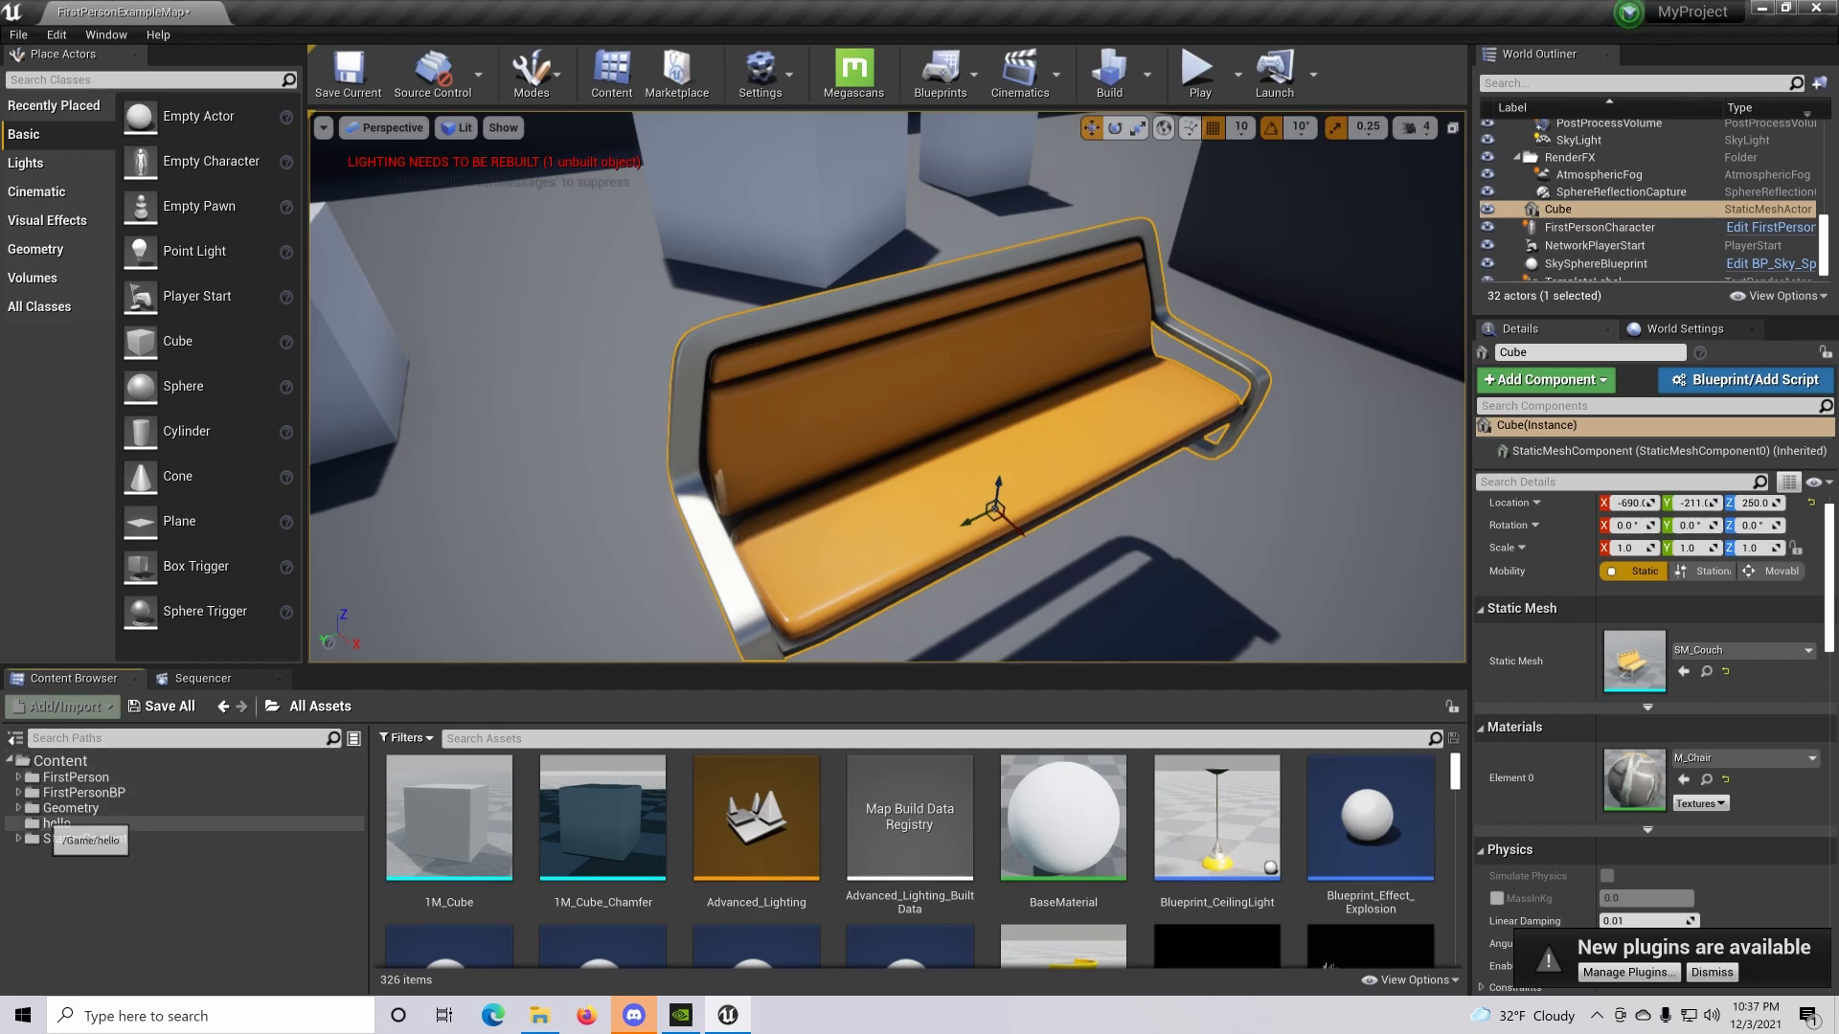
left_click(56, 824)
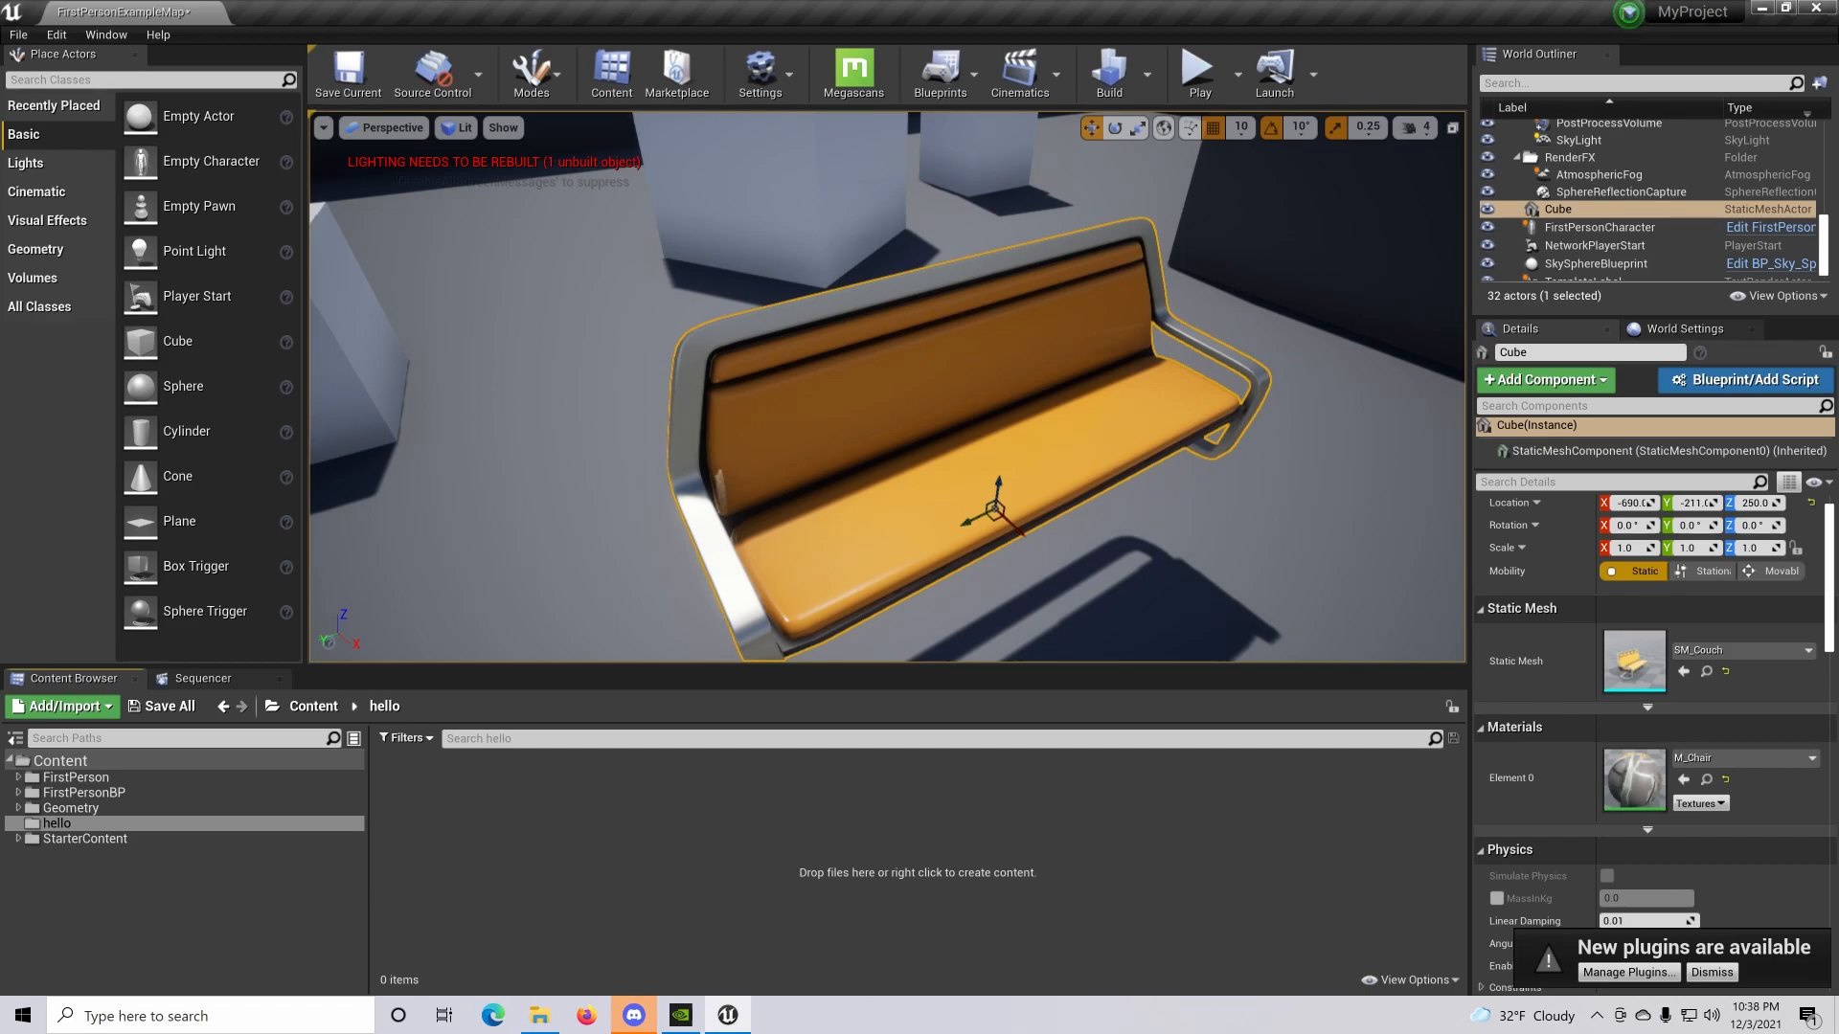
mouse_move(38, 539)
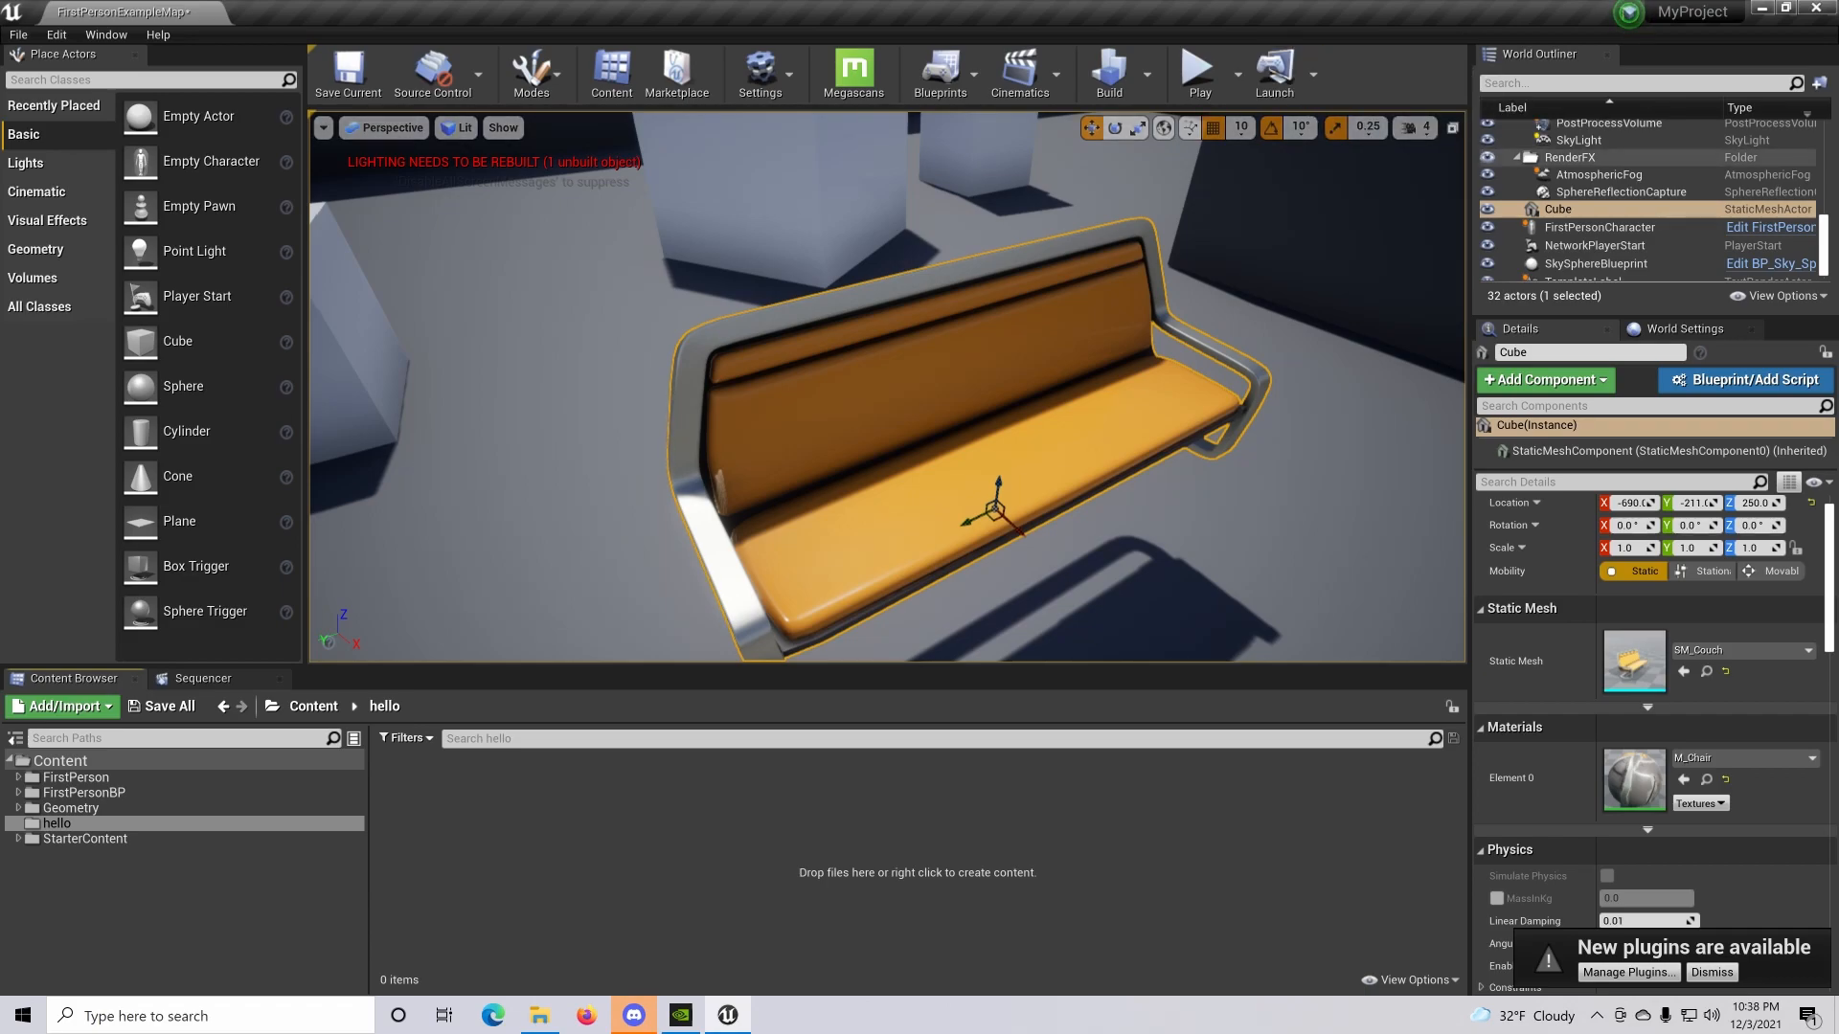
mouse_move(347, 69)
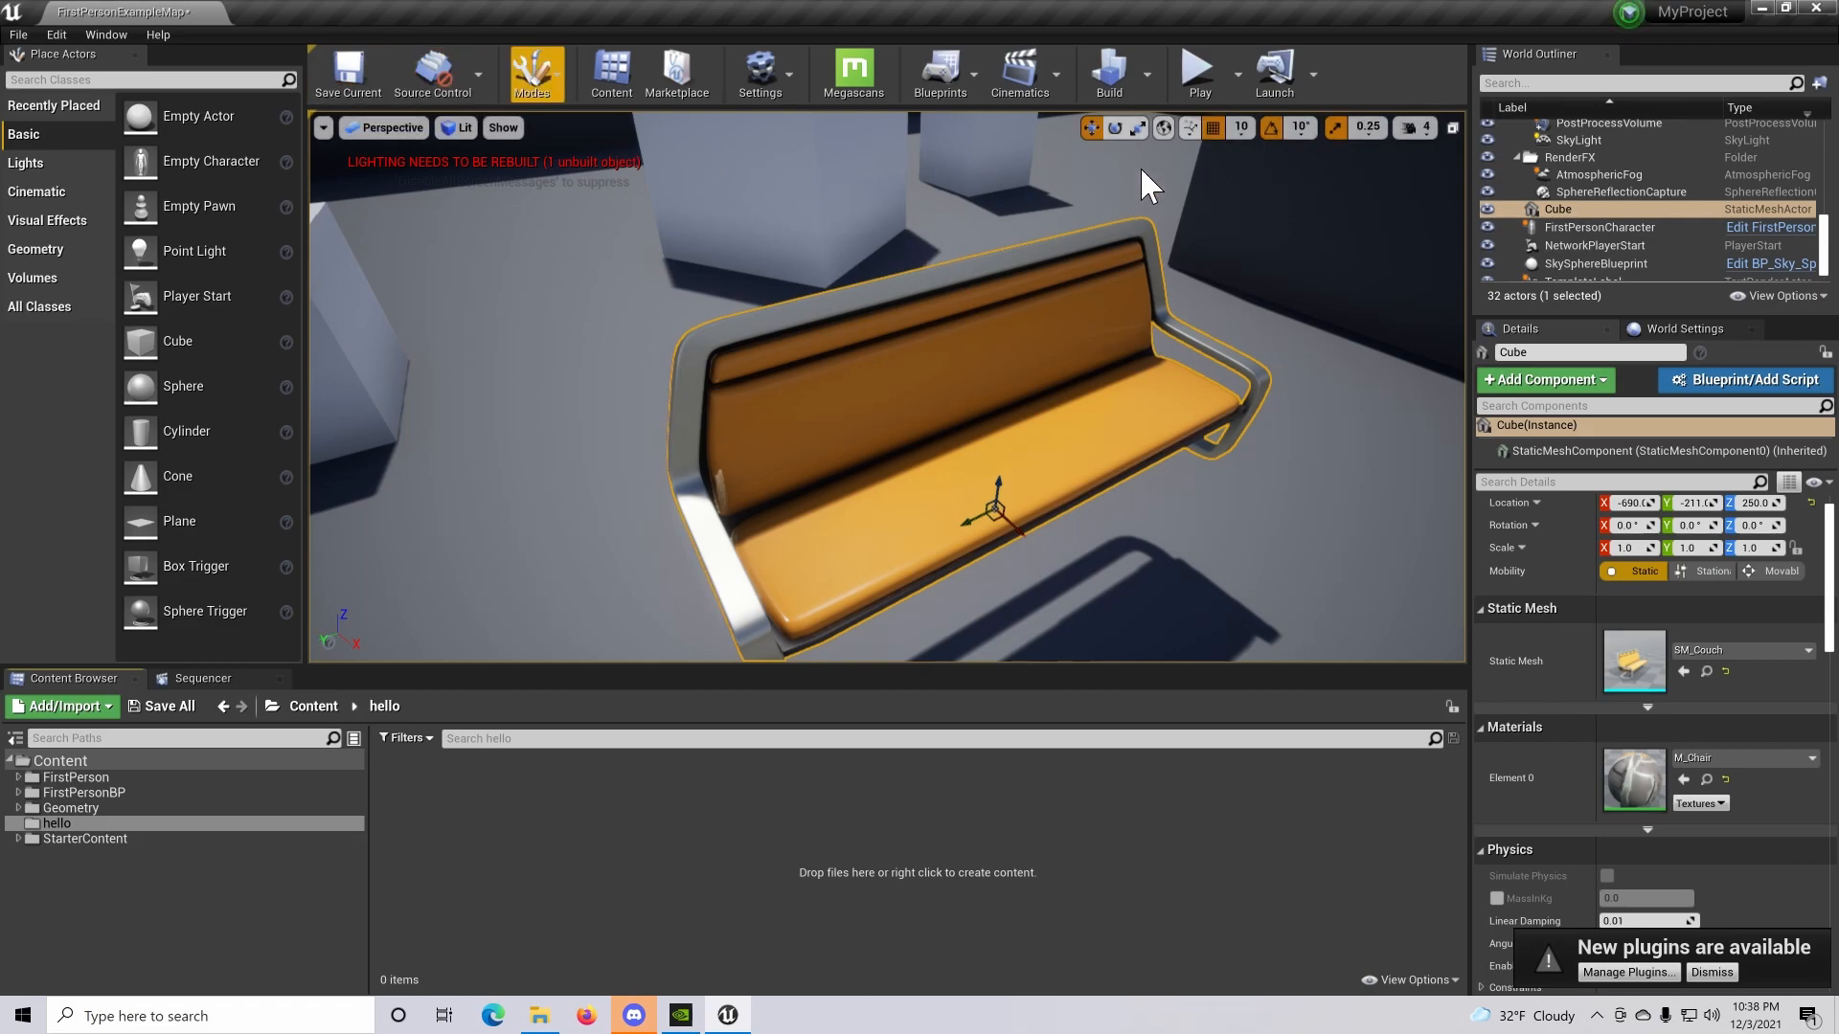
Browse the editor modes and Blueprints lists, then play the First Person map in Selected Viewport
left_click(532, 74)
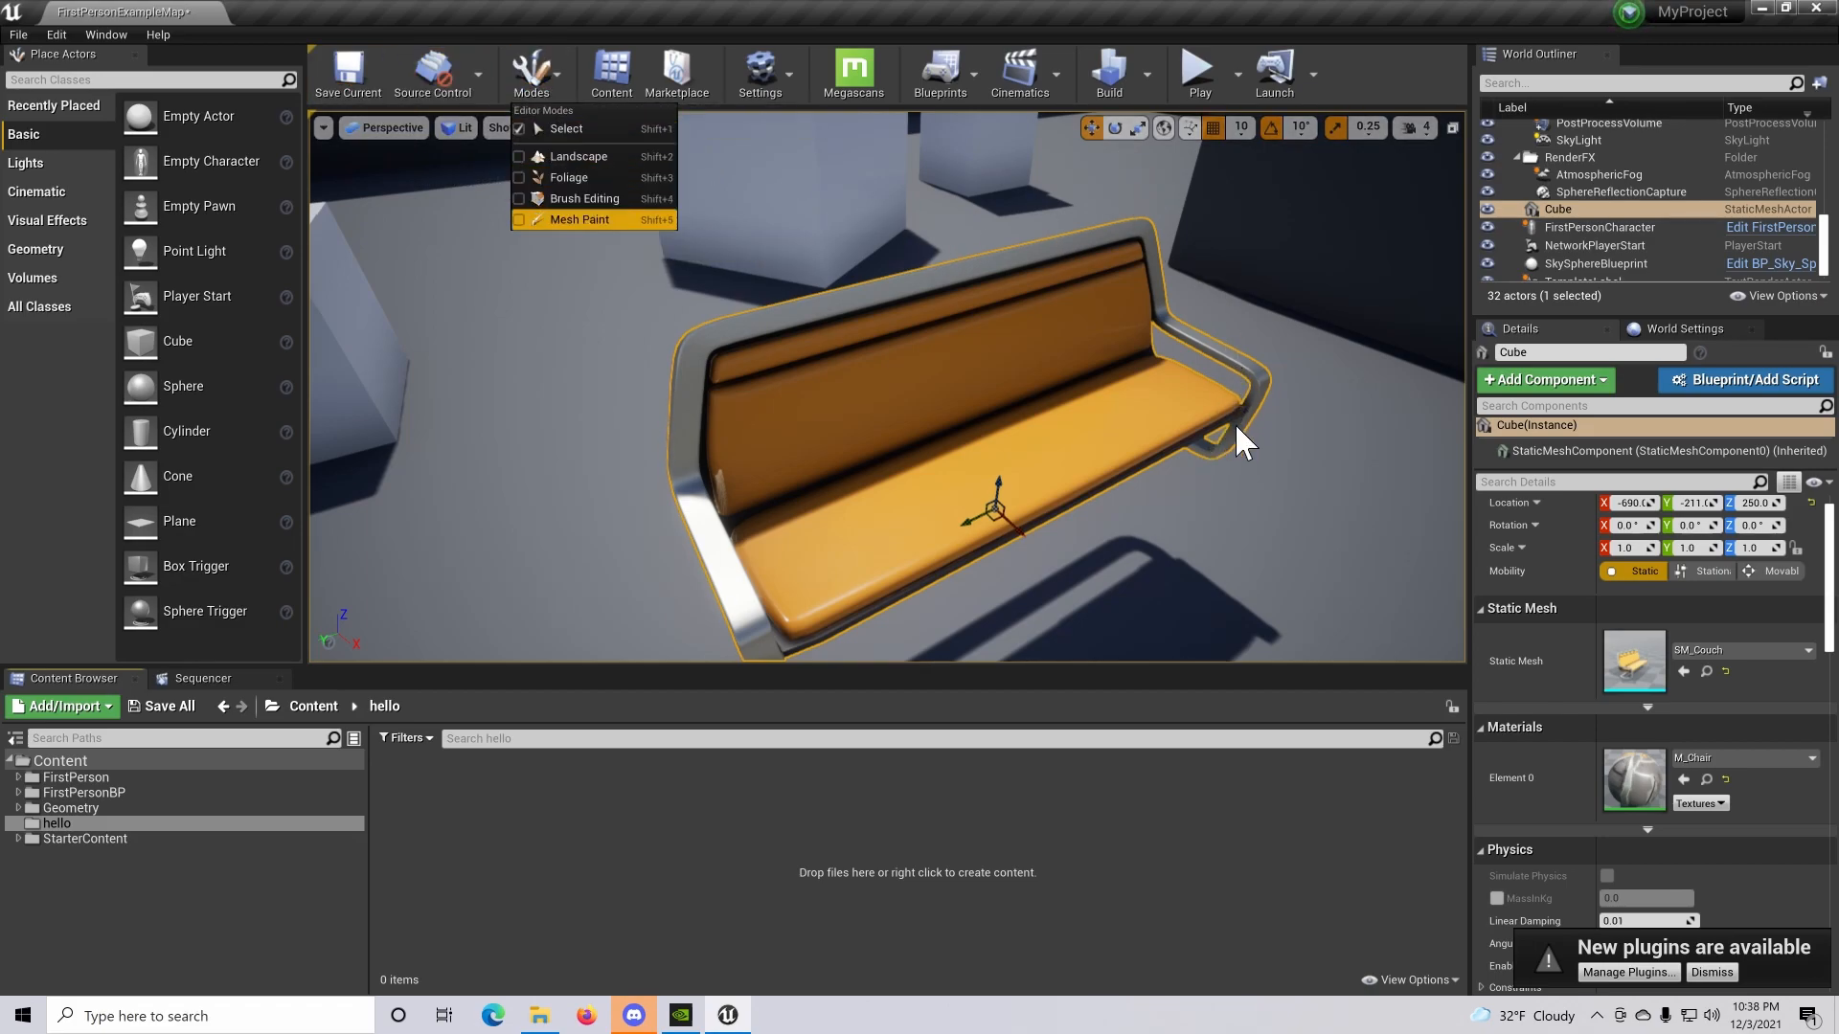
mouse_move(584, 199)
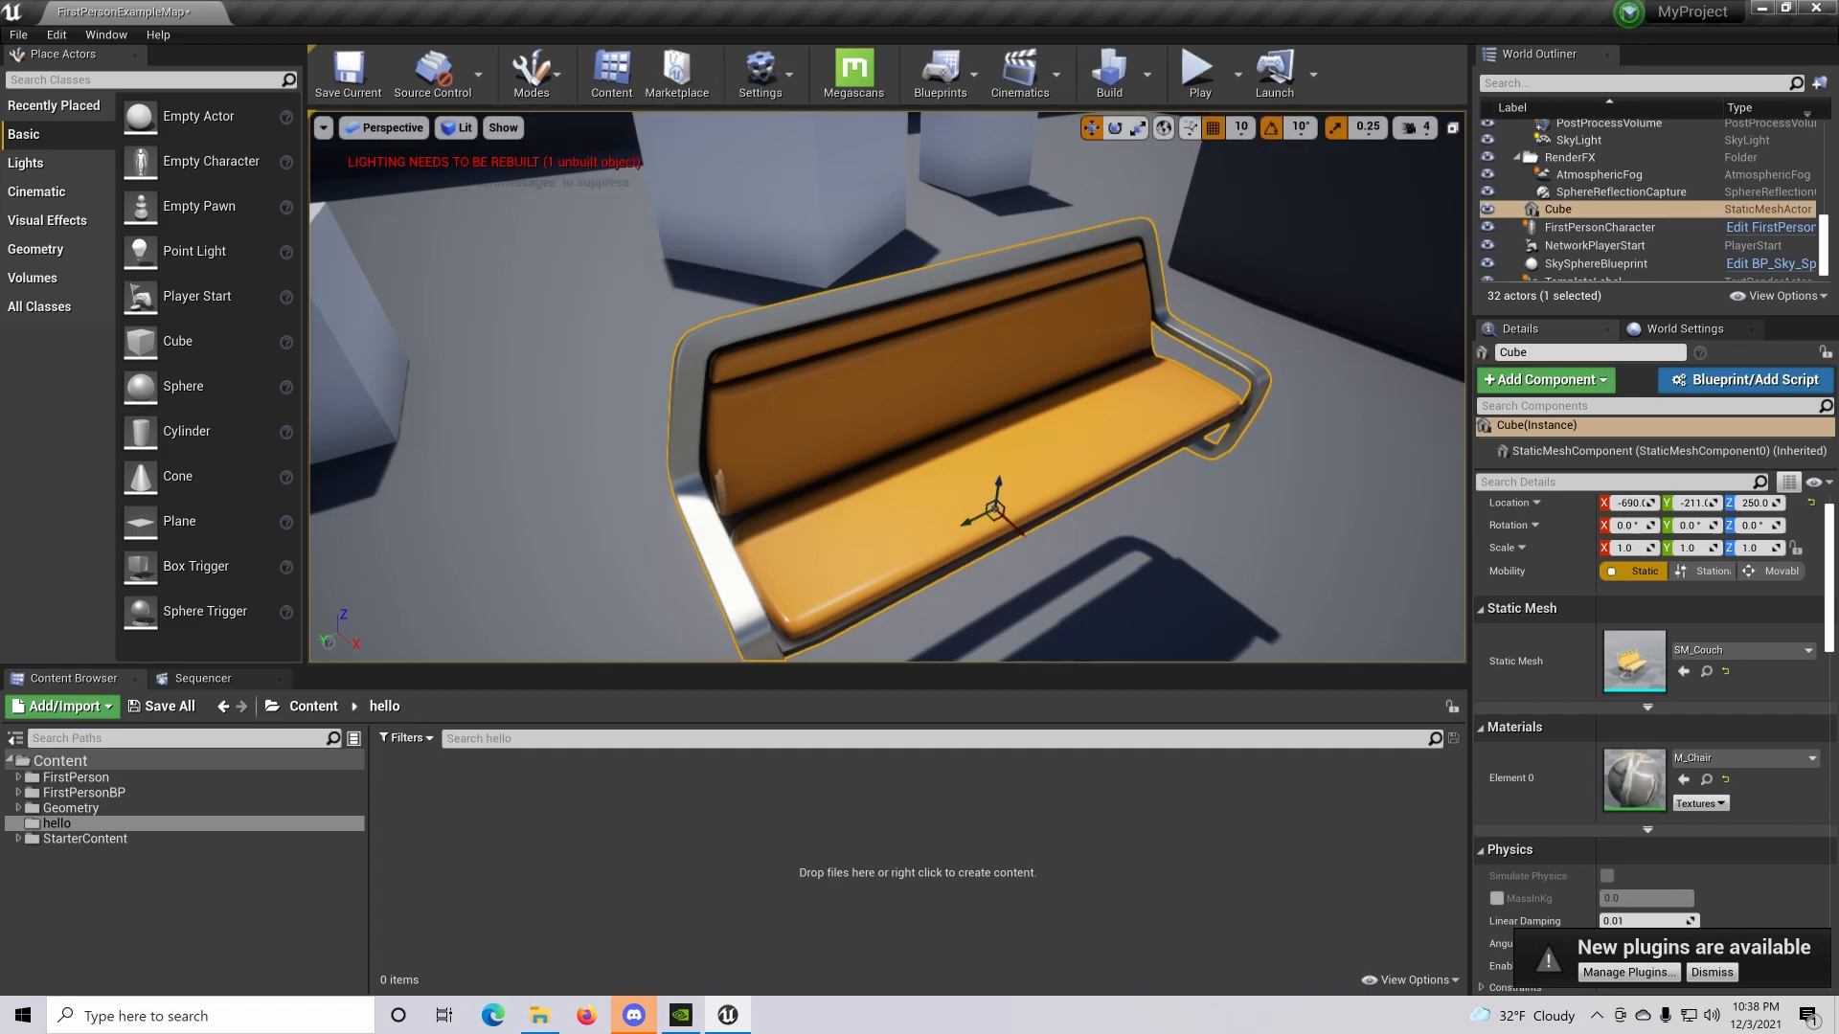
left_click(938, 69)
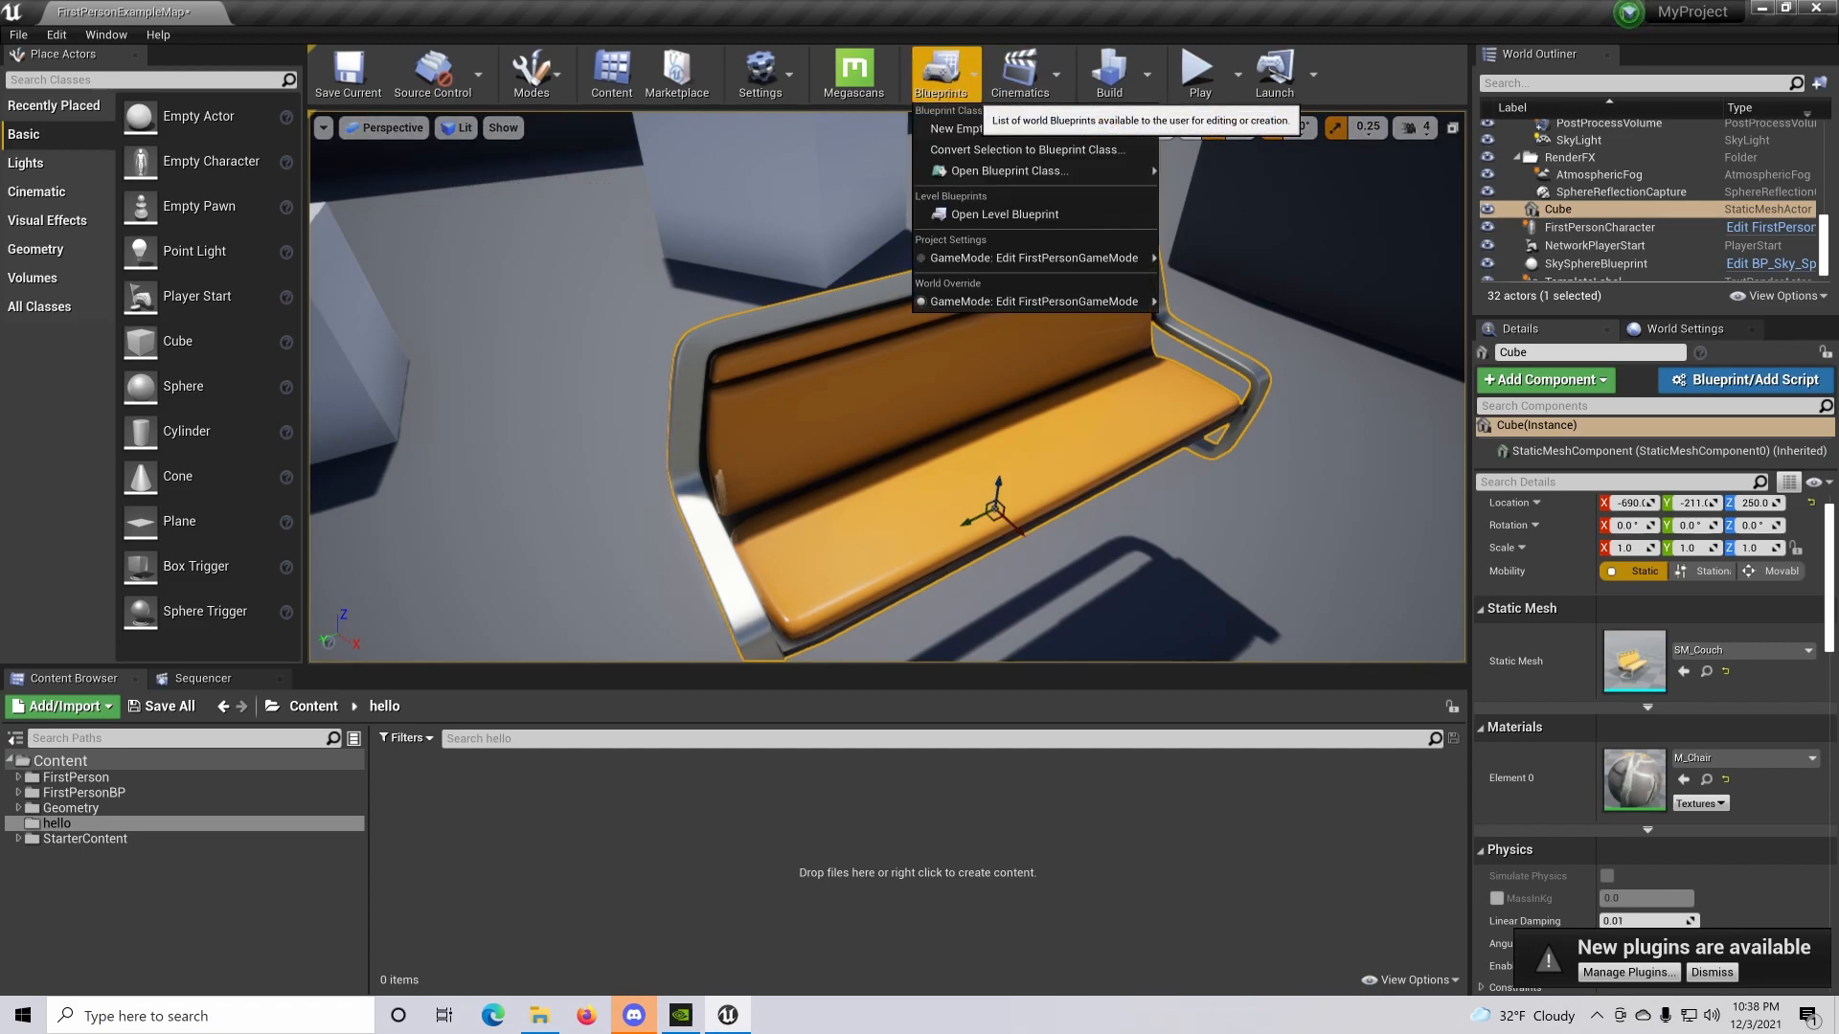
left_click(1022, 69)
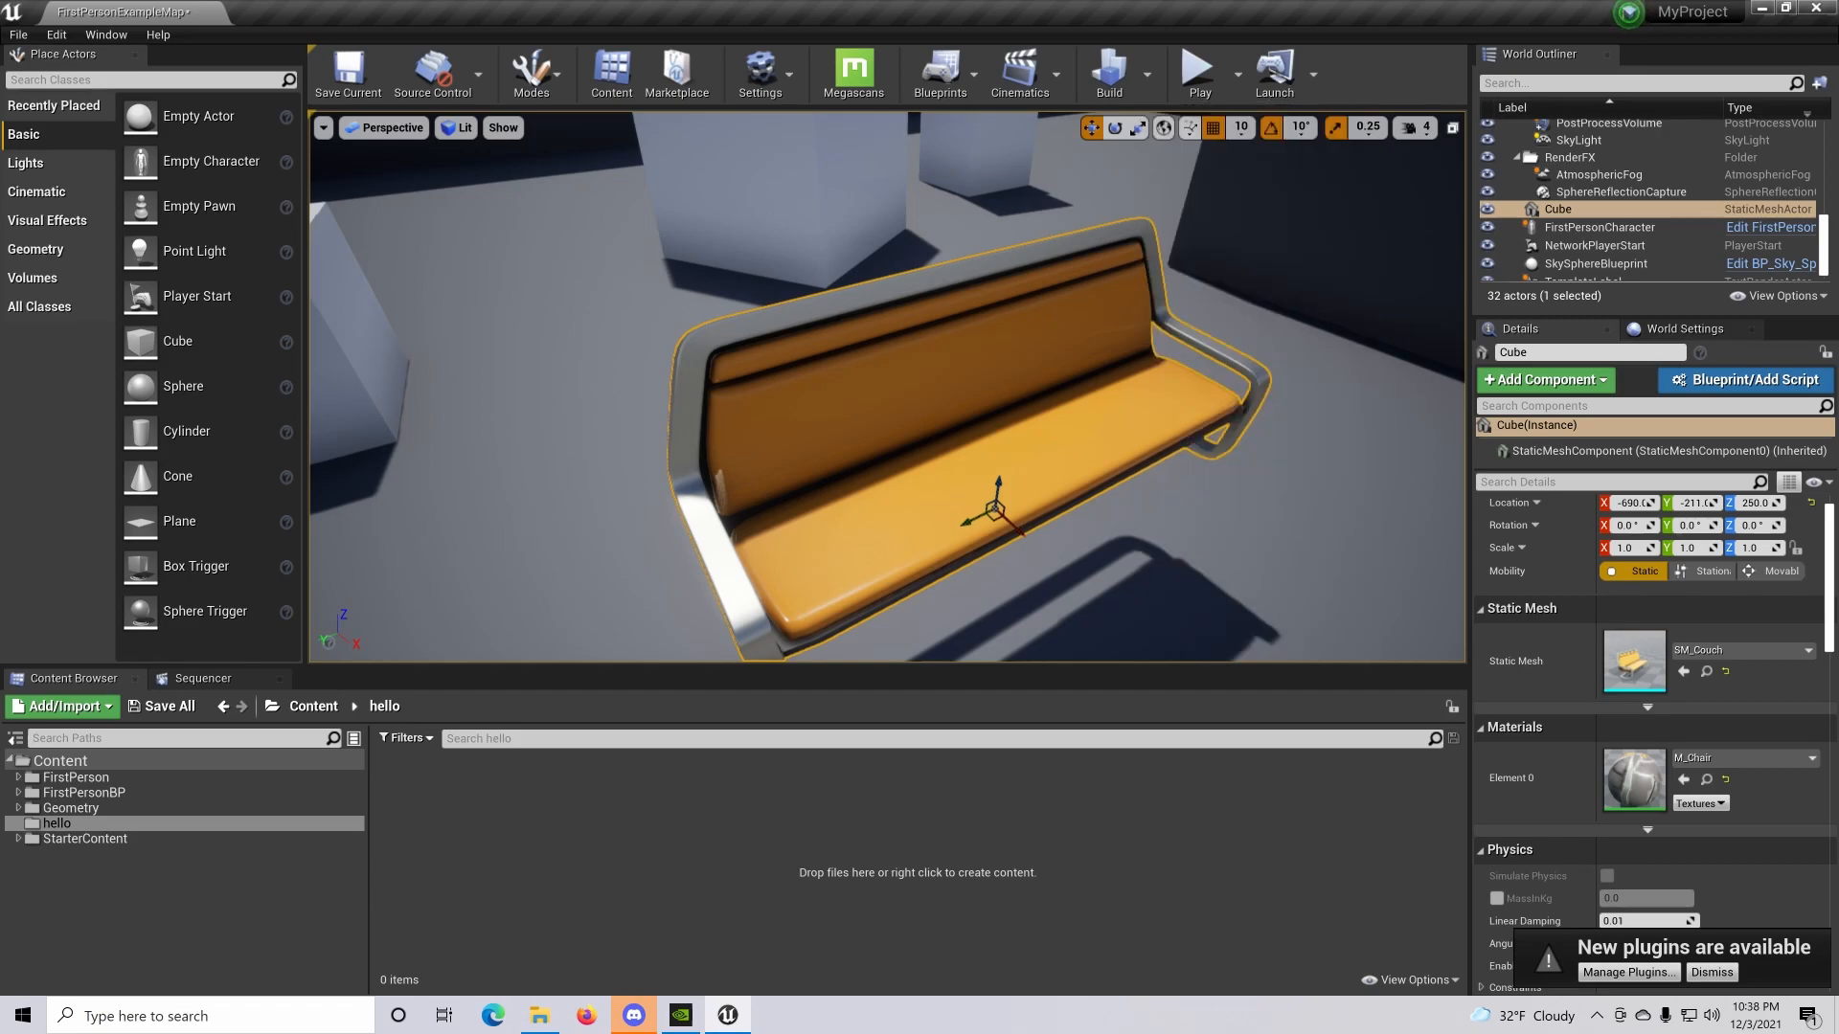
mouse_move(1199, 67)
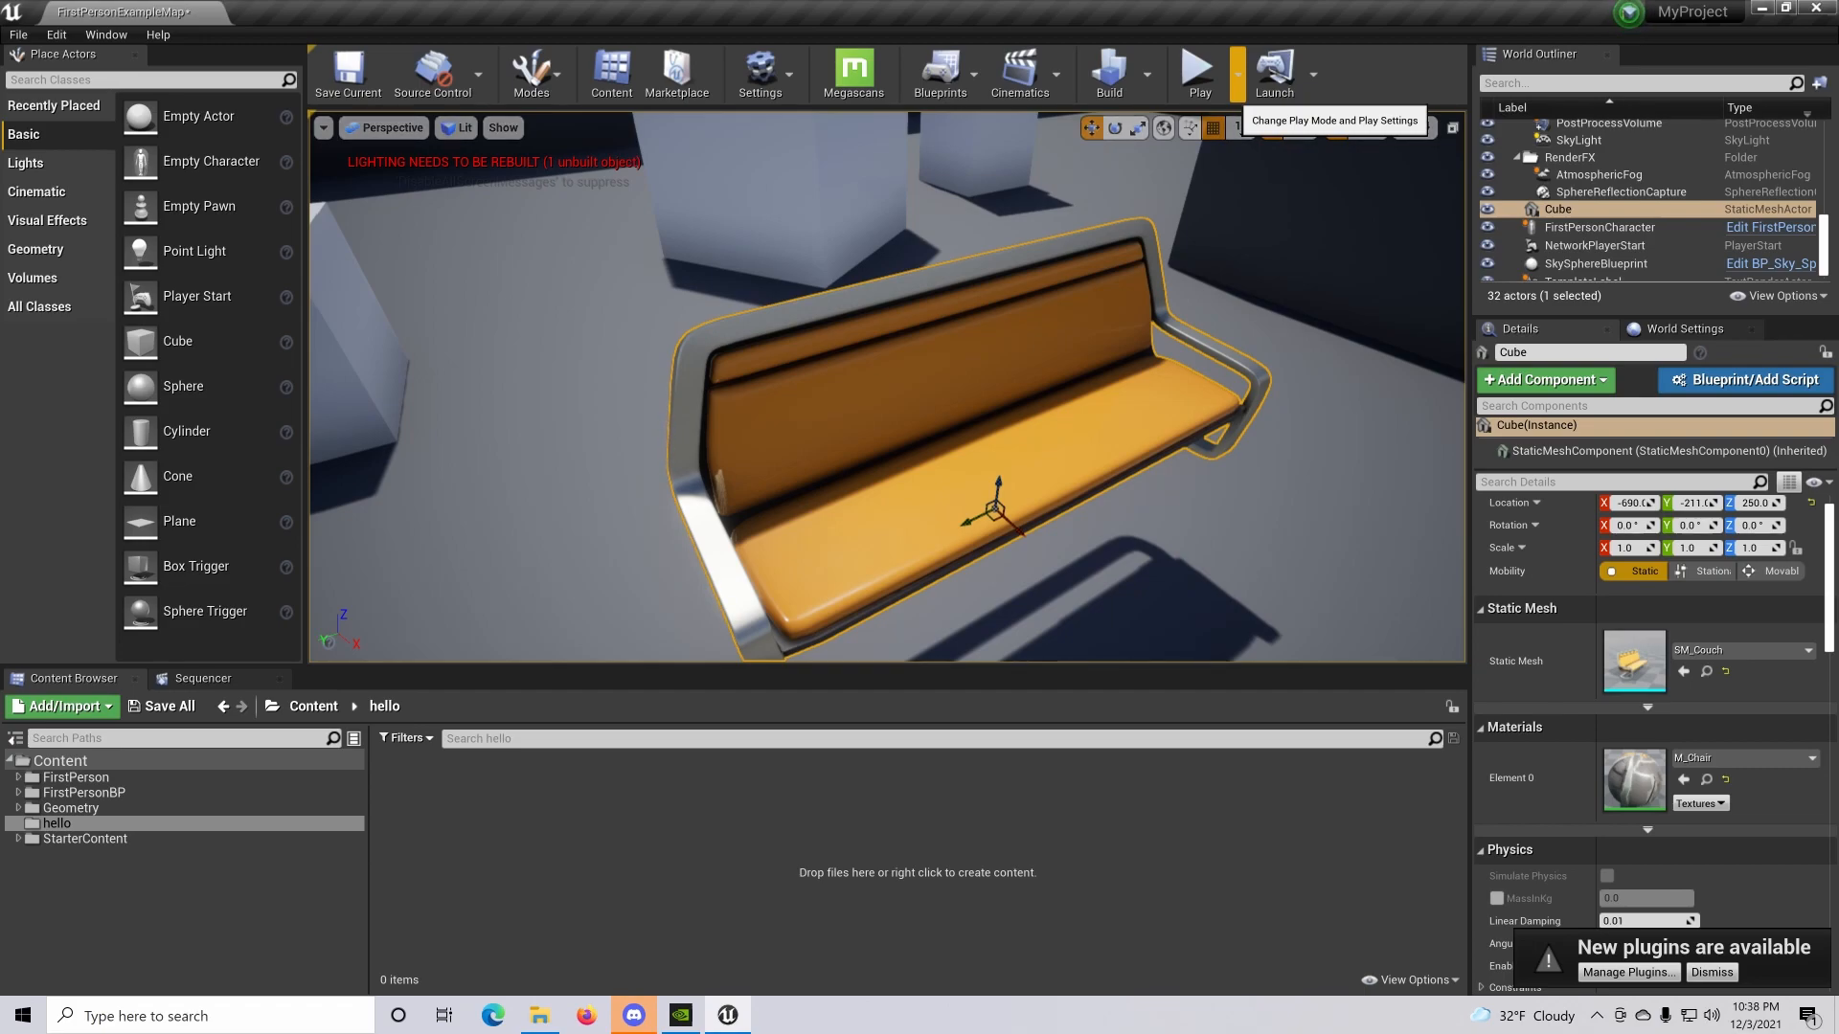
left_click(1234, 70)
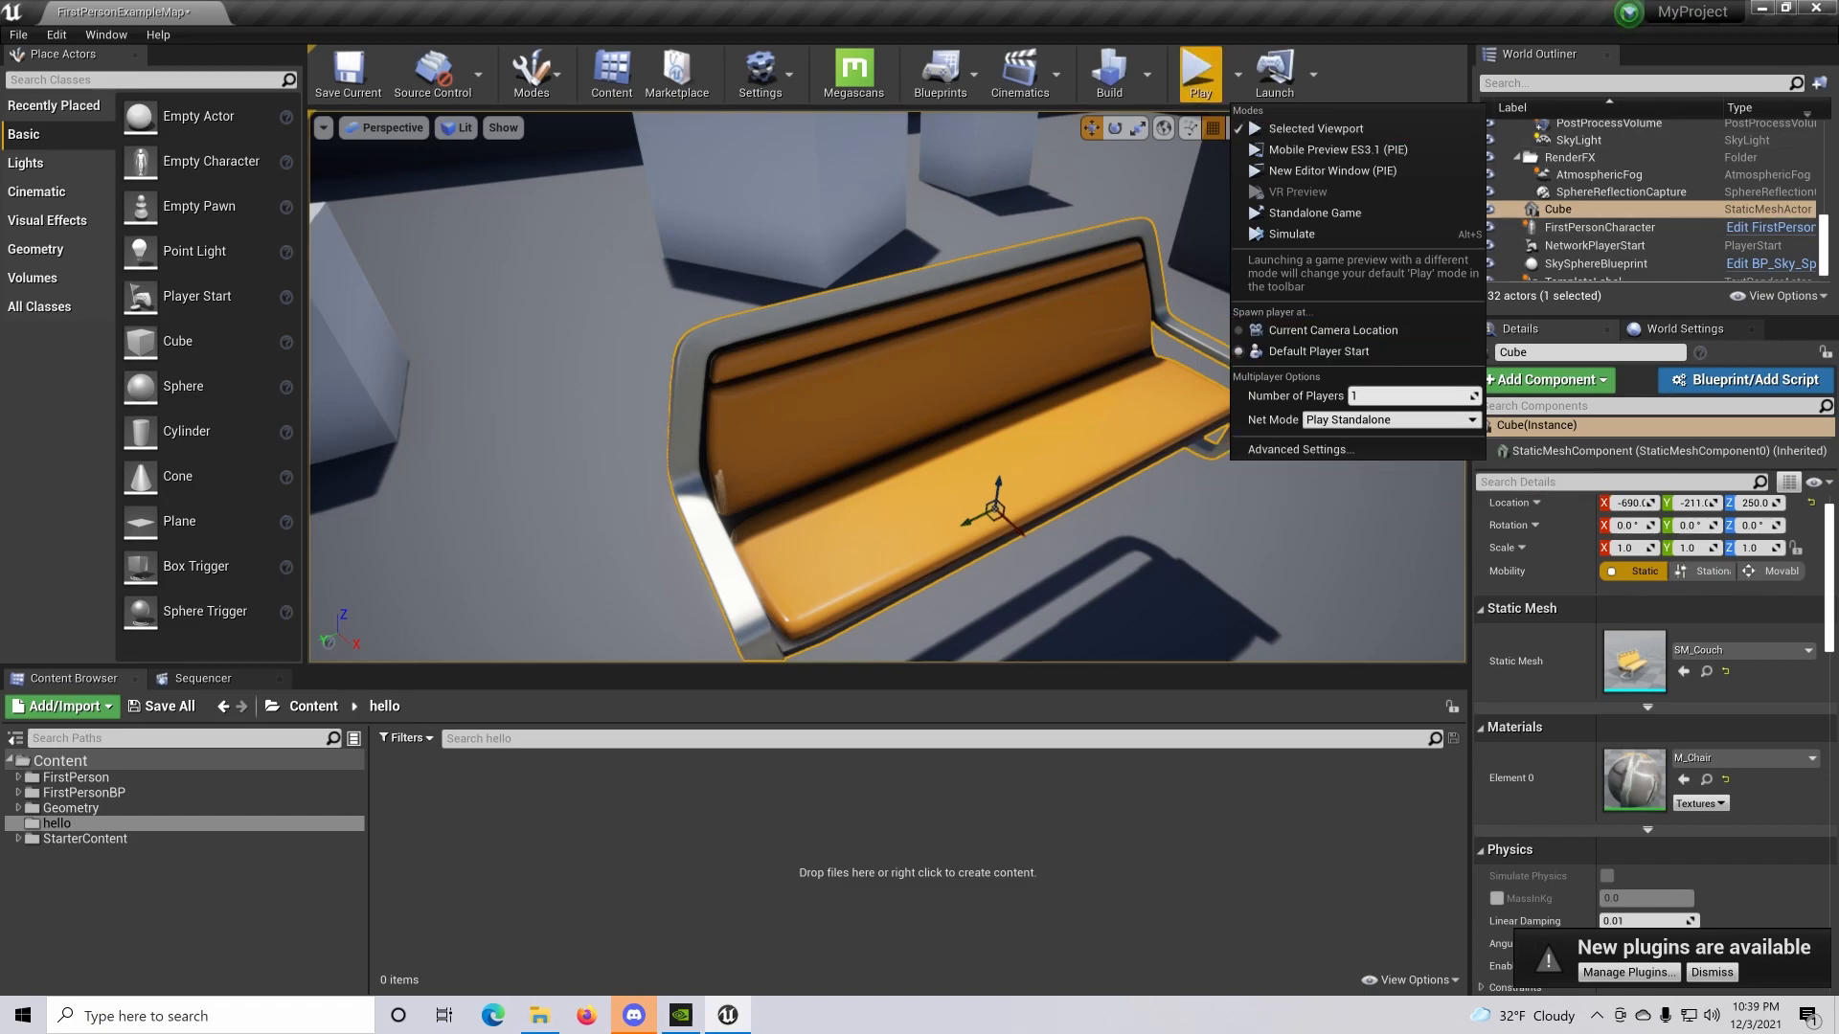
left_click(1316, 128)
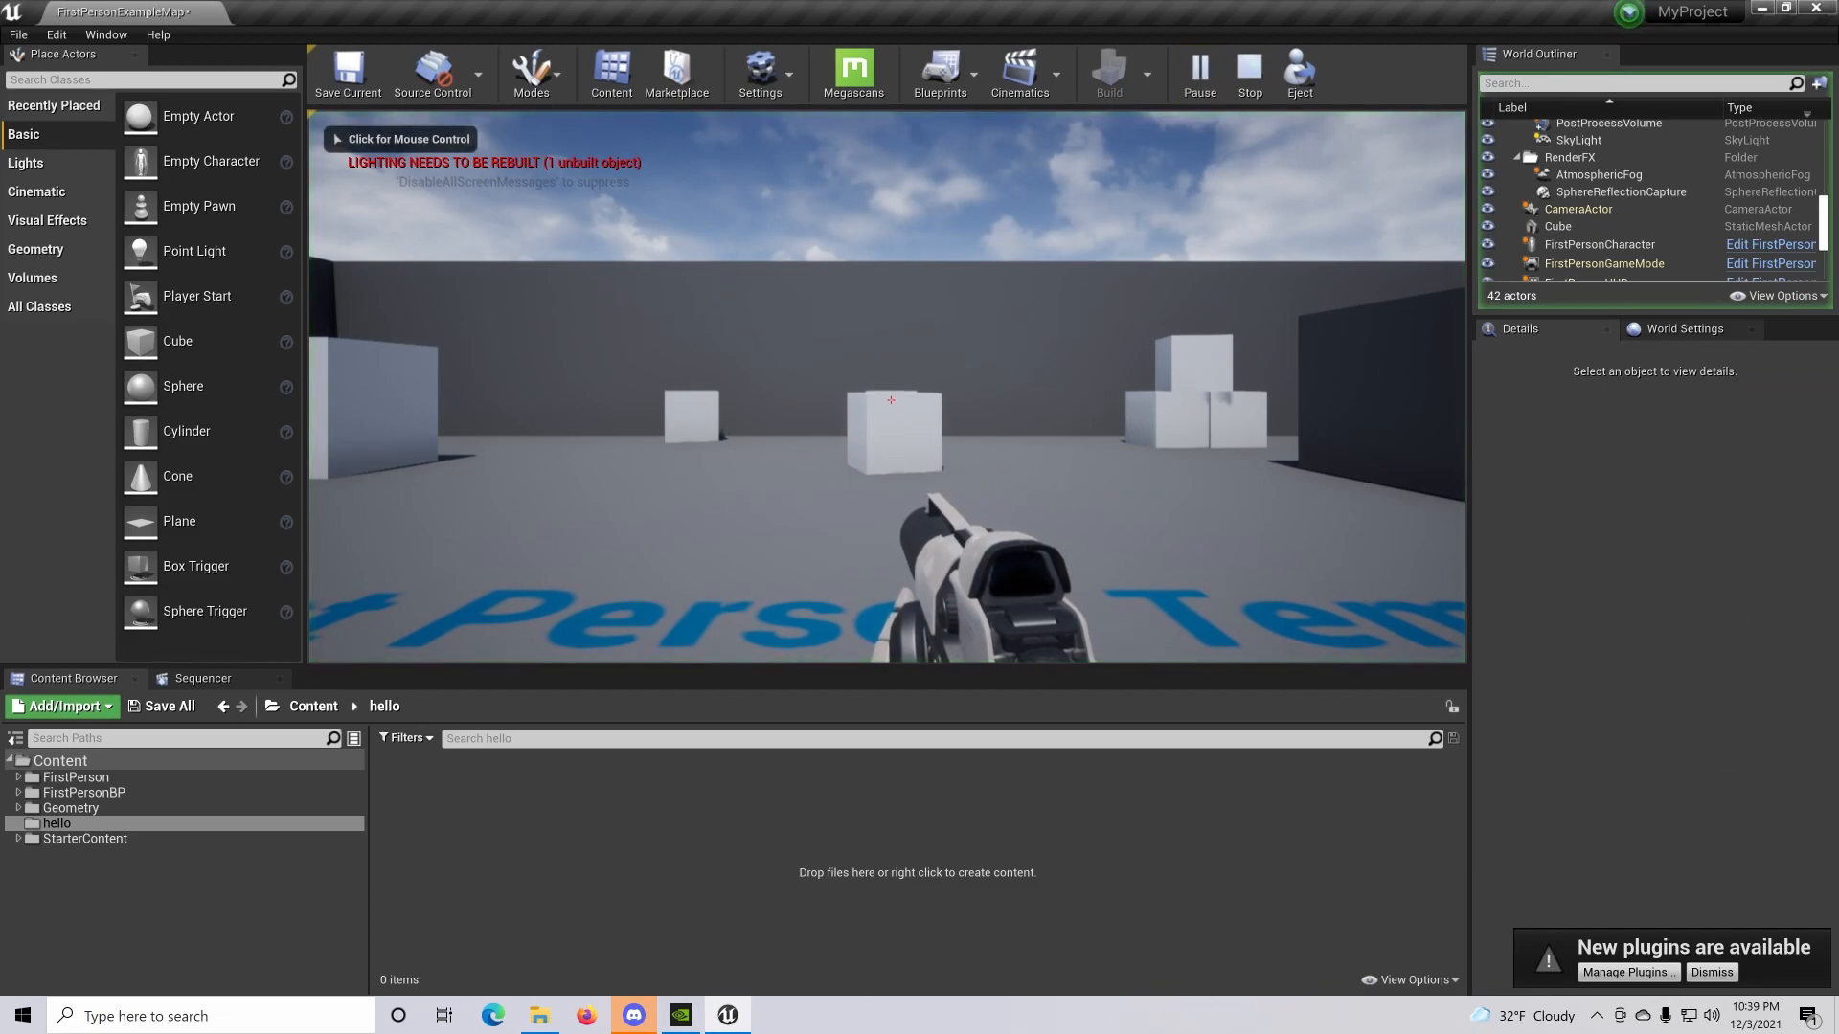